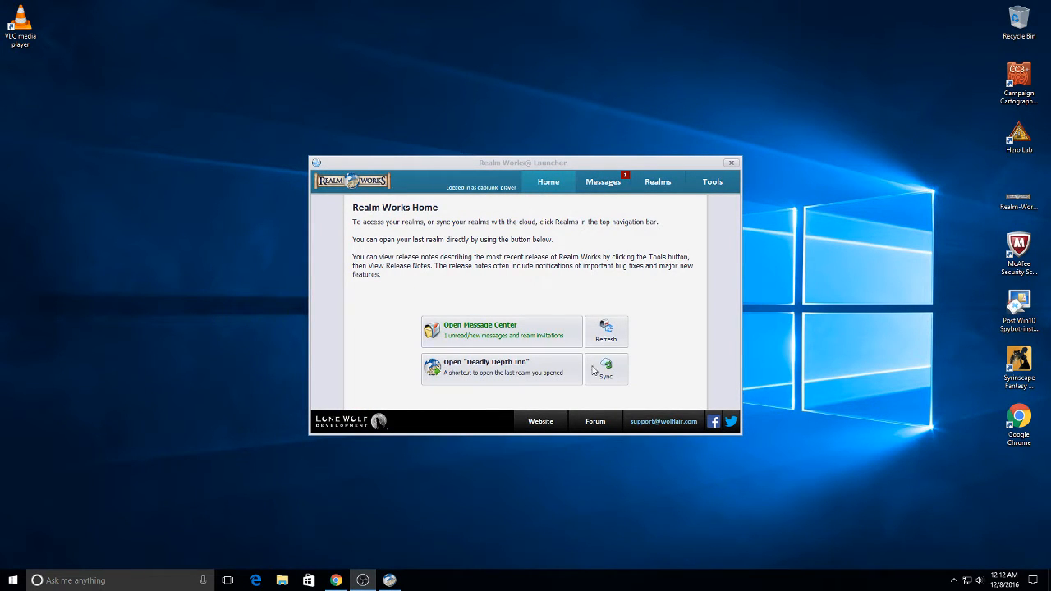
{"action": "mouse_move", "coordinate": [487, 370]}
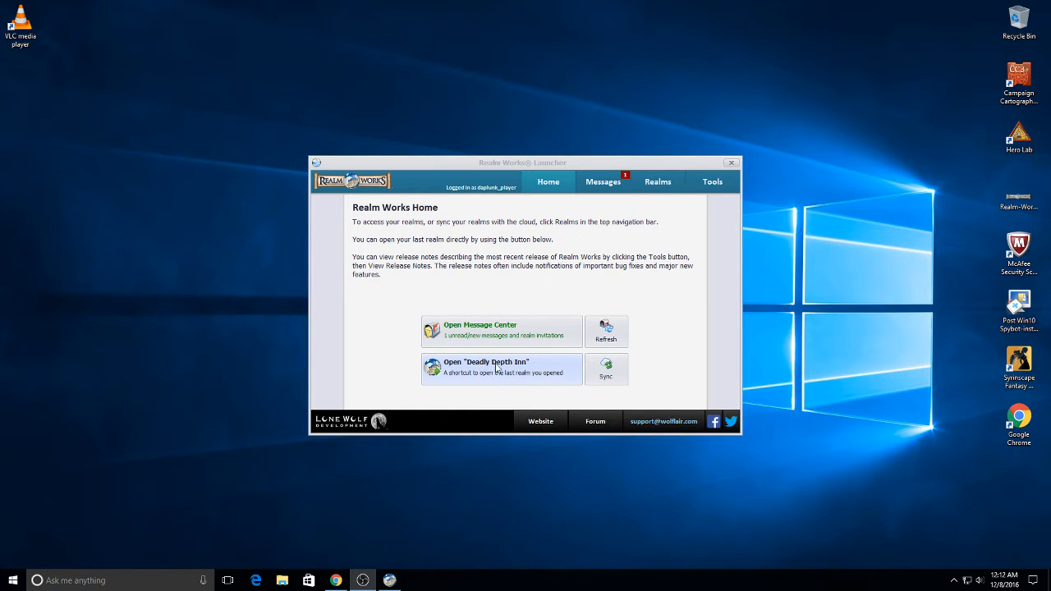
Launch the Deadly Depth Inn realm, landing on its Mechanics Reference content.
{"action": "left_click", "coordinate": [501, 368]}
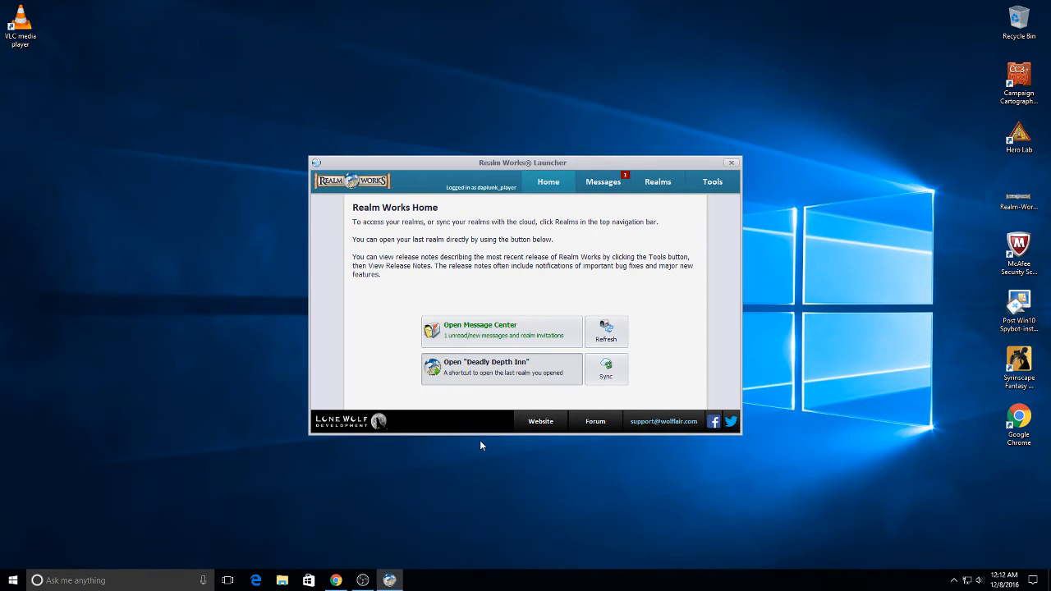
{"action": "left_click", "coordinate": [501, 369]}
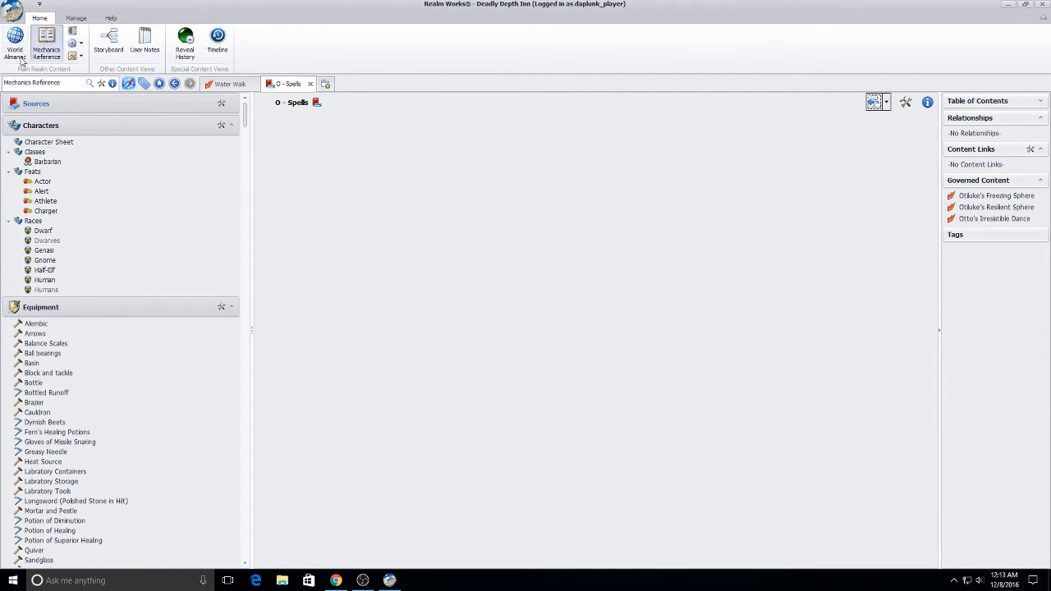
{"action": "left_click", "coordinate": [14, 41]}
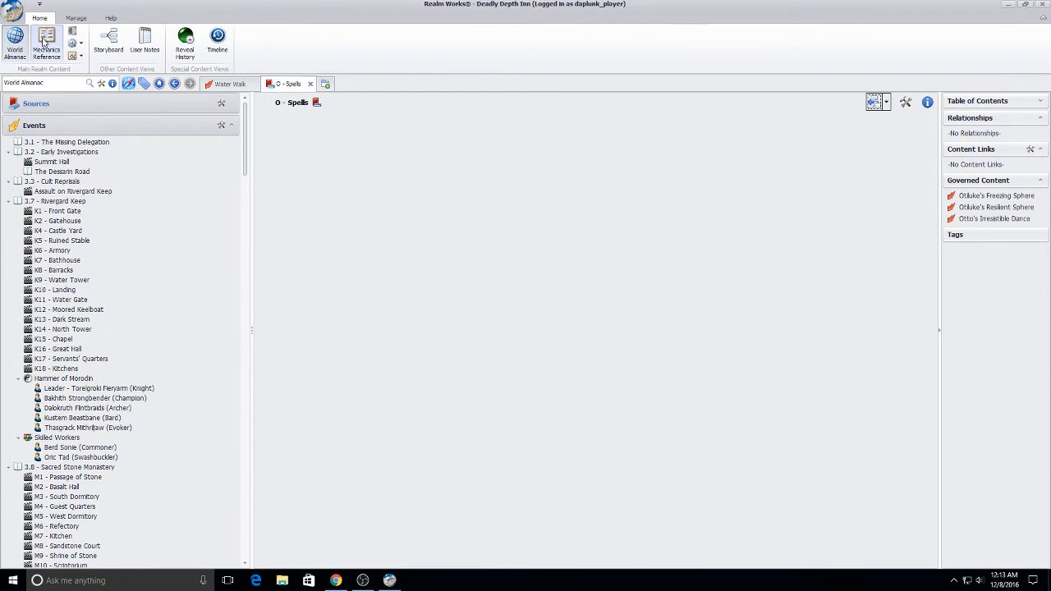
{"action": "left_click", "coordinate": [46, 38]}
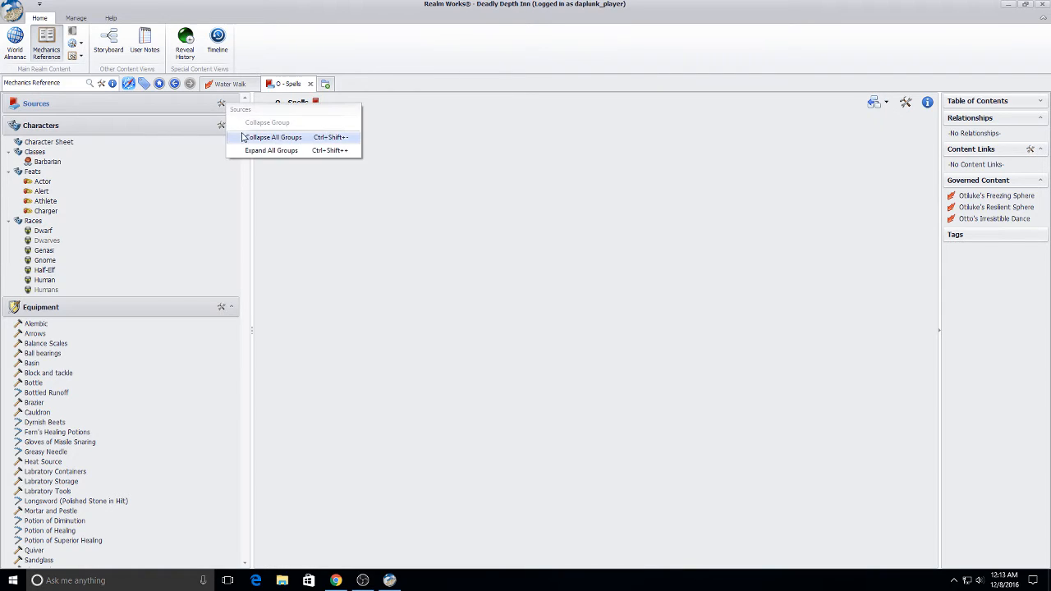
{"action": "left_click", "coordinate": [274, 137]}
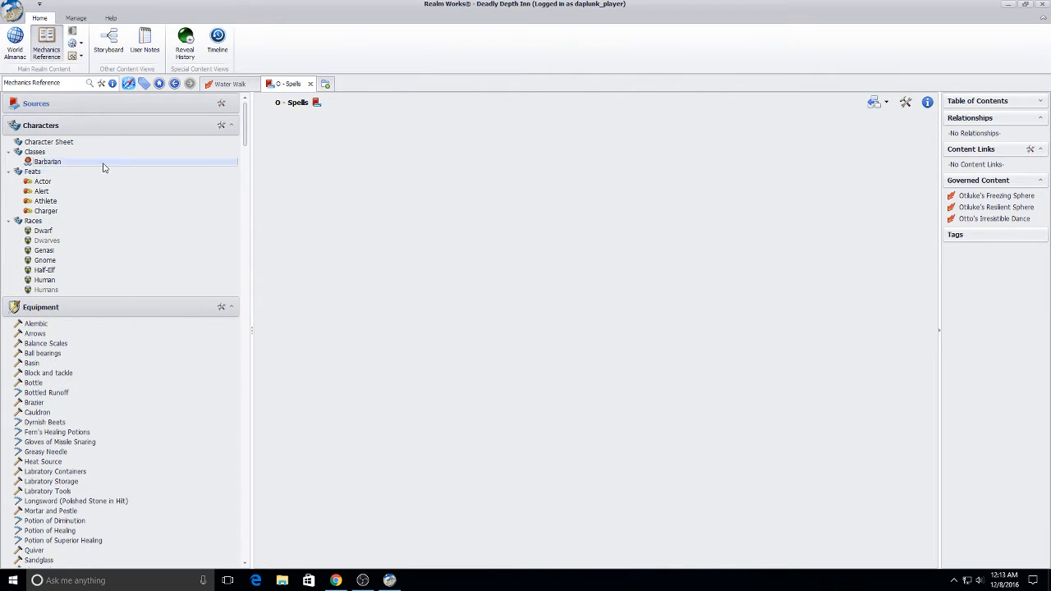
{"action": "scroll", "scroll_direction": "down", "scroll_amount": 3}
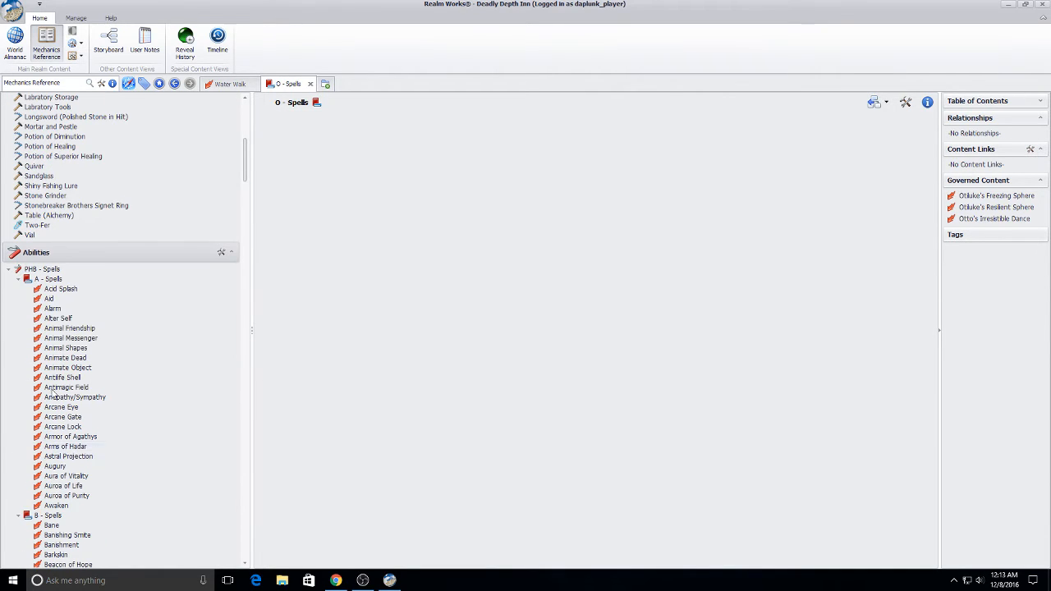
{"action": "scroll", "scroll_direction": "down", "scroll_amount": 3}
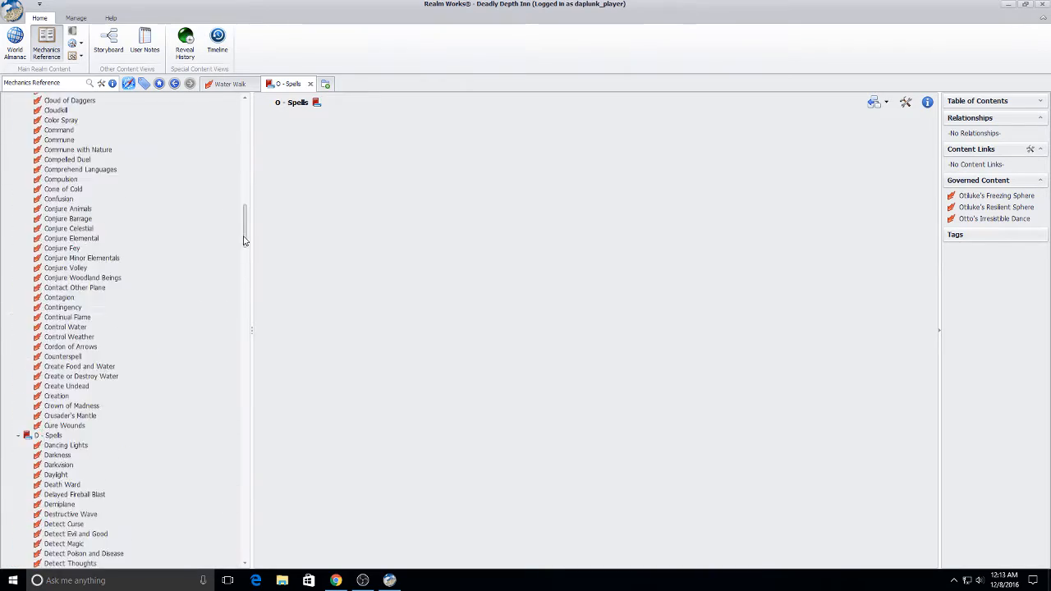
{"action": "scroll", "scroll_direction": "down", "scroll_amount": 3}
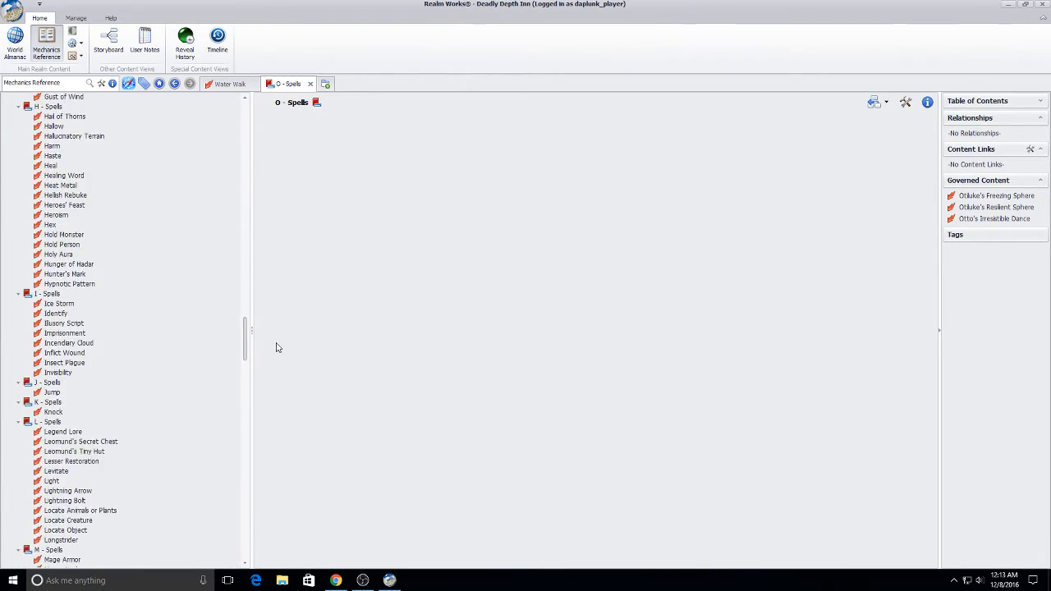
{"action": "scroll", "scroll_direction": "down", "scroll_amount": 3}
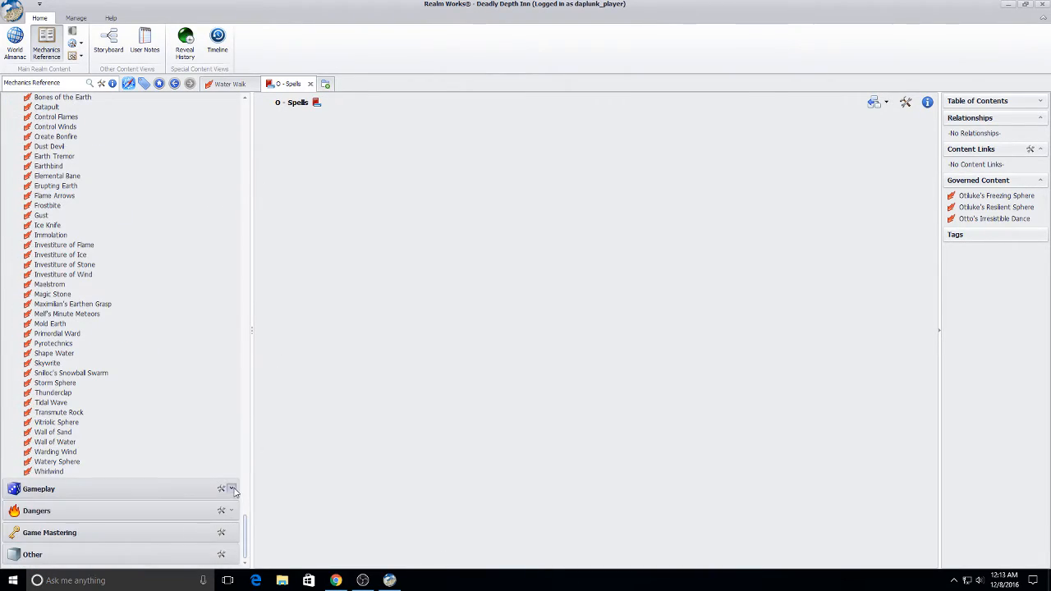
{"action": "scroll", "scroll_direction": "down", "scroll_amount": 3}
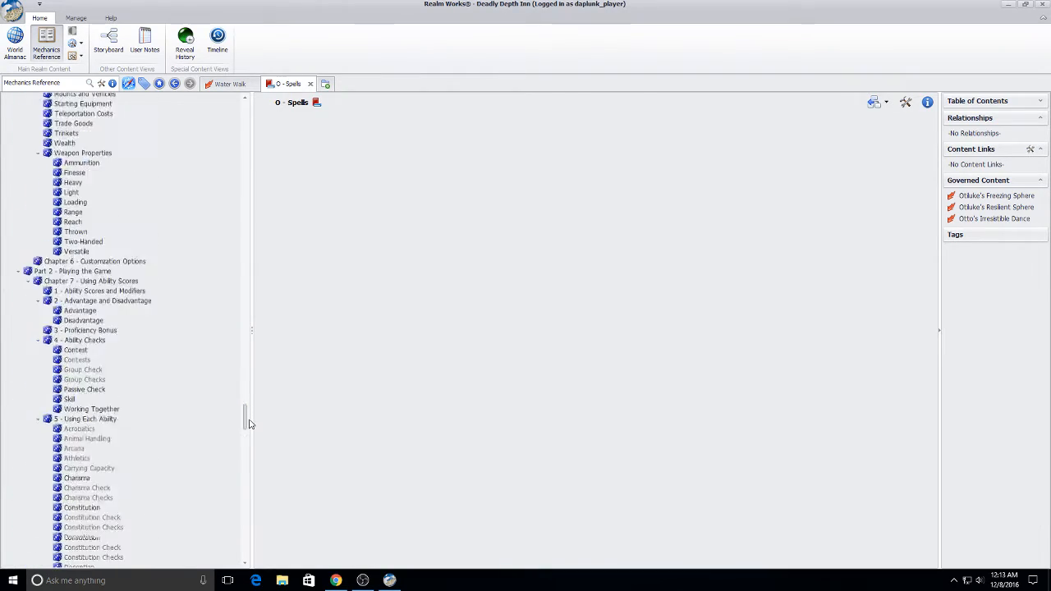
{"action": "scroll", "scroll_direction": "down", "scroll_amount": 3}
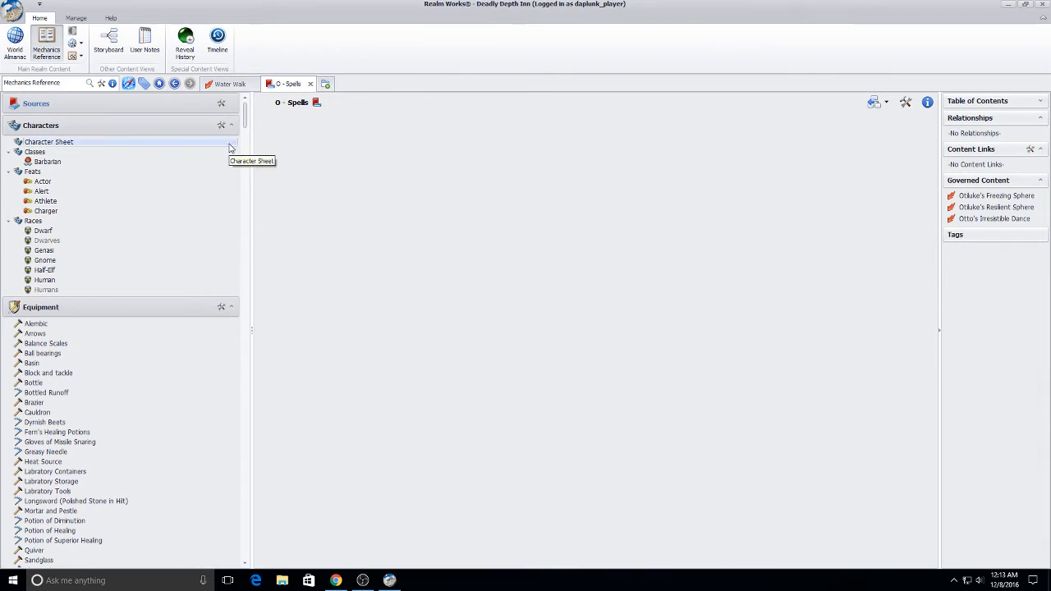
{"action": "mouse_move", "coordinate": [196, 141]}
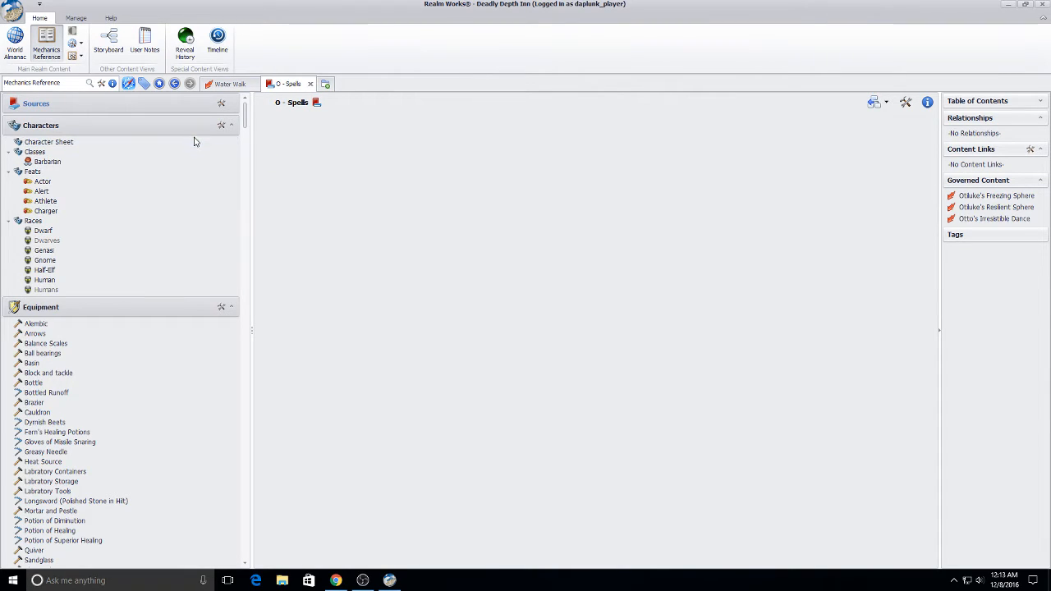
{"action": "mouse_move", "coordinate": [221, 152]}
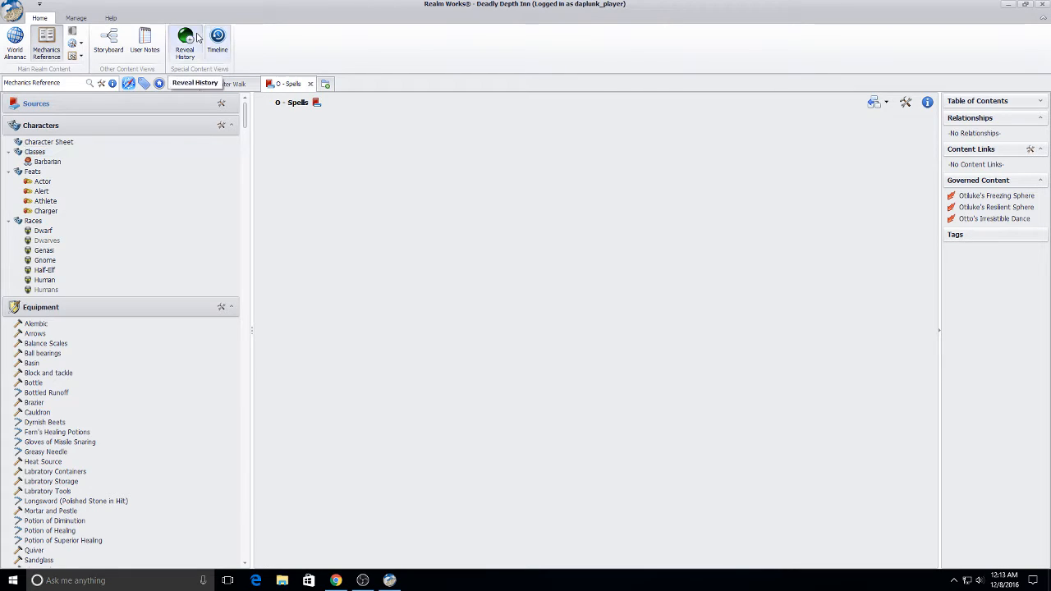
Create a 'Spell Book' article view with an icon, shown in the ribbon bar.
{"action": "left_click", "coordinate": [83, 57]}
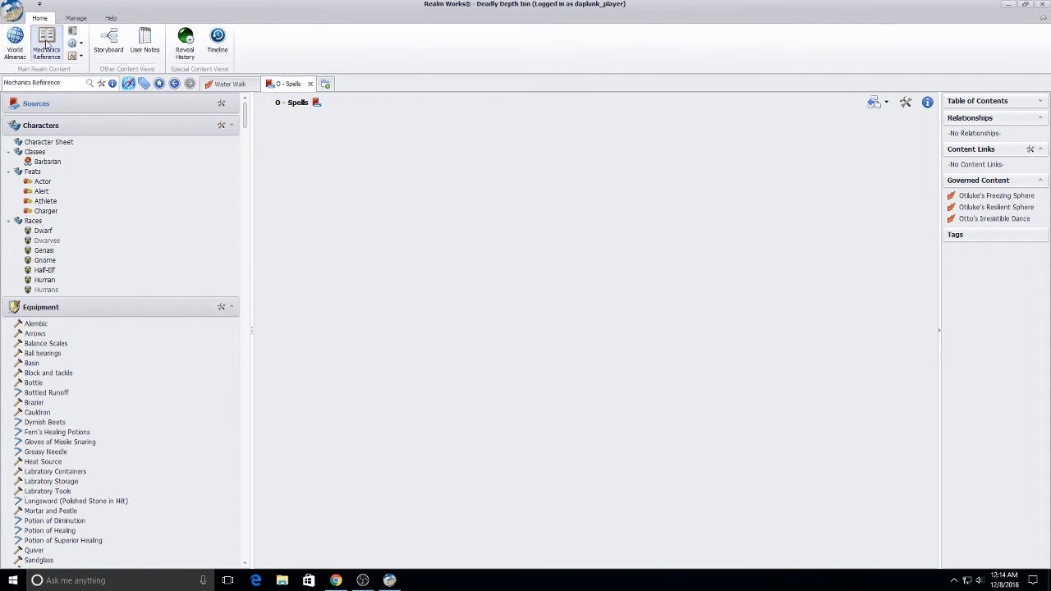
{"action": "left_click", "coordinate": [80, 56]}
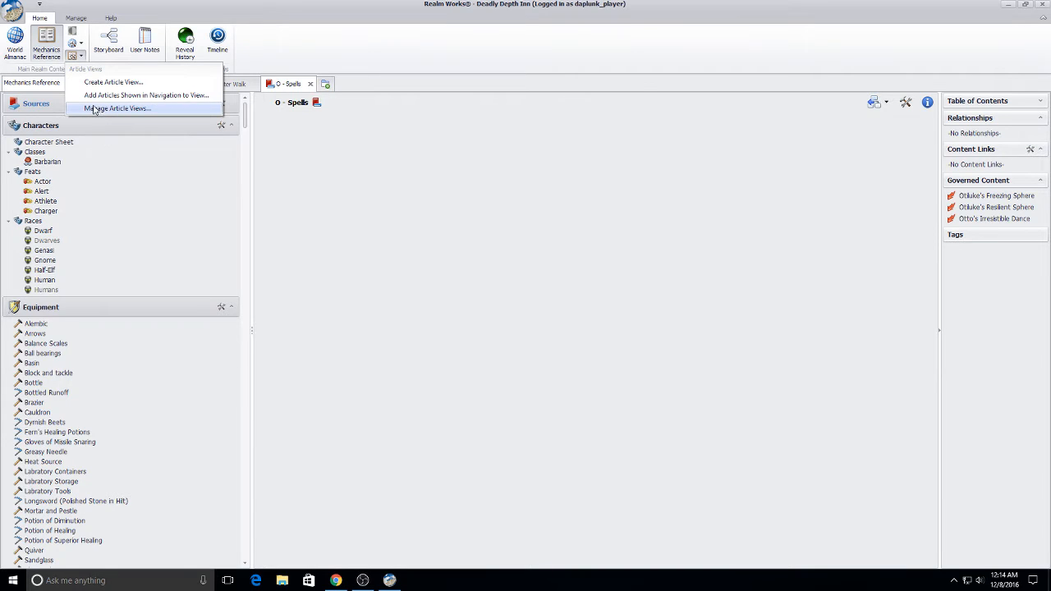
{"action": "left_click", "coordinate": [118, 108]}
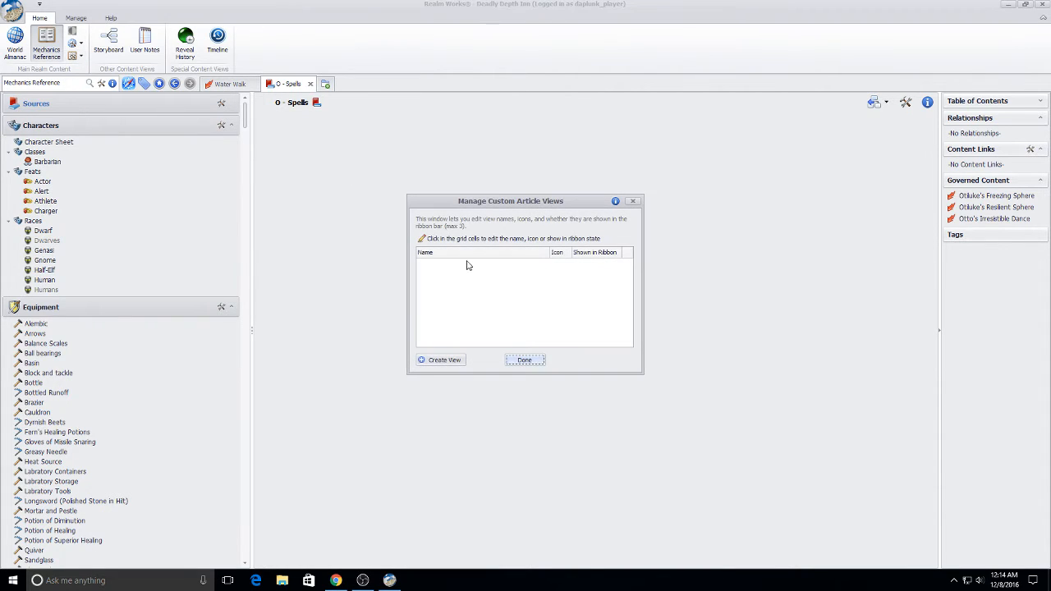
{"action": "left_click", "coordinate": [440, 359]}
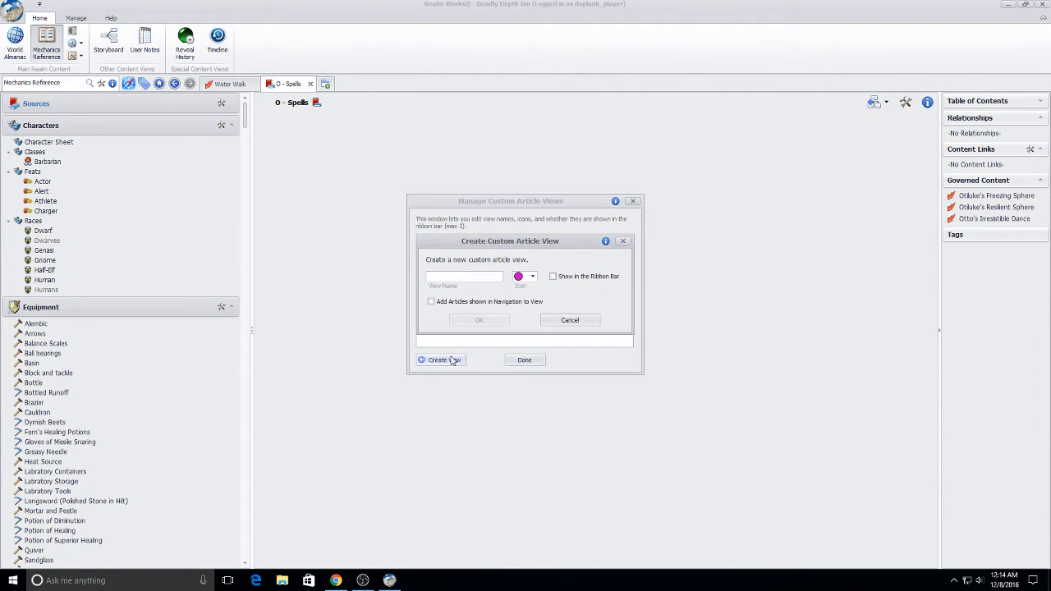
{"action": "type", "text": "Spell Book"}
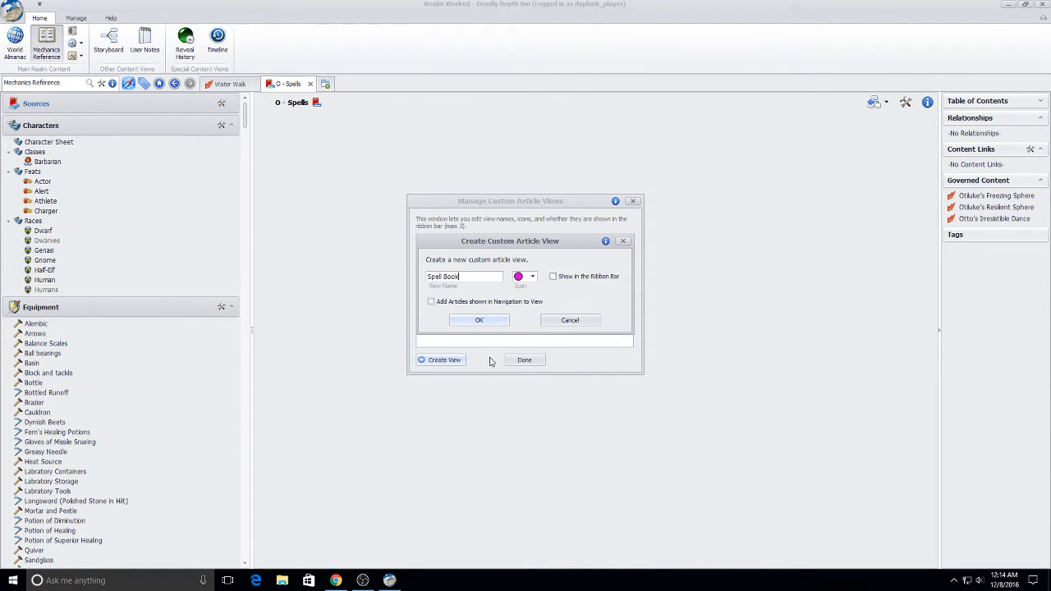
{"action": "left_click", "coordinate": [532, 275]}
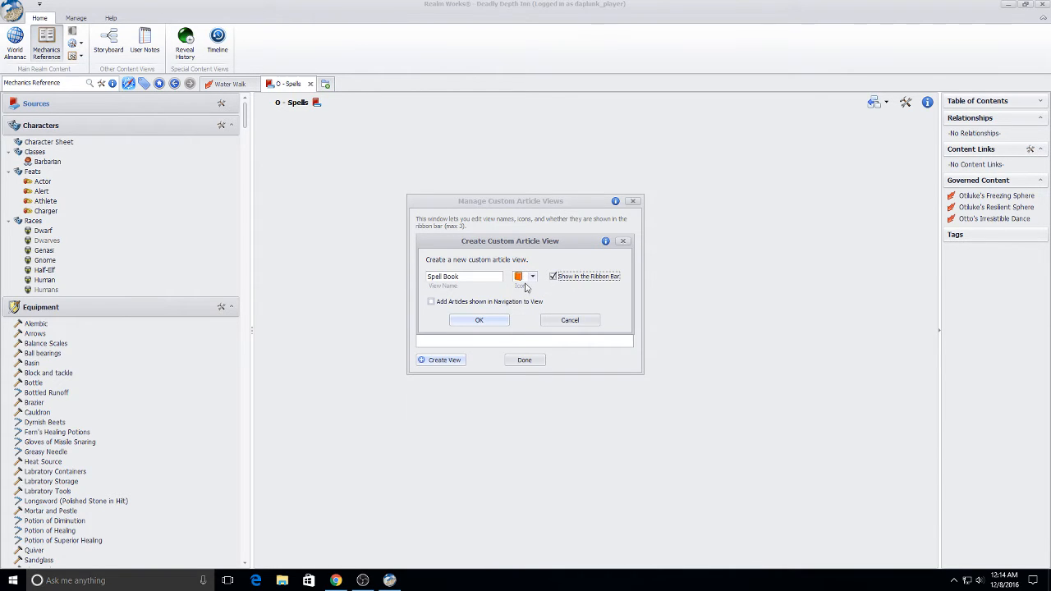
{"action": "left_click", "coordinate": [479, 320]}
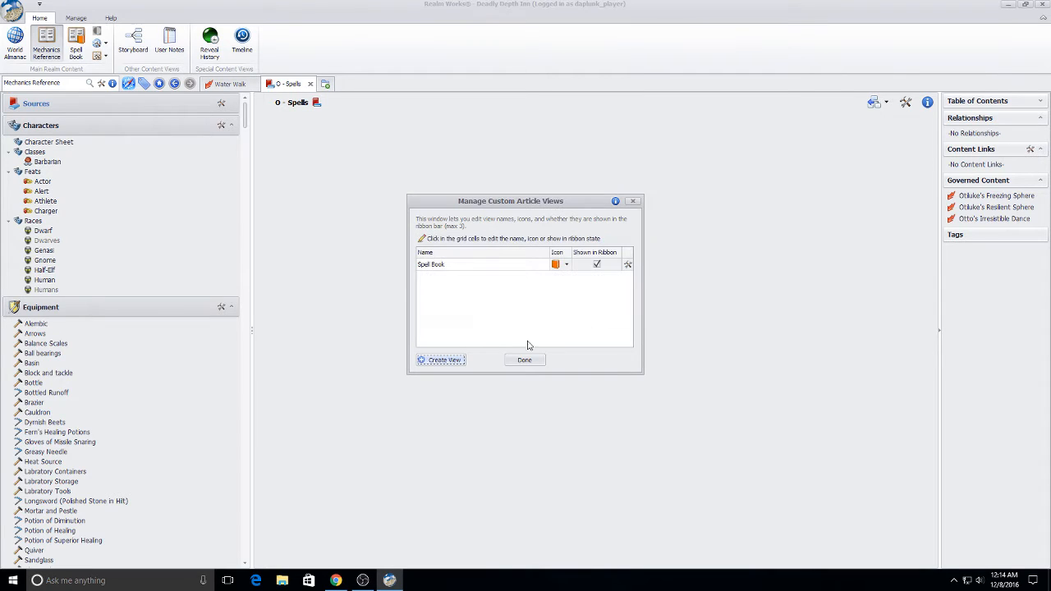
{"action": "left_click", "coordinate": [524, 360]}
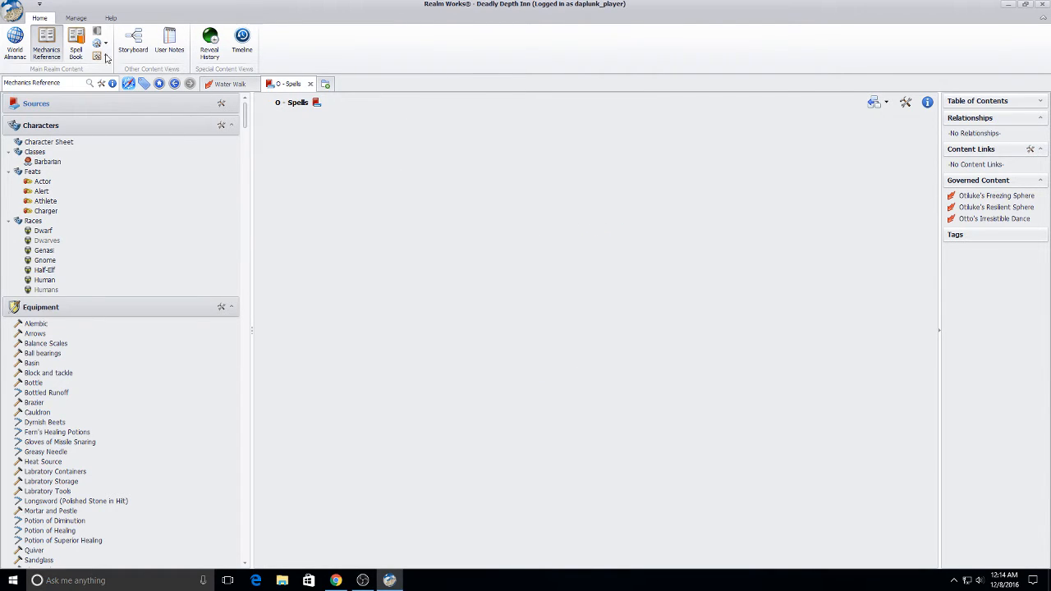
{"action": "left_click", "coordinate": [76, 41]}
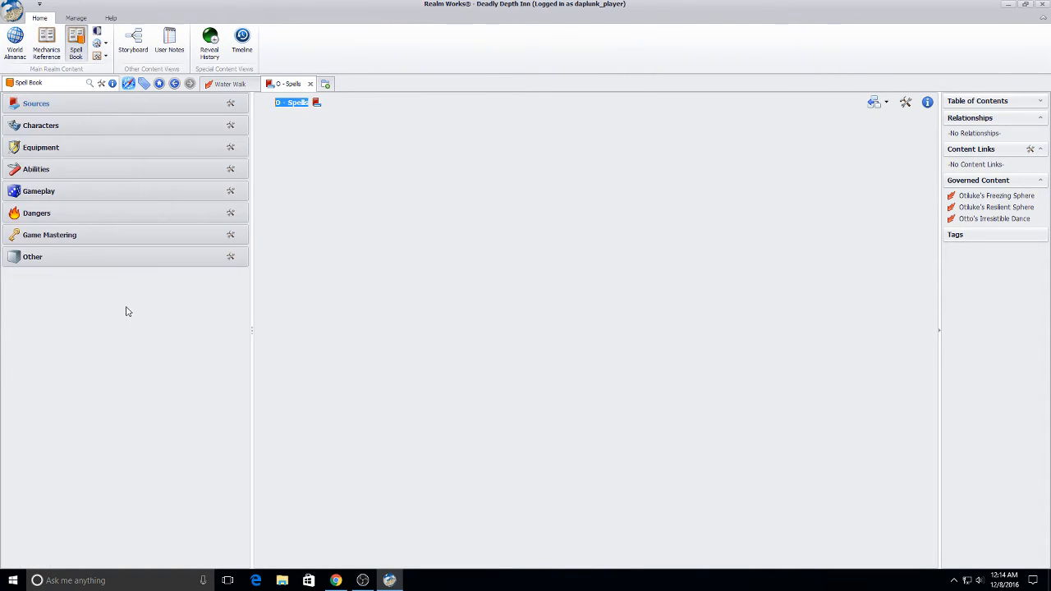
{"action": "left_click", "coordinate": [46, 41]}
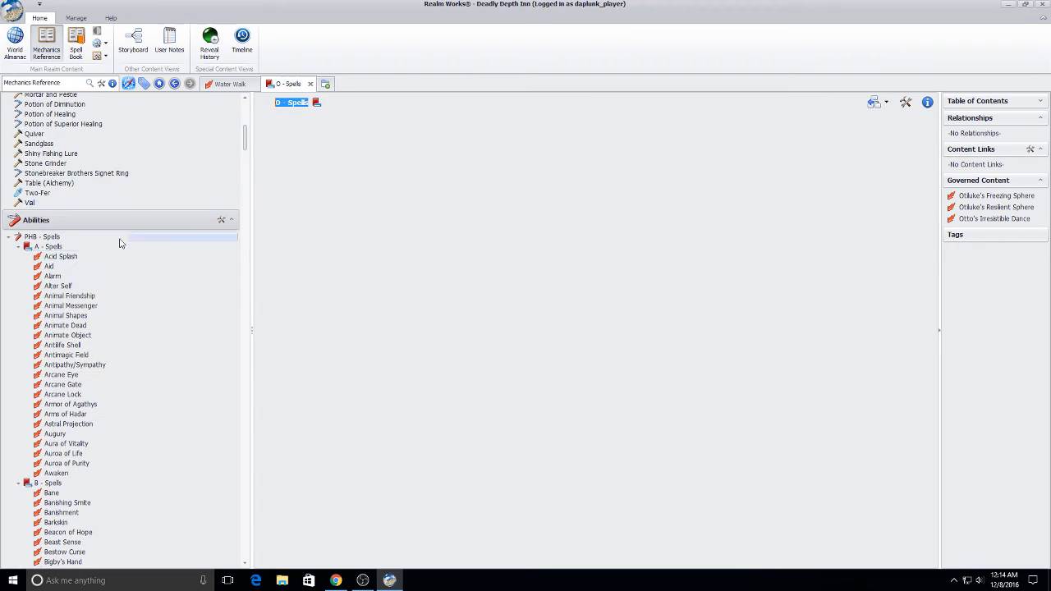
Browse the PHB - Spells group and open the Control Flames article.
{"action": "left_click", "coordinate": [42, 246]}
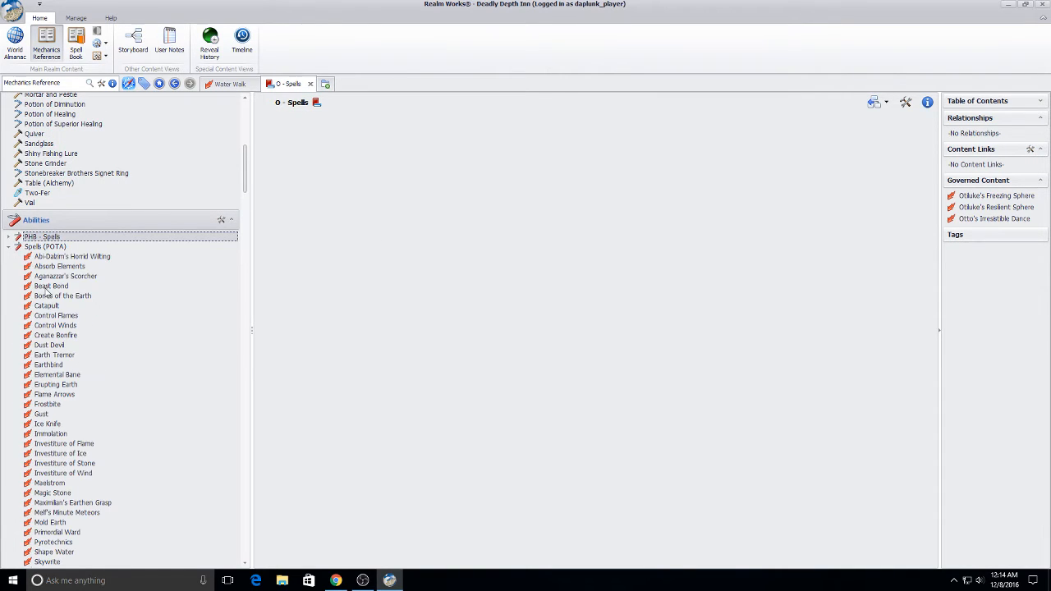
{"action": "left_click", "coordinate": [56, 316]}
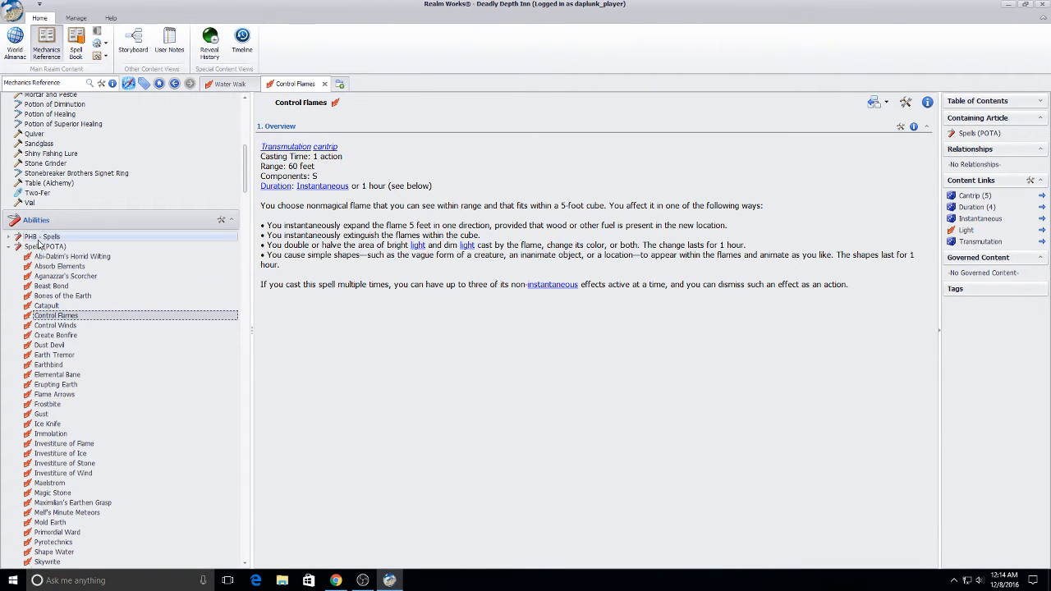
{"action": "mouse_move", "coordinate": [37, 241]}
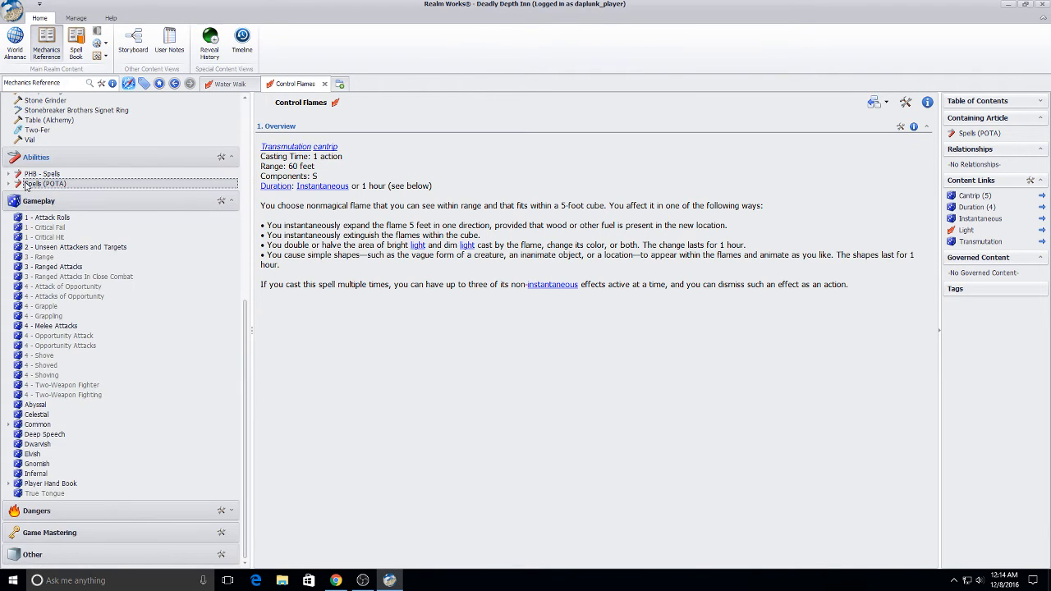
{"action": "left_click", "coordinate": [8, 174]}
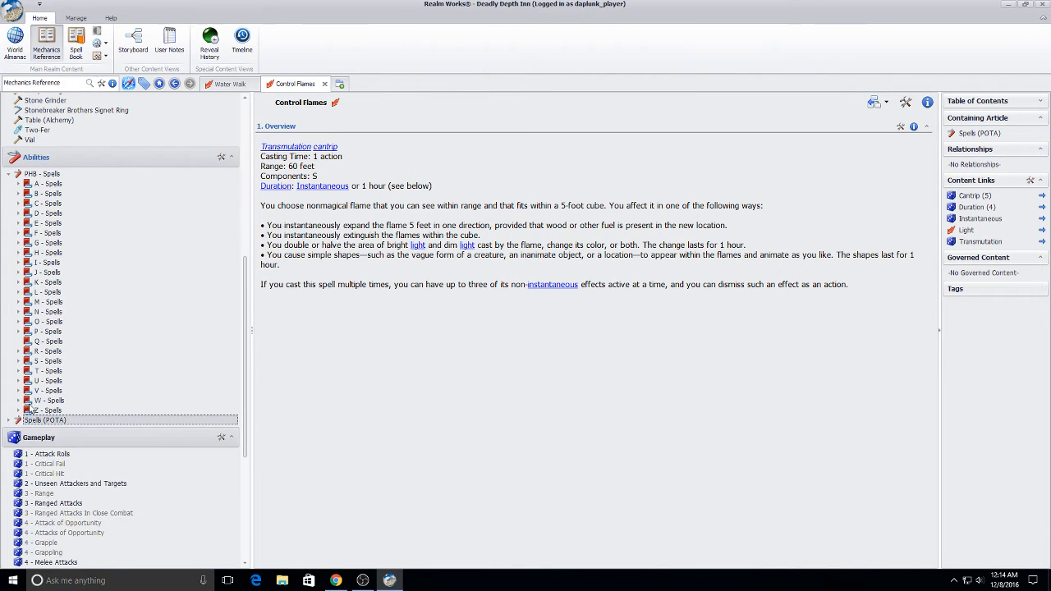
{"action": "left_click", "coordinate": [18, 213]}
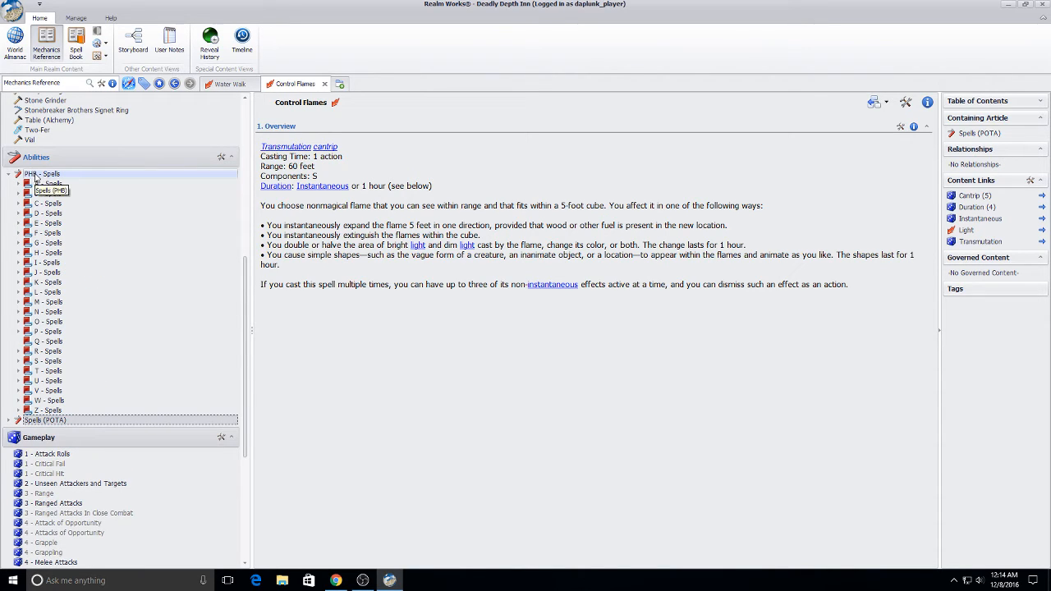
Assign the Spells (POTA) group to the Spell Book view.
{"action": "right_click", "coordinate": [41, 173]}
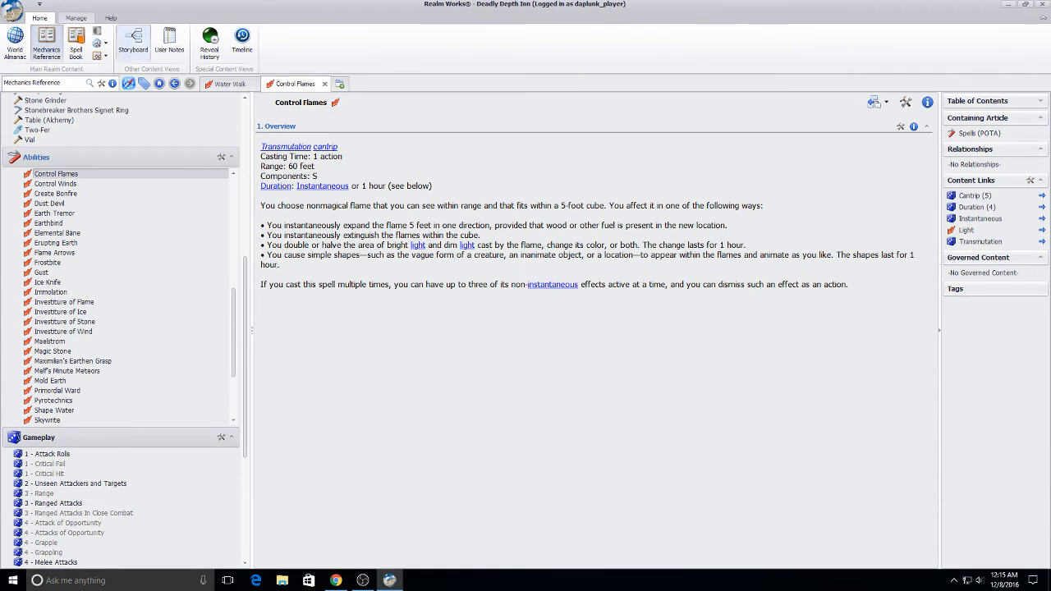
{"action": "left_click", "coordinate": [76, 42]}
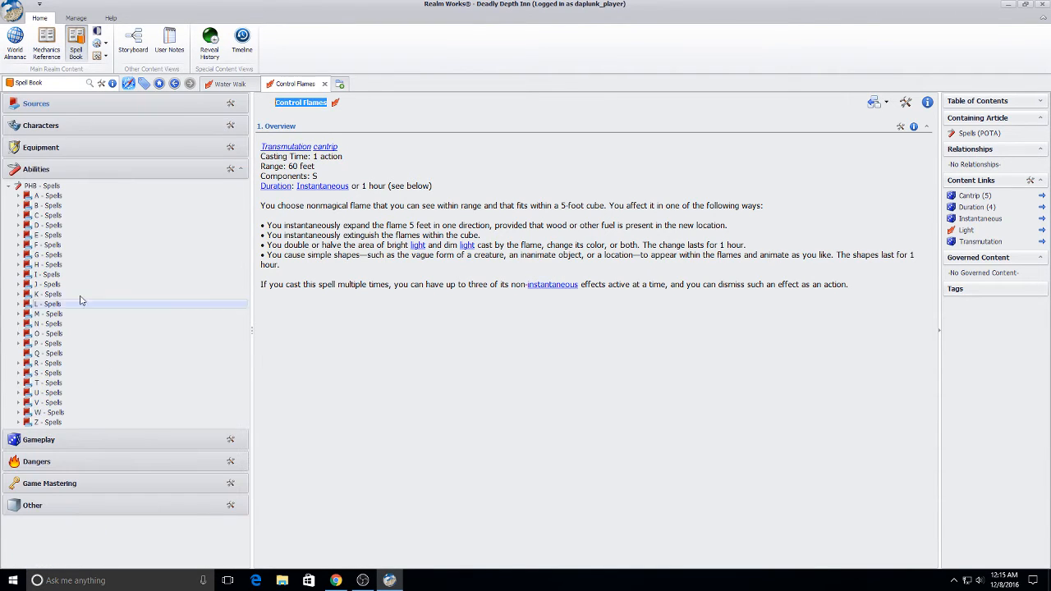
{"action": "left_click", "coordinate": [18, 205]}
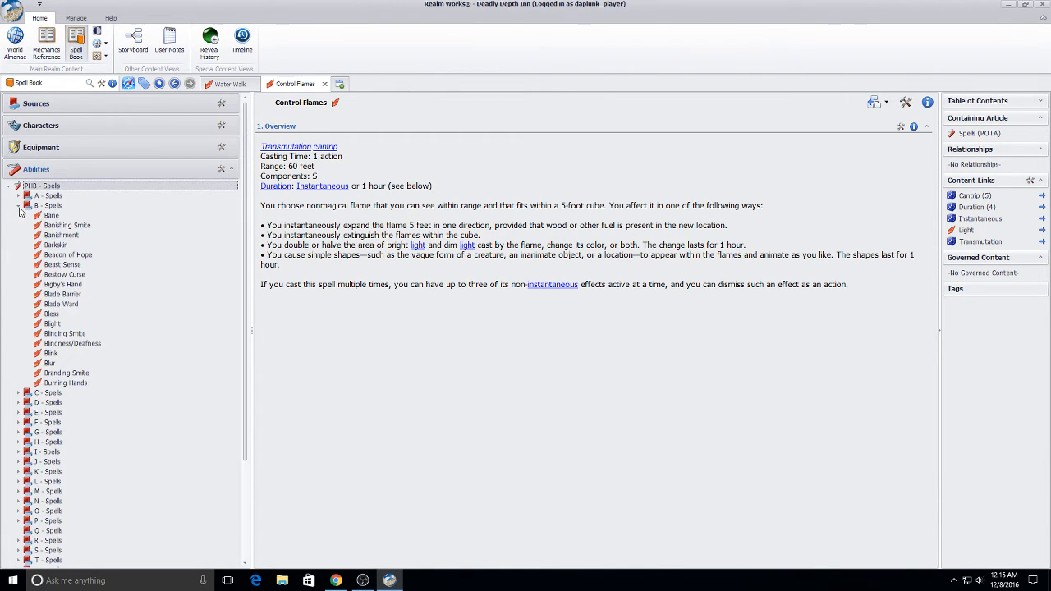
{"action": "left_click", "coordinate": [46, 41]}
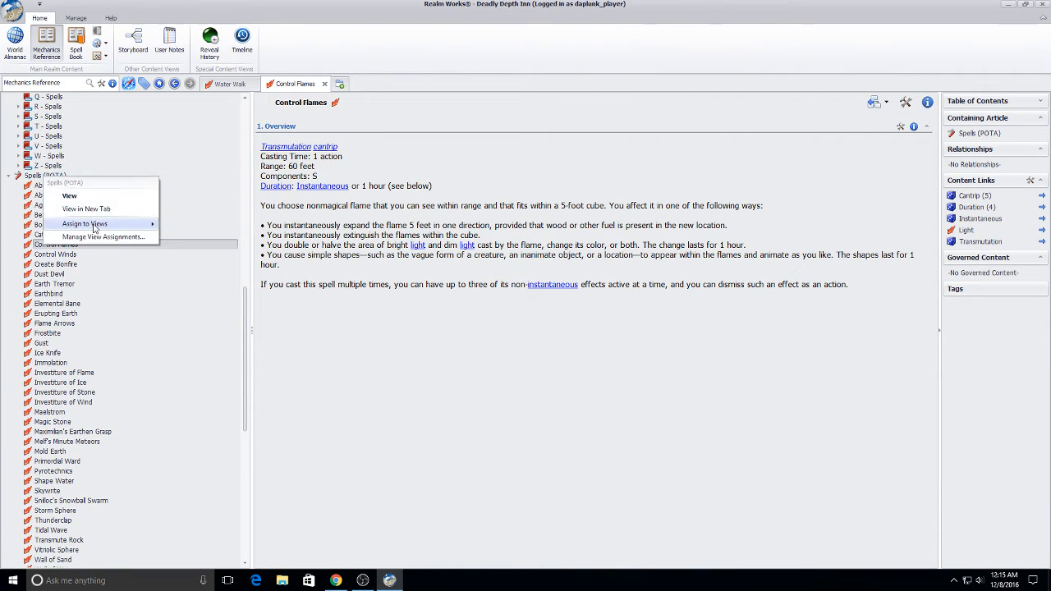
{"action": "left_click", "coordinate": [85, 224]}
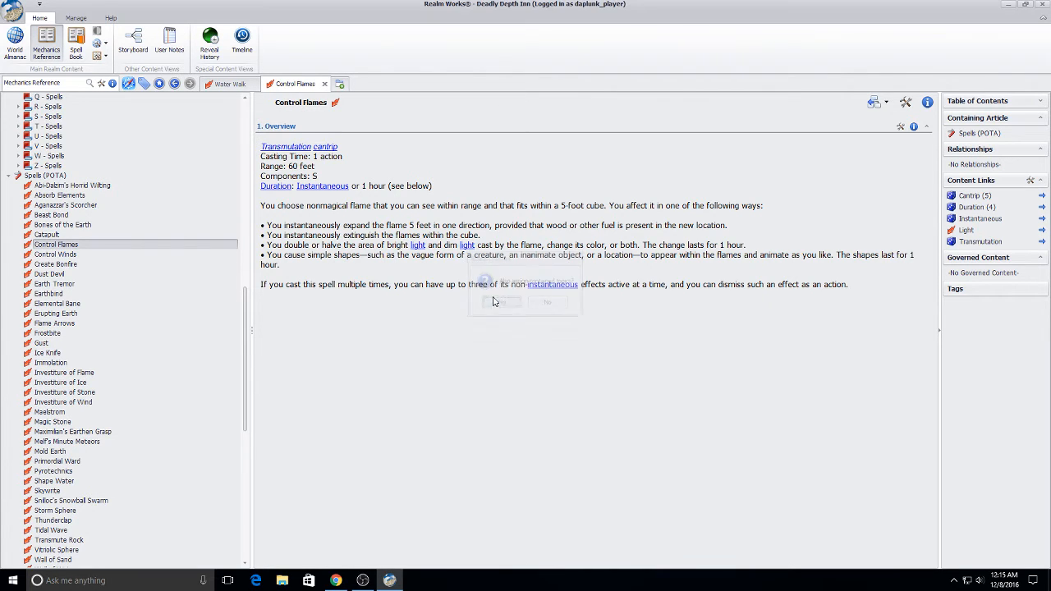
{"action": "left_click", "coordinate": [75, 41]}
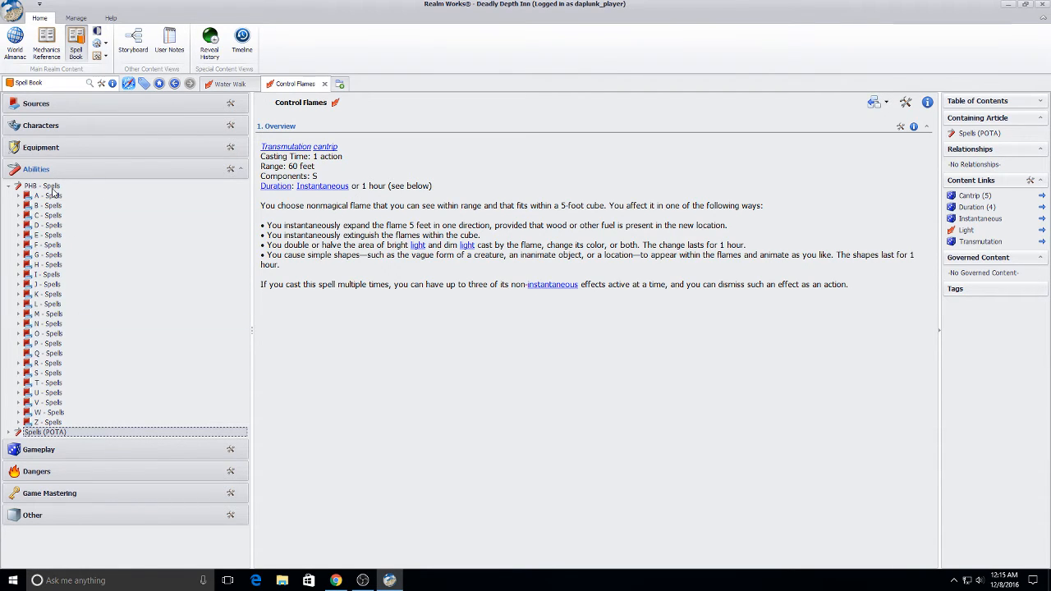
{"action": "mouse_move", "coordinate": [156, 244]}
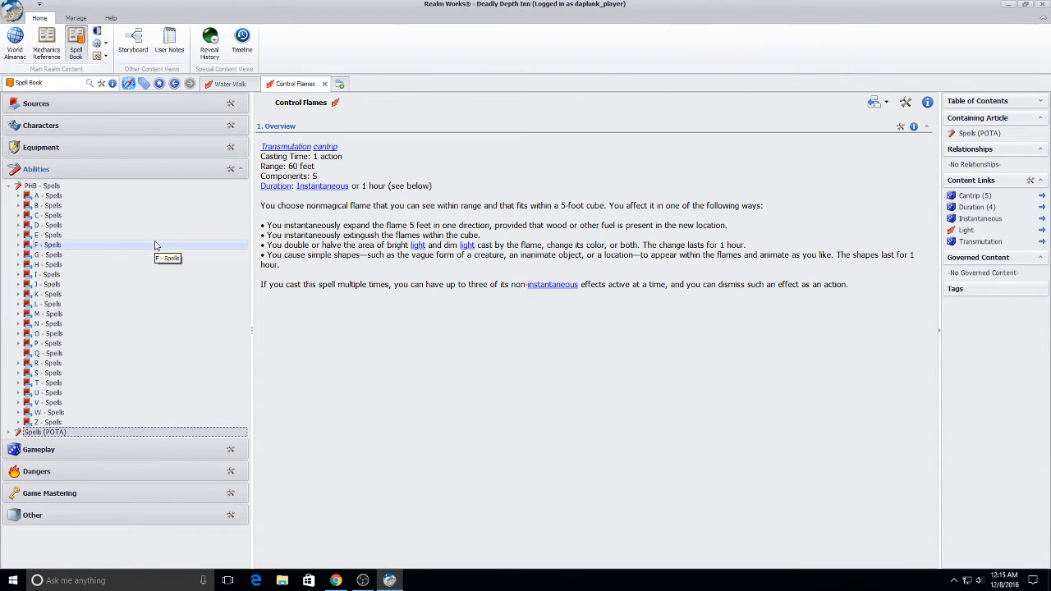
{"action": "mouse_move", "coordinate": [234, 247]}
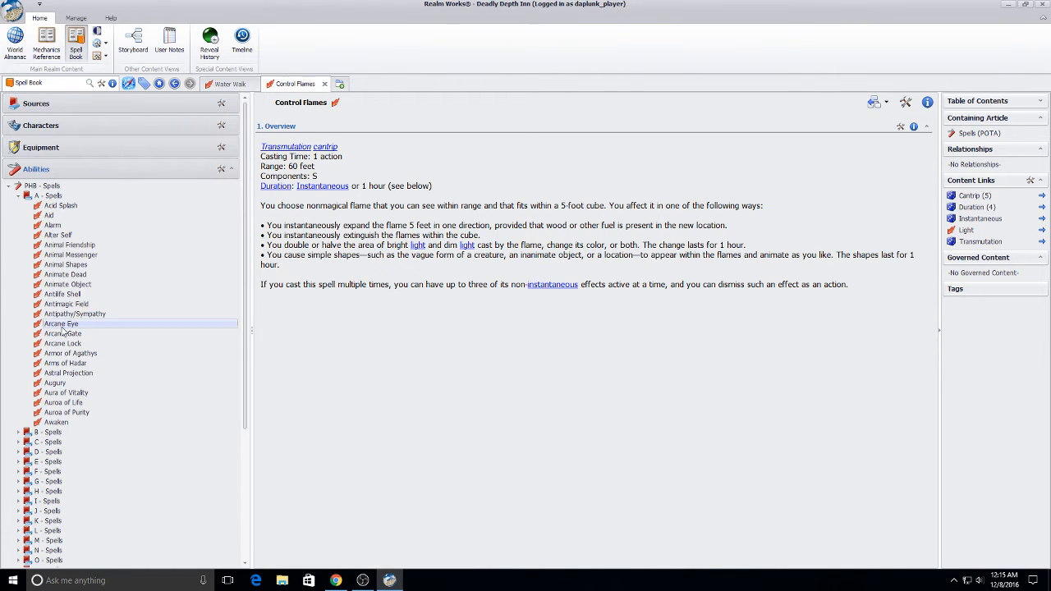
Open Arcane Eye, Alarm and Alter Self, following the Movement and Transmutation links.
{"action": "left_click", "coordinate": [61, 323]}
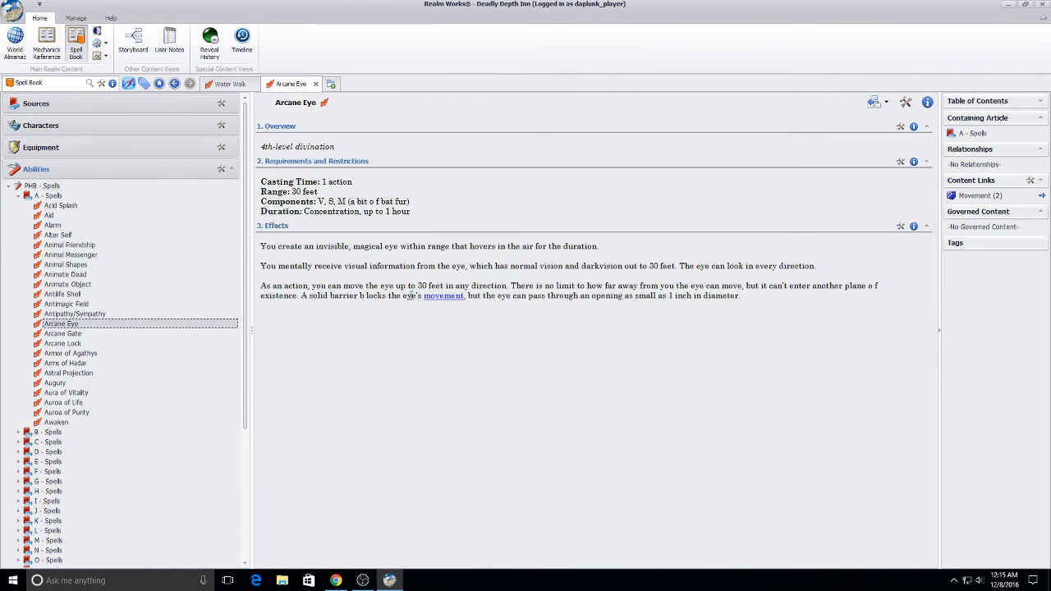
{"action": "left_click", "coordinate": [444, 295]}
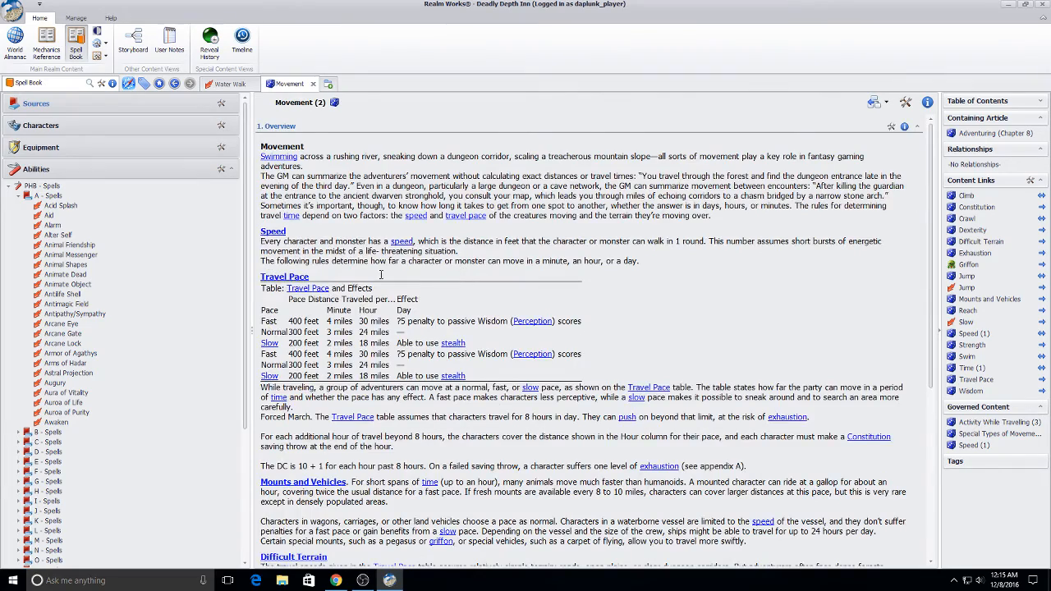
{"action": "left_click", "coordinate": [52, 225]}
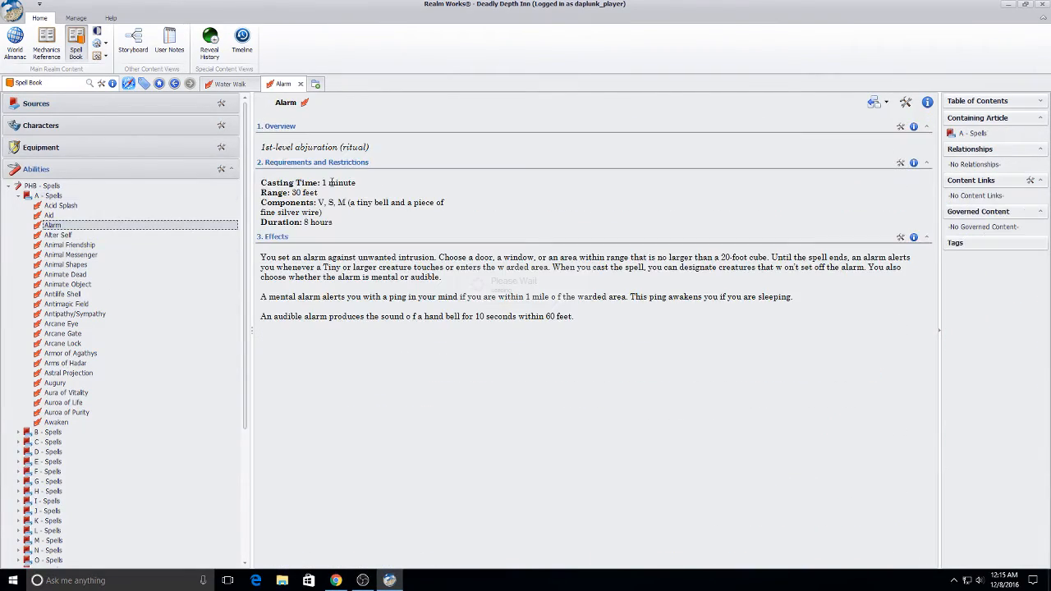
{"action": "left_click", "coordinate": [58, 235]}
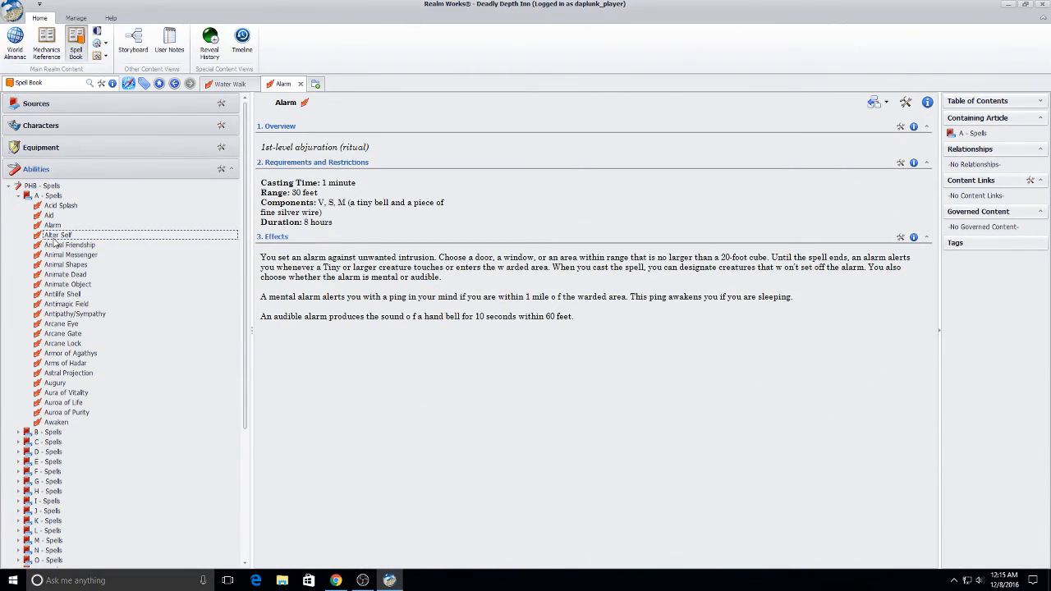
{"action": "left_click", "coordinate": [57, 235]}
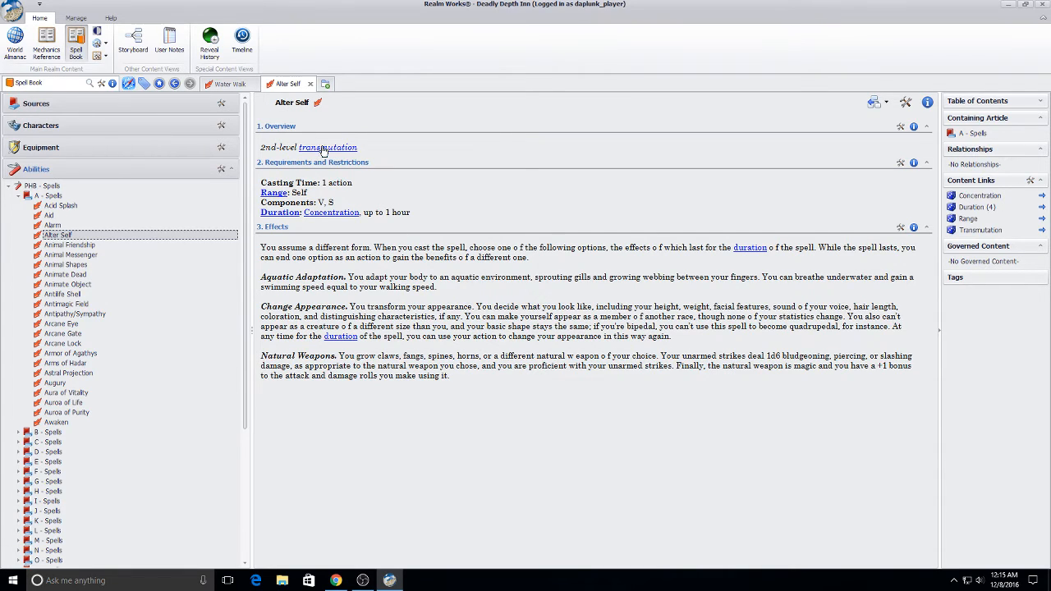
{"action": "left_click", "coordinate": [327, 148]}
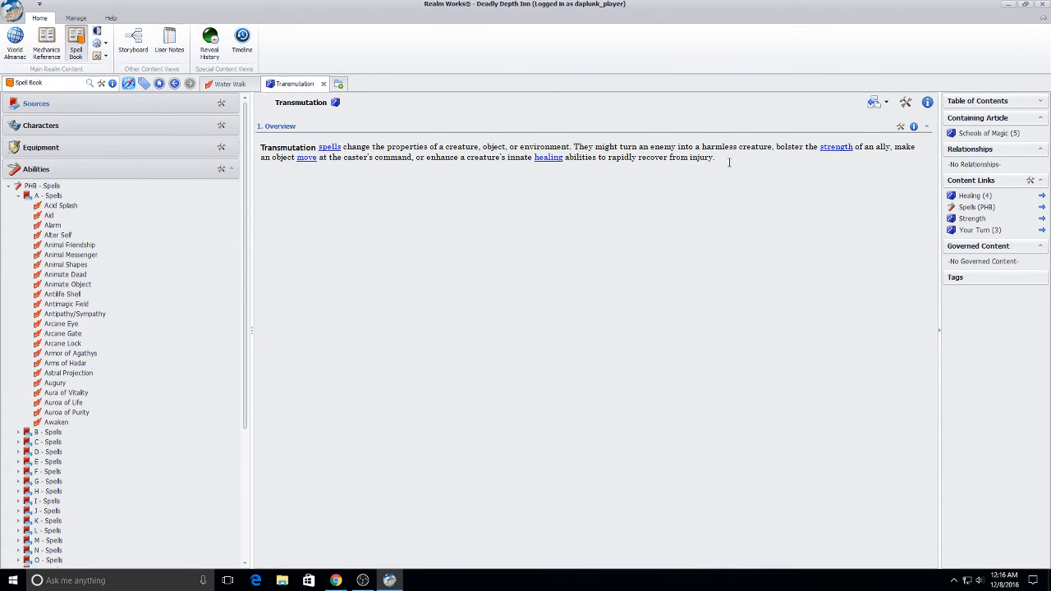
{"action": "mouse_move", "coordinate": [275, 221]}
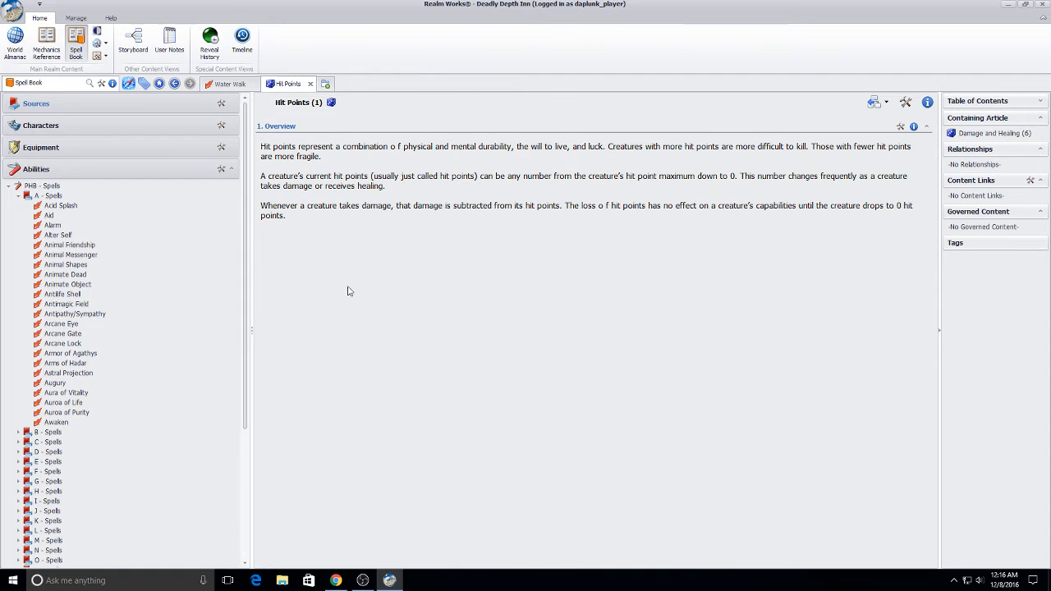
{"action": "mouse_move", "coordinate": [299, 236]}
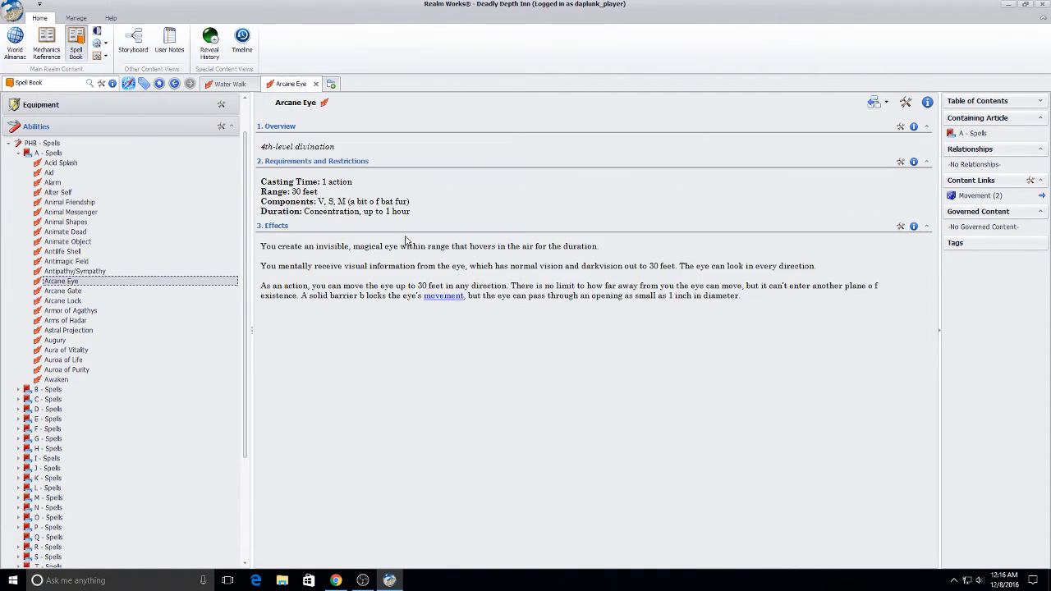
{"action": "mouse_move", "coordinate": [604, 282]}
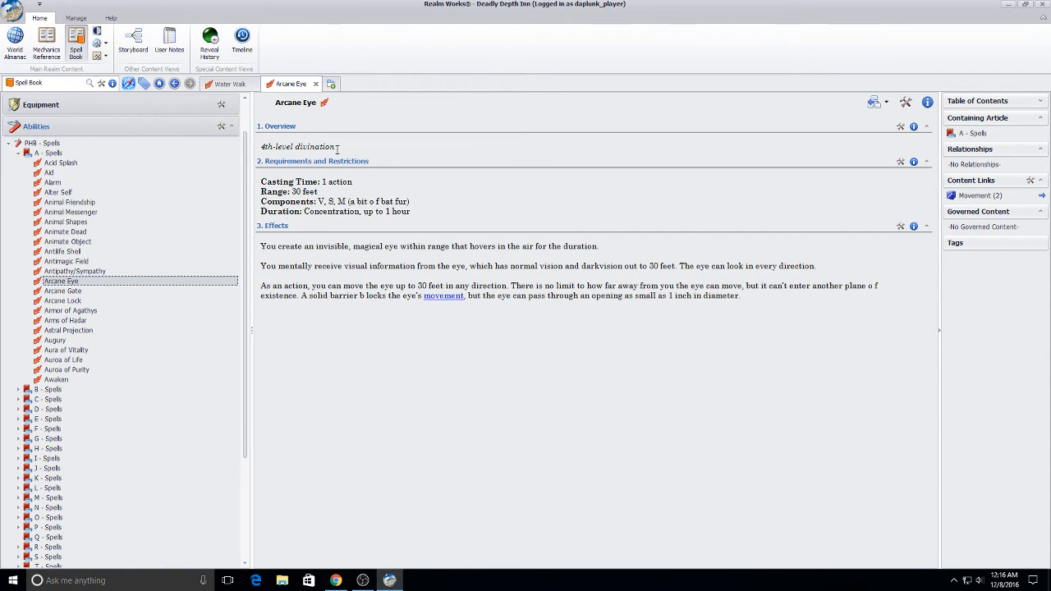
{"action": "double_click", "coordinate": [314, 147]}
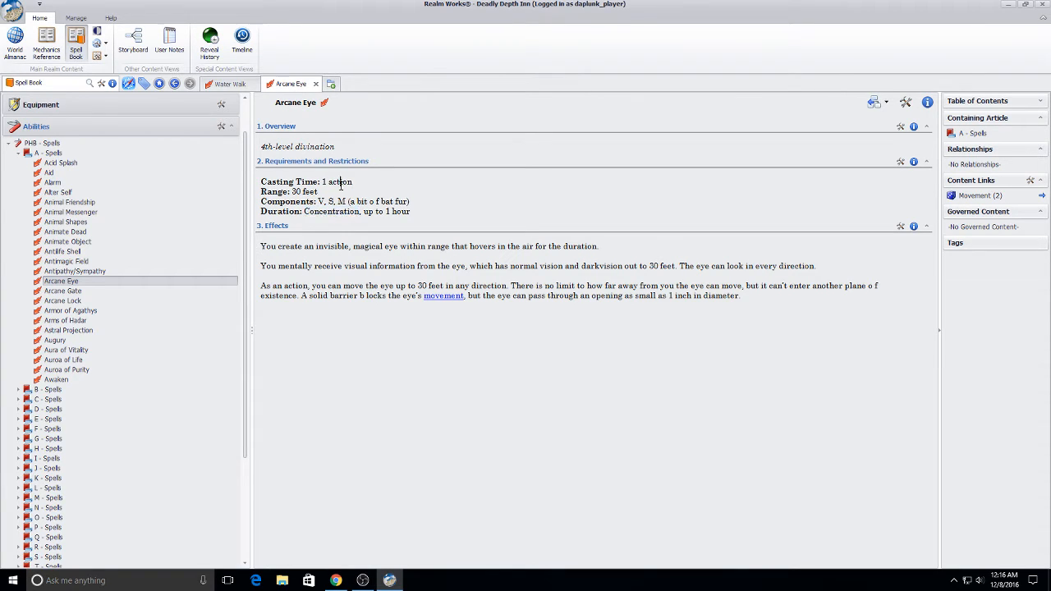
{"action": "double_click", "coordinate": [314, 147]}
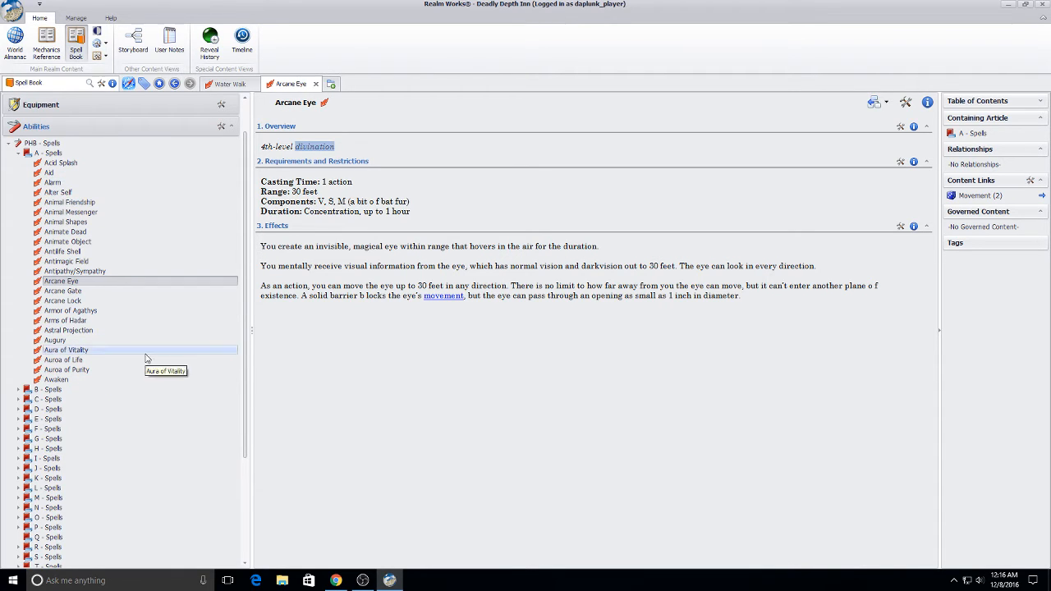
{"action": "scroll", "scroll_direction": "down", "scroll_amount": 3}
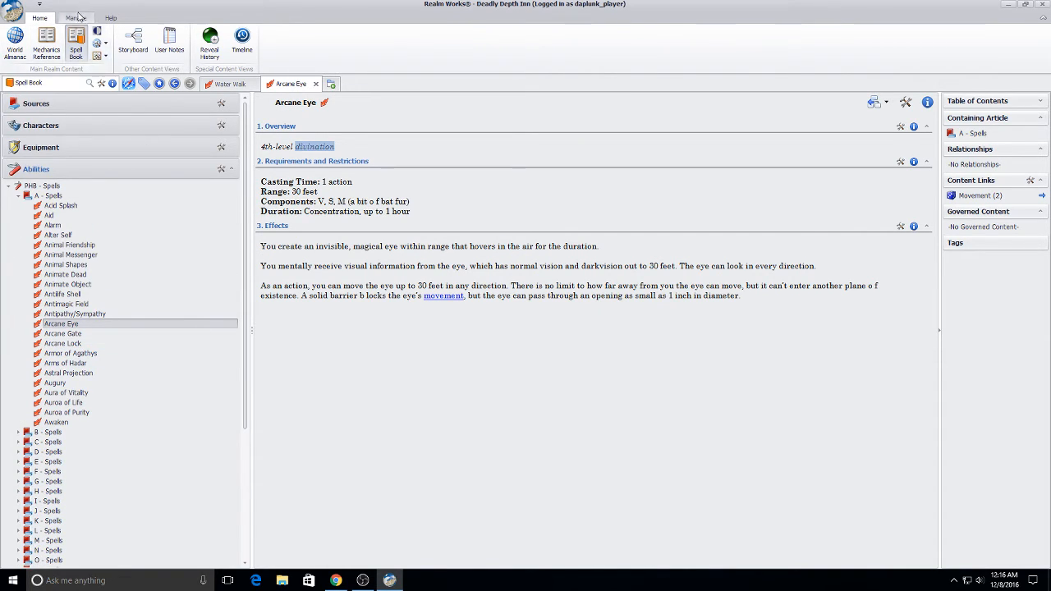
Set the Navigation View preference to group topics By Simple Grouping and Category.
{"action": "left_click", "coordinate": [75, 17]}
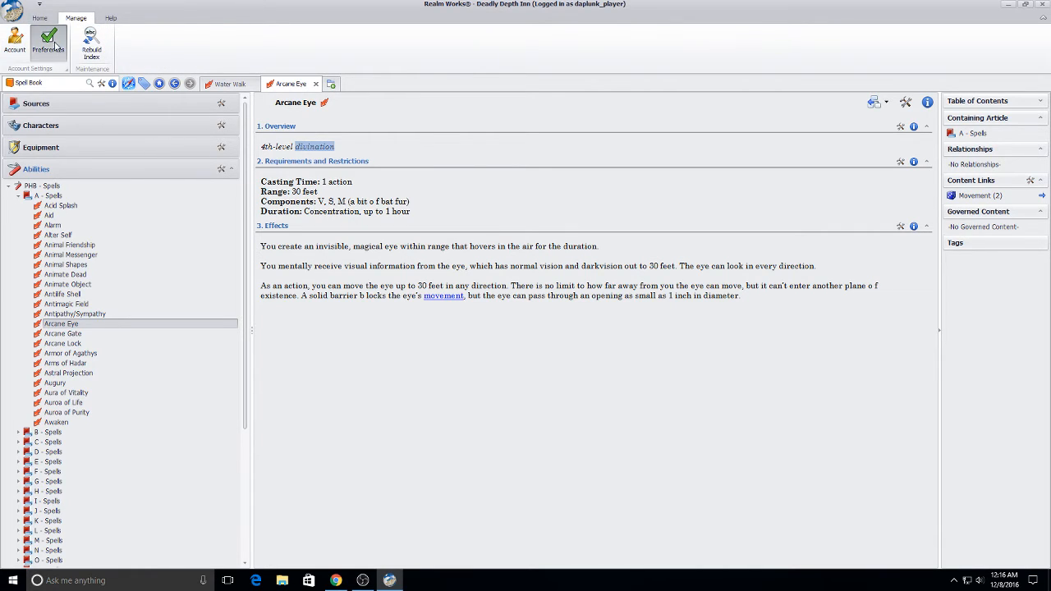
{"action": "left_click", "coordinate": [48, 41]}
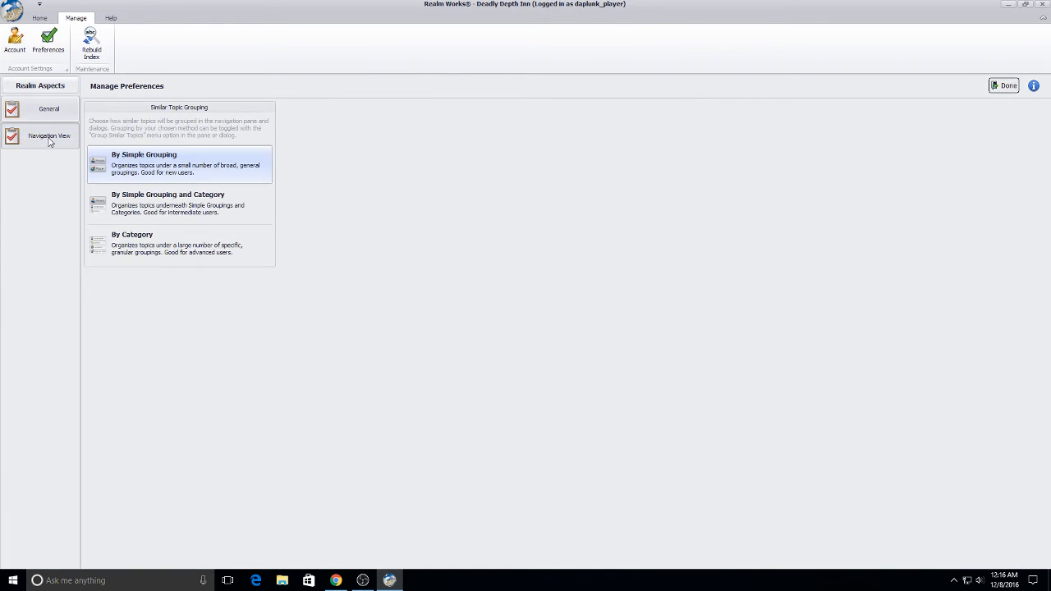
{"action": "left_click", "coordinate": [179, 203]}
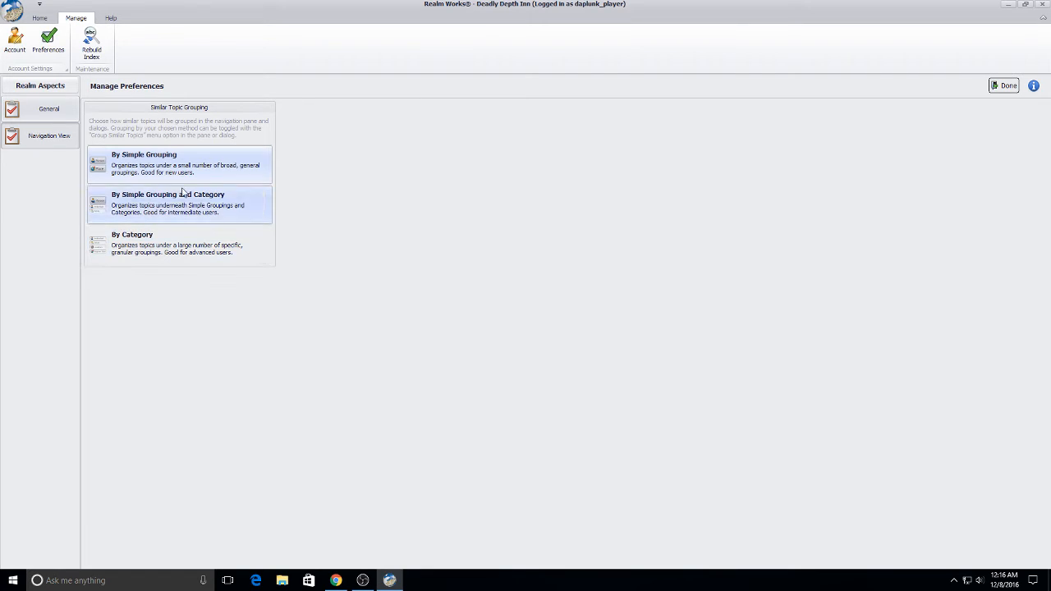
{"action": "left_click", "coordinate": [179, 244]}
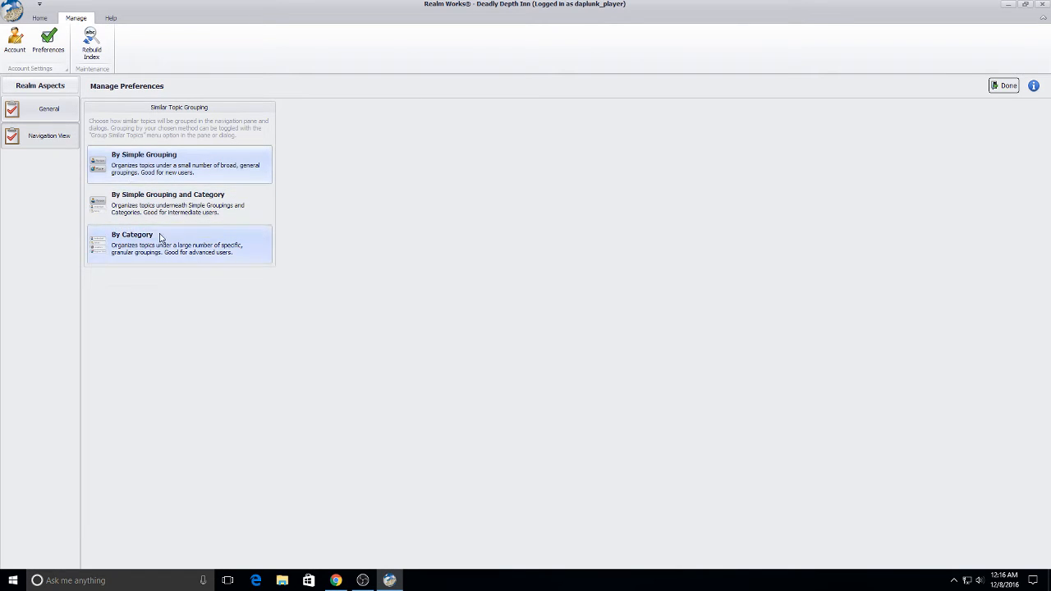
{"action": "left_click", "coordinate": [49, 109]}
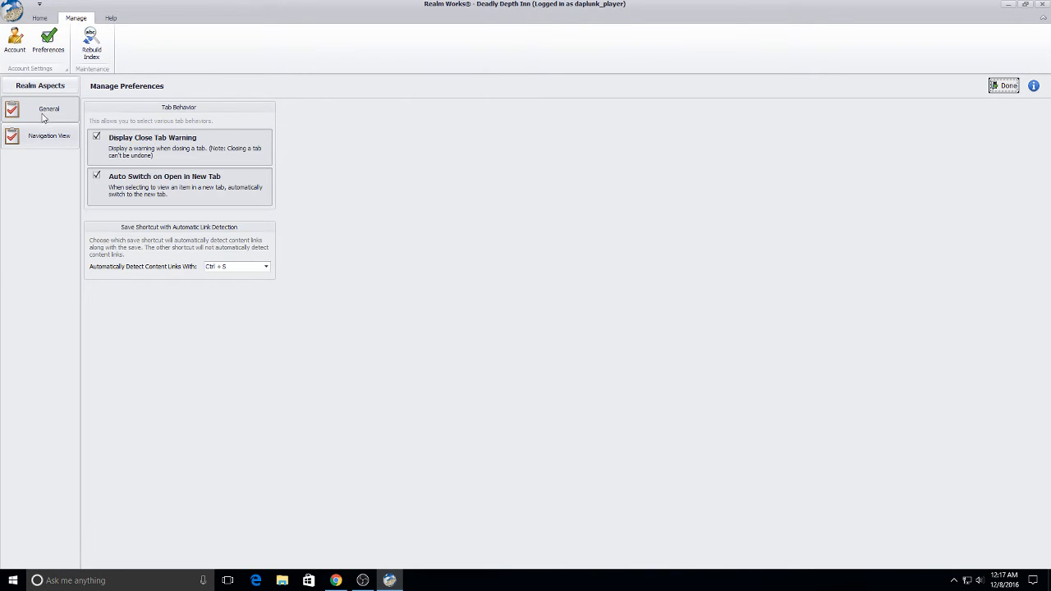
{"action": "left_click", "coordinate": [48, 135]}
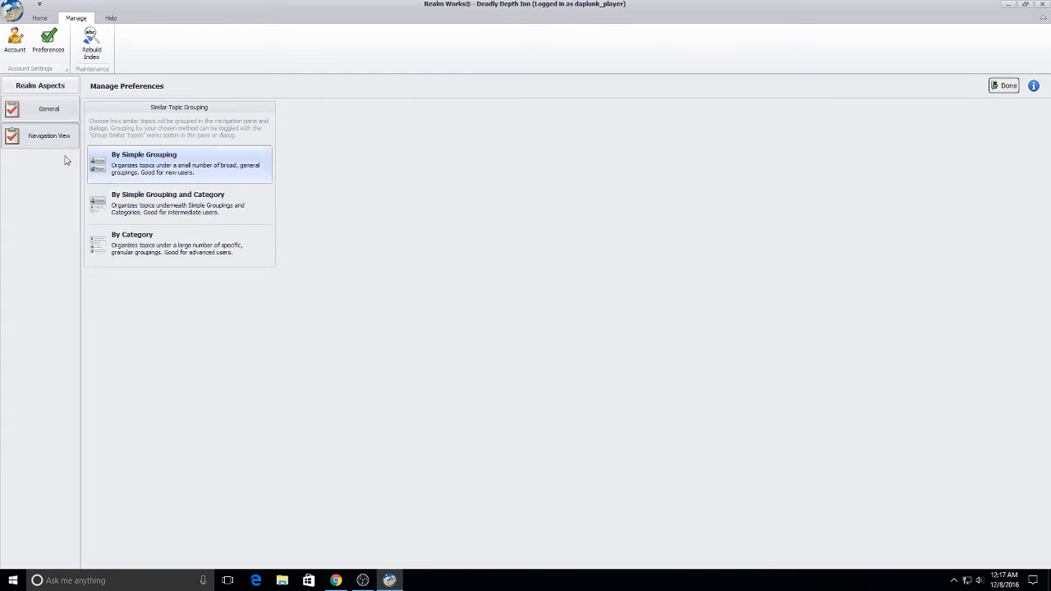
{"action": "mouse_move", "coordinate": [148, 206]}
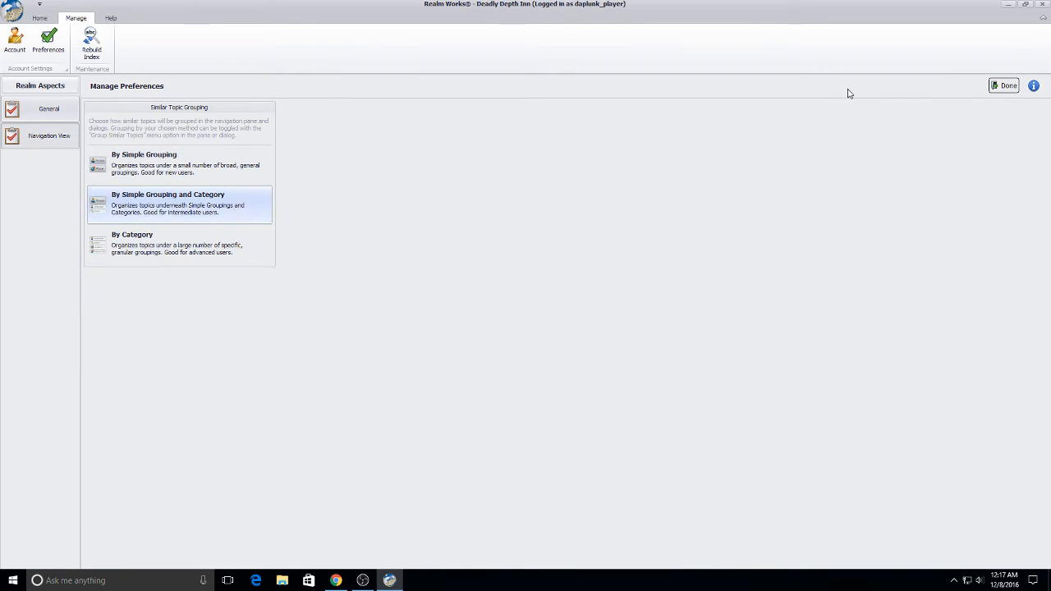
{"action": "left_click", "coordinate": [1008, 85]}
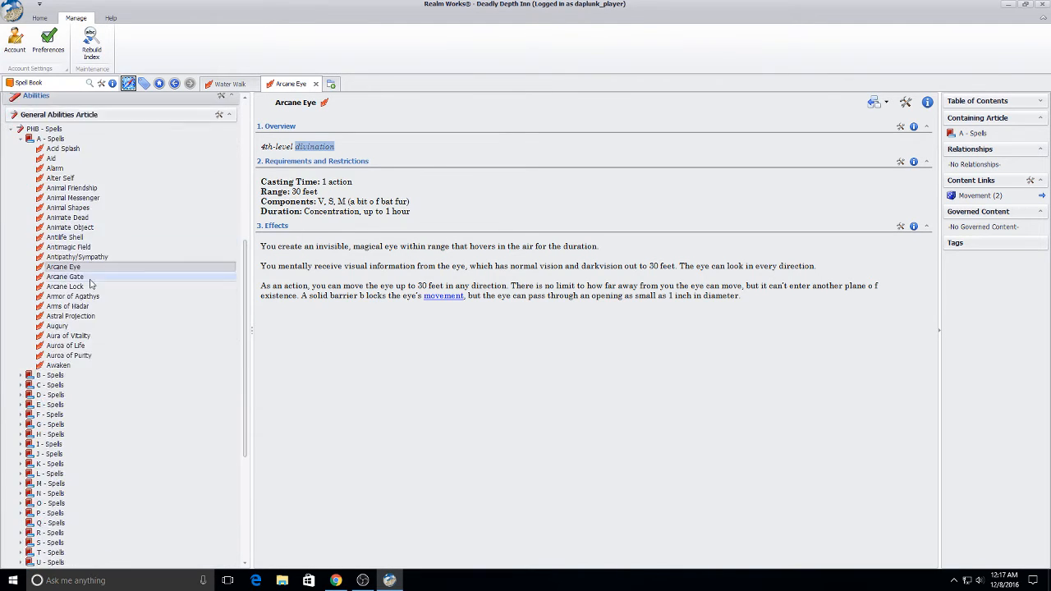
Return to the Home content views and scroll through the Mechanics Reference list.
{"action": "scroll", "scroll_direction": "down", "scroll_amount": 3}
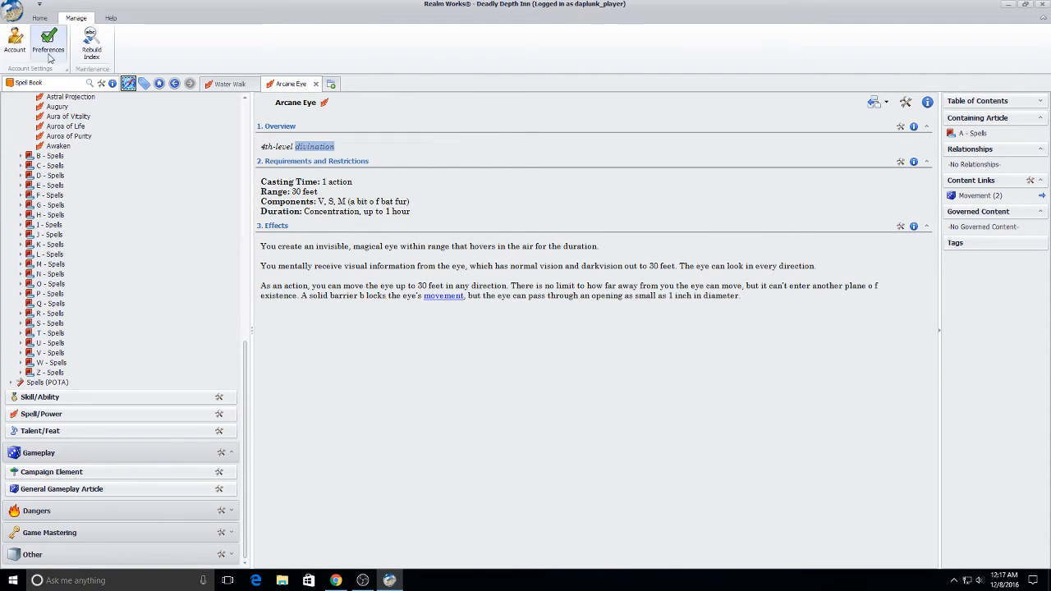
{"action": "left_click", "coordinate": [39, 17]}
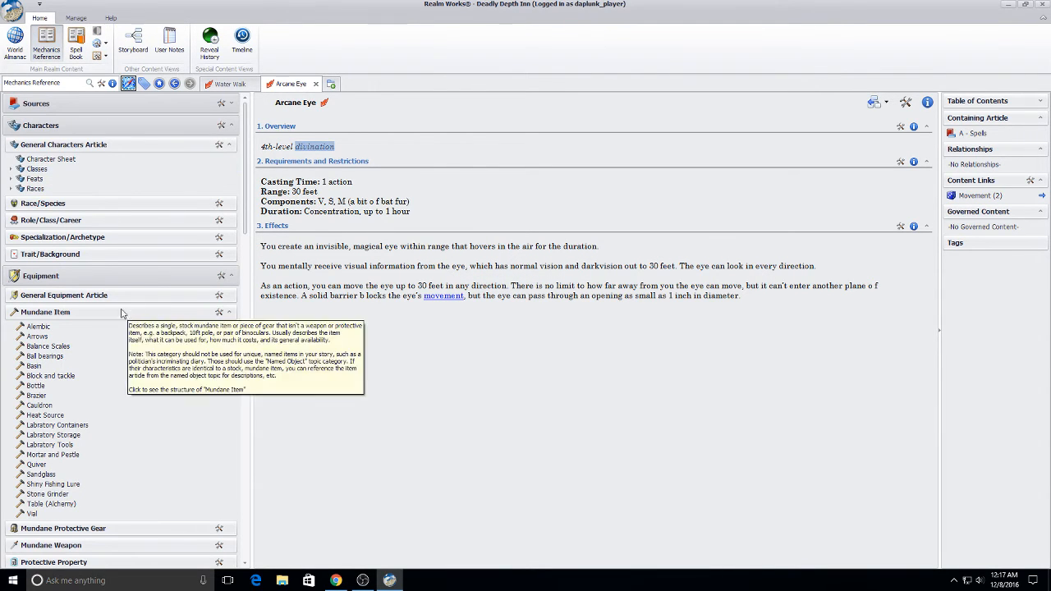
{"action": "scroll", "scroll_direction": "down", "scroll_amount": 3}
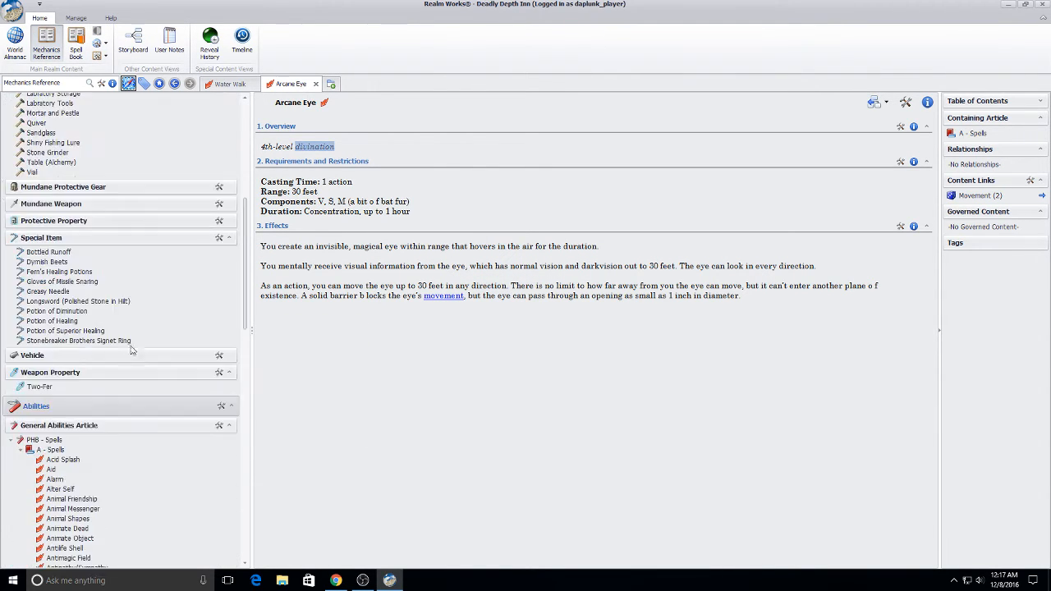
{"action": "scroll", "scroll_direction": "down", "scroll_amount": 3}
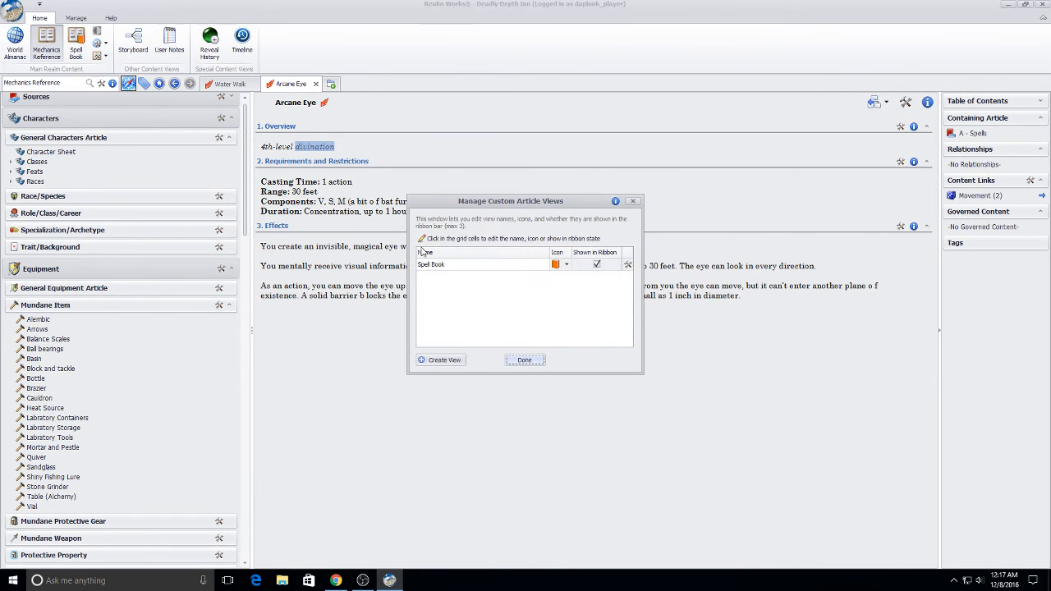
Create a red 'Player Hand Book' article view shown in the ribbon bar.
{"action": "left_click", "coordinate": [440, 359]}
{"action": "type", "text": "Player Hand Book"}
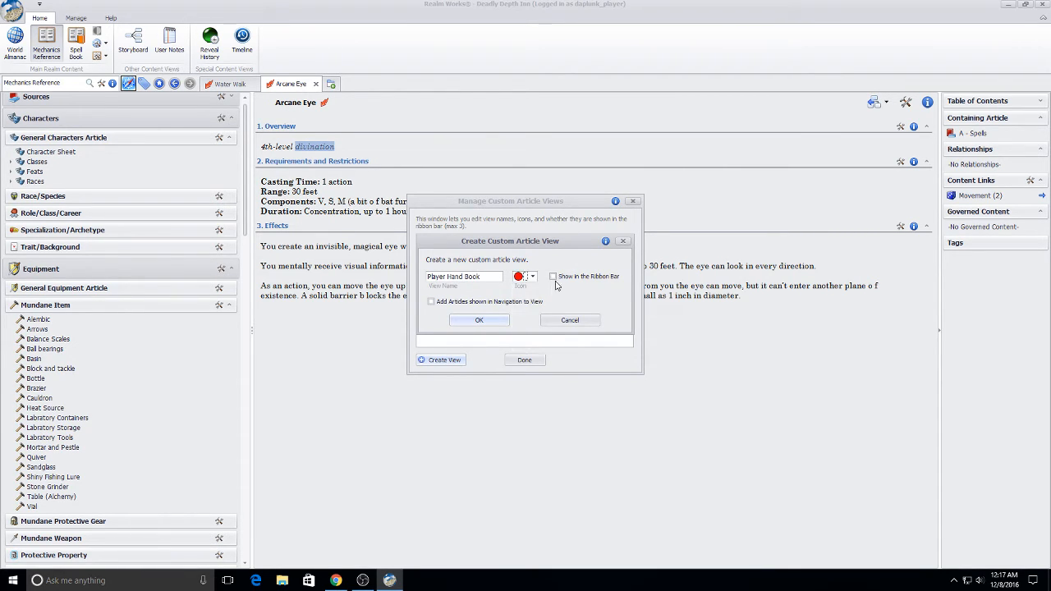
{"action": "left_click", "coordinate": [478, 320]}
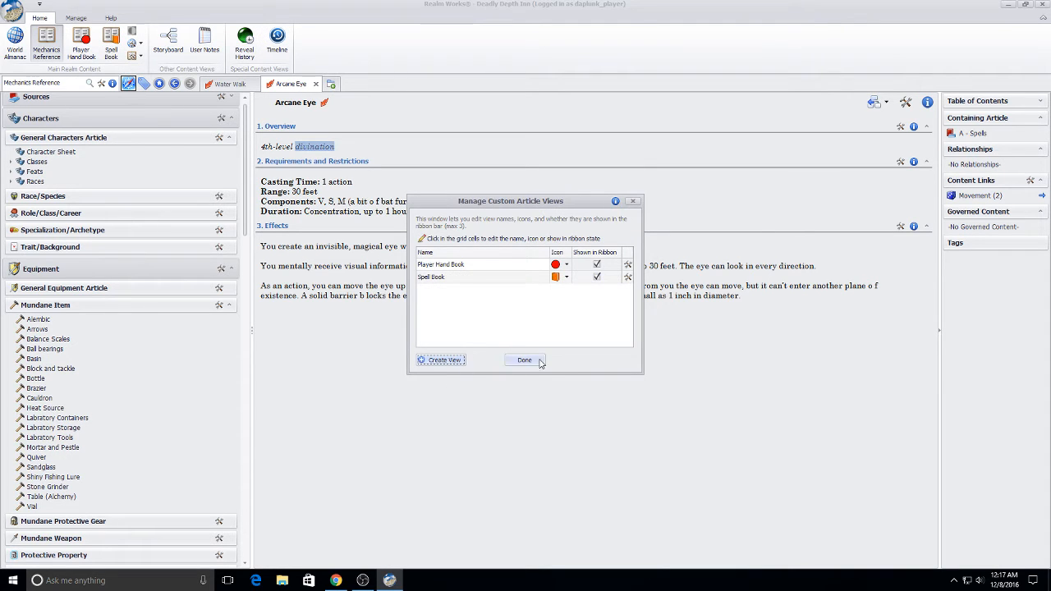
{"action": "left_click", "coordinate": [524, 361]}
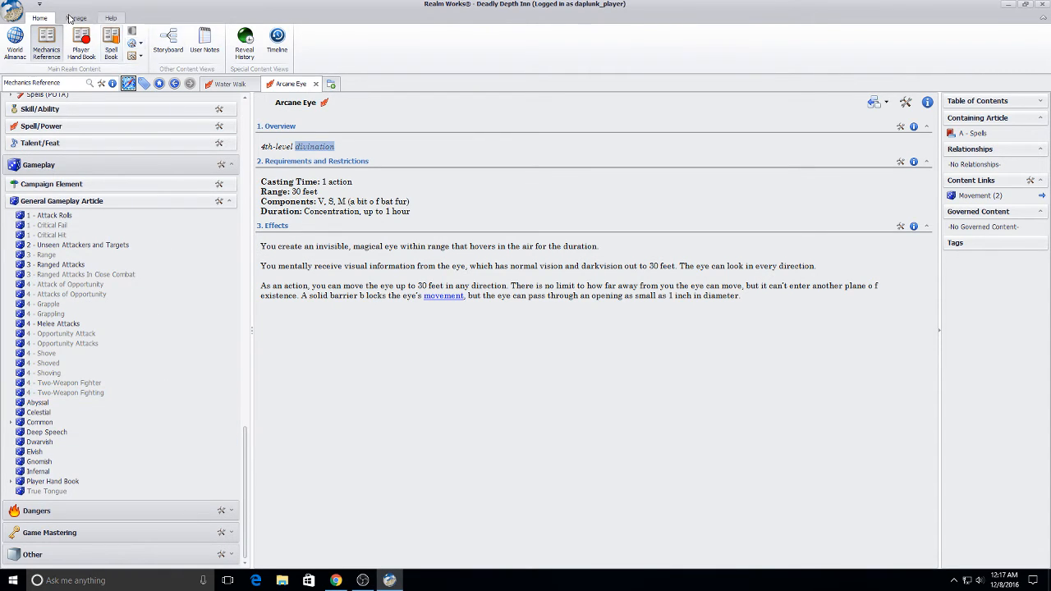
Check the empty Player Hand Book view, then manage the Player Hand Book article's view assignments.
{"action": "left_click", "coordinate": [76, 17]}
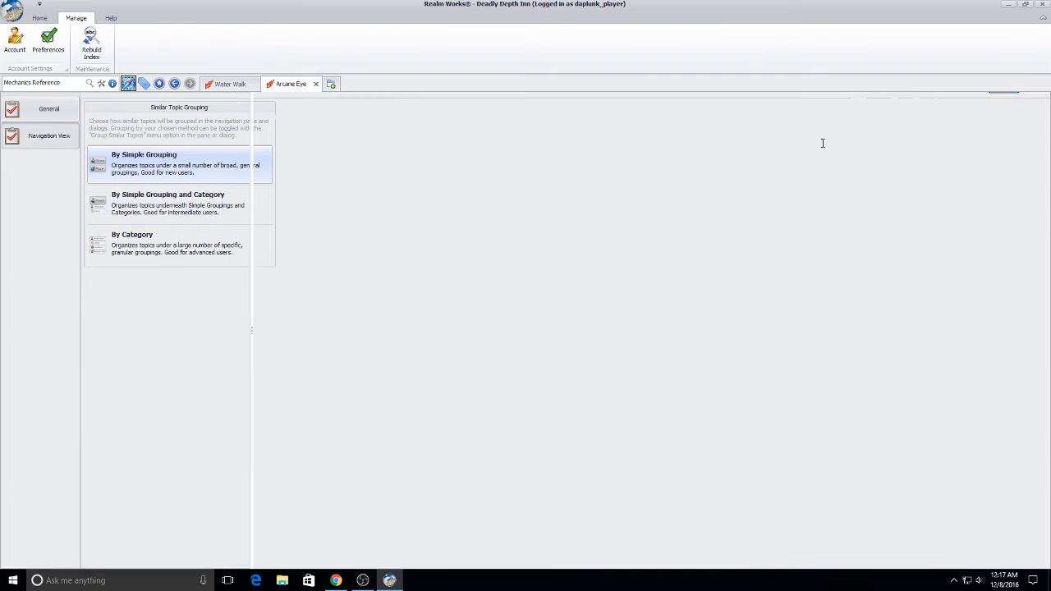
{"action": "left_click", "coordinate": [39, 17]}
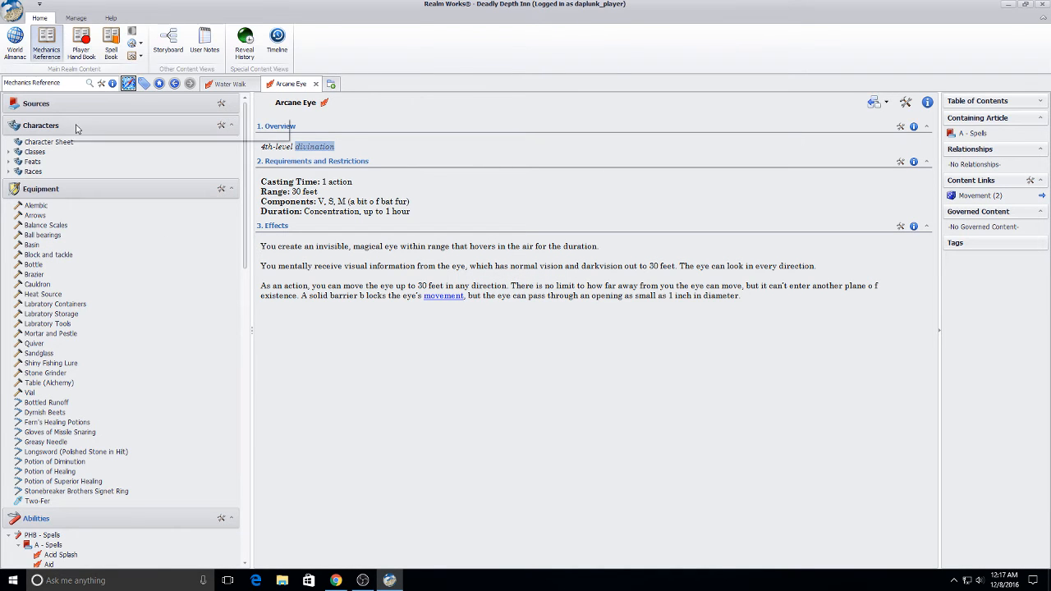
{"action": "left_click", "coordinate": [80, 41]}
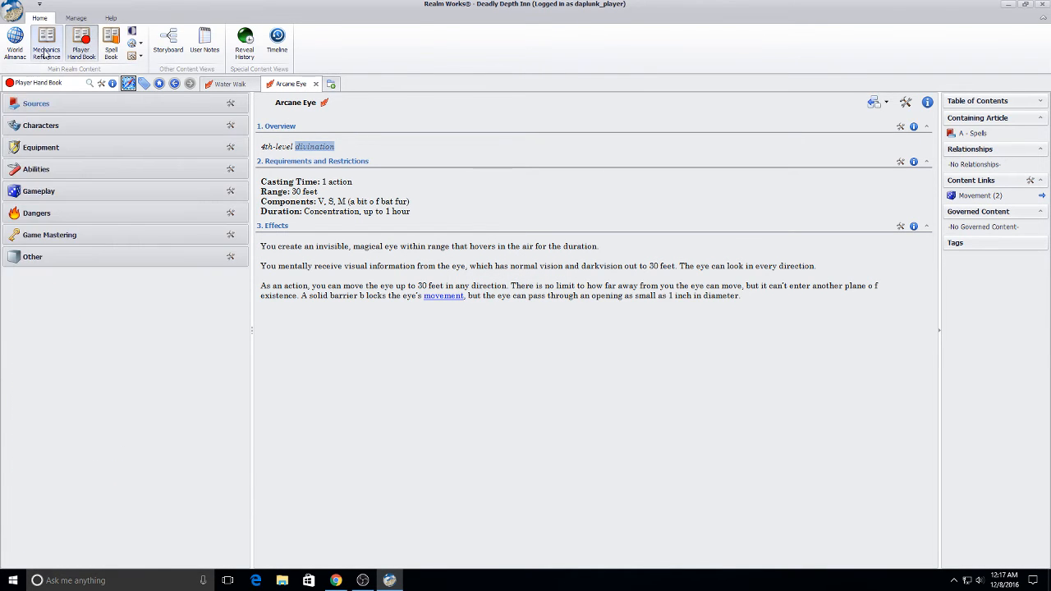
{"action": "left_click", "coordinate": [47, 41]}
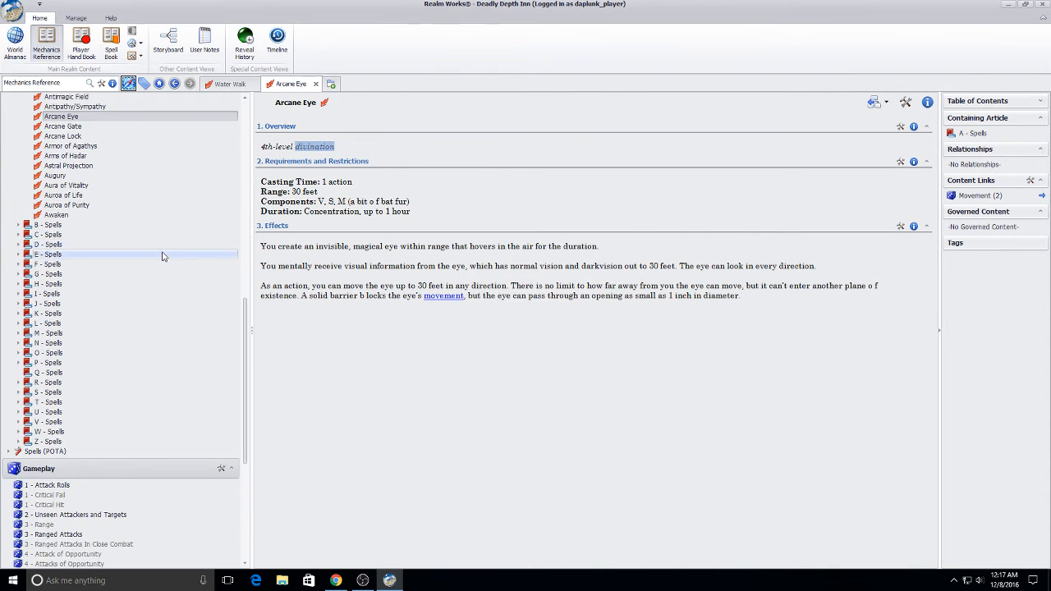
{"action": "scroll", "scroll_direction": "down", "scroll_amount": 3}
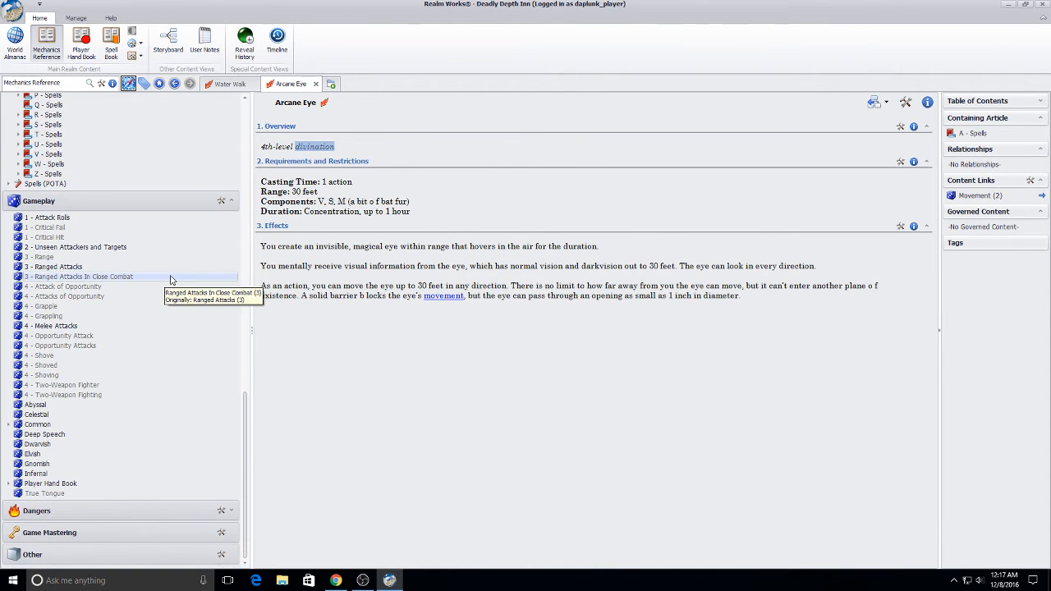
{"action": "right_click", "coordinate": [50, 483]}
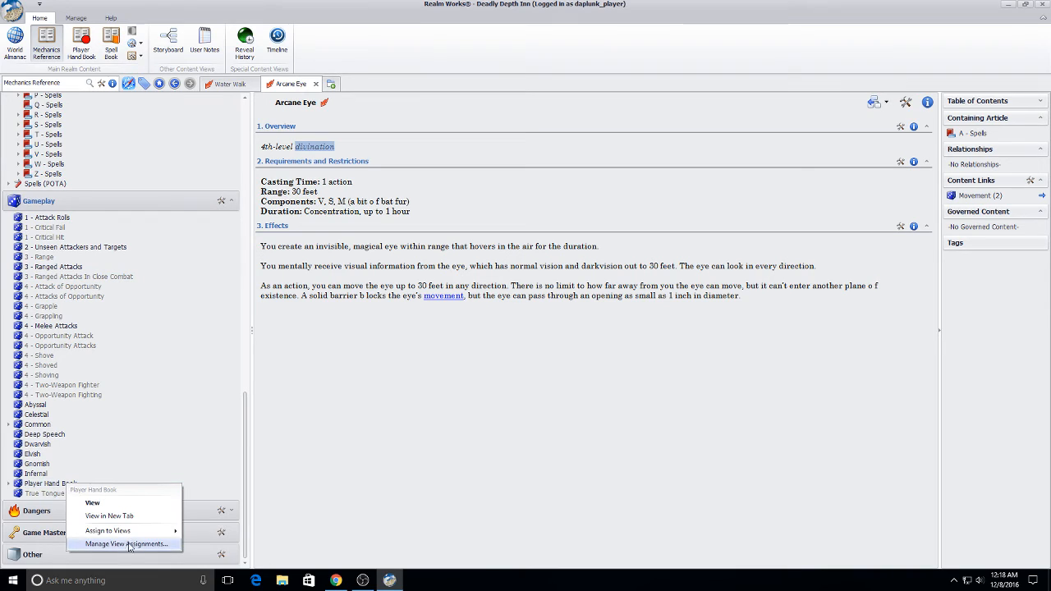
{"action": "left_click", "coordinate": [127, 544]}
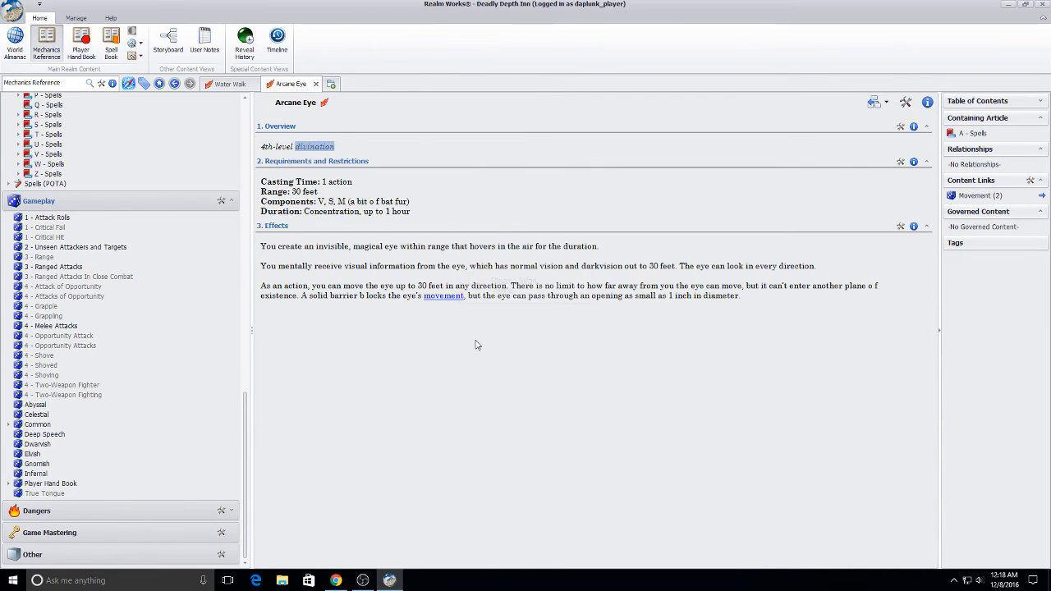
{"action": "mouse_move", "coordinate": [484, 352]}
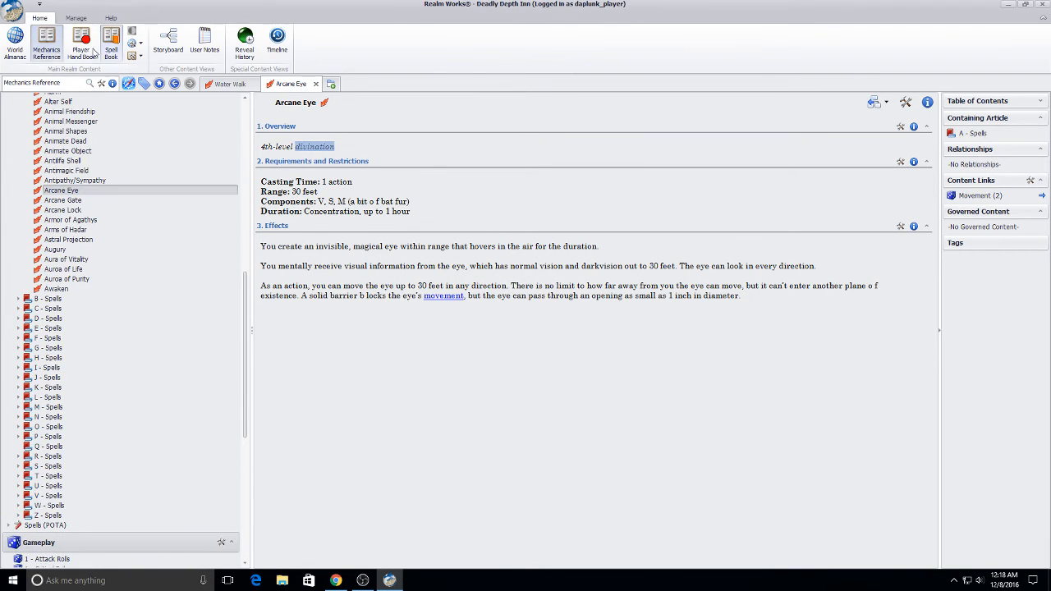
In the Player Hand Book view, open the Frightened and Invisible conditions.
{"action": "left_click", "coordinate": [81, 42]}
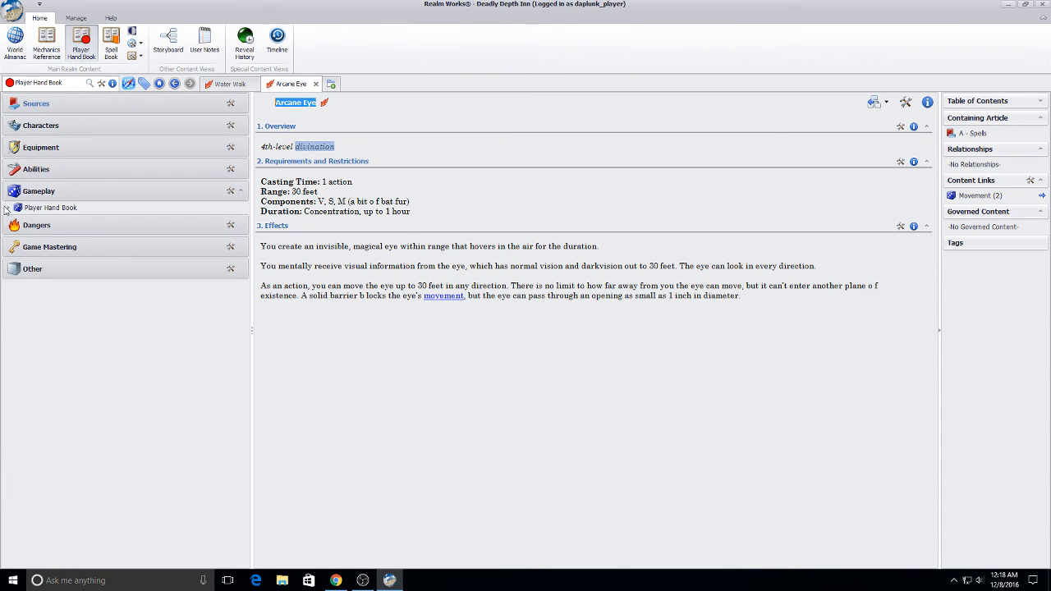
{"action": "left_click", "coordinate": [7, 208]}
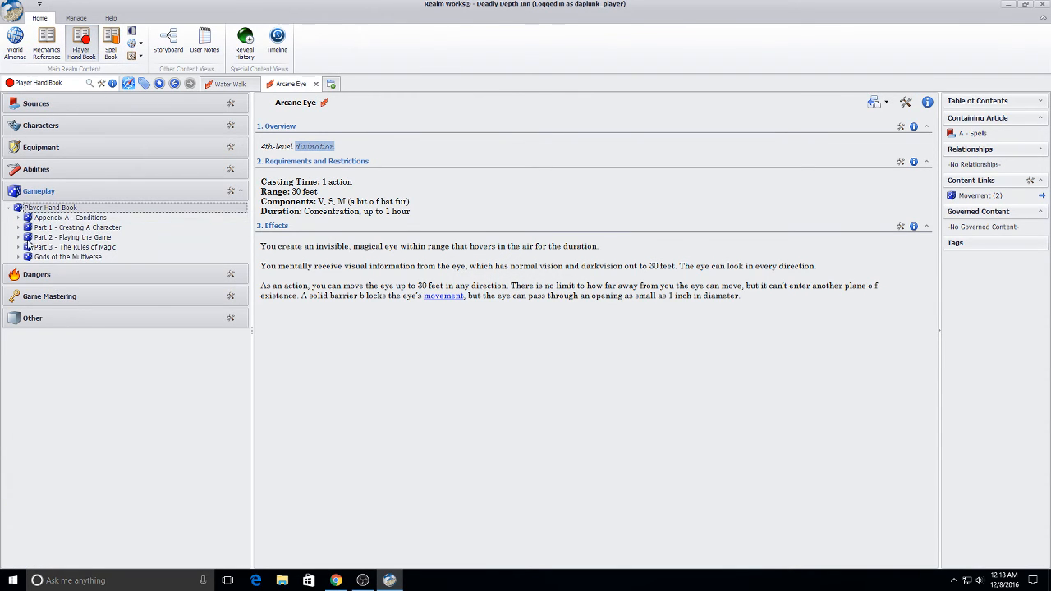
{"action": "left_click", "coordinate": [19, 216]}
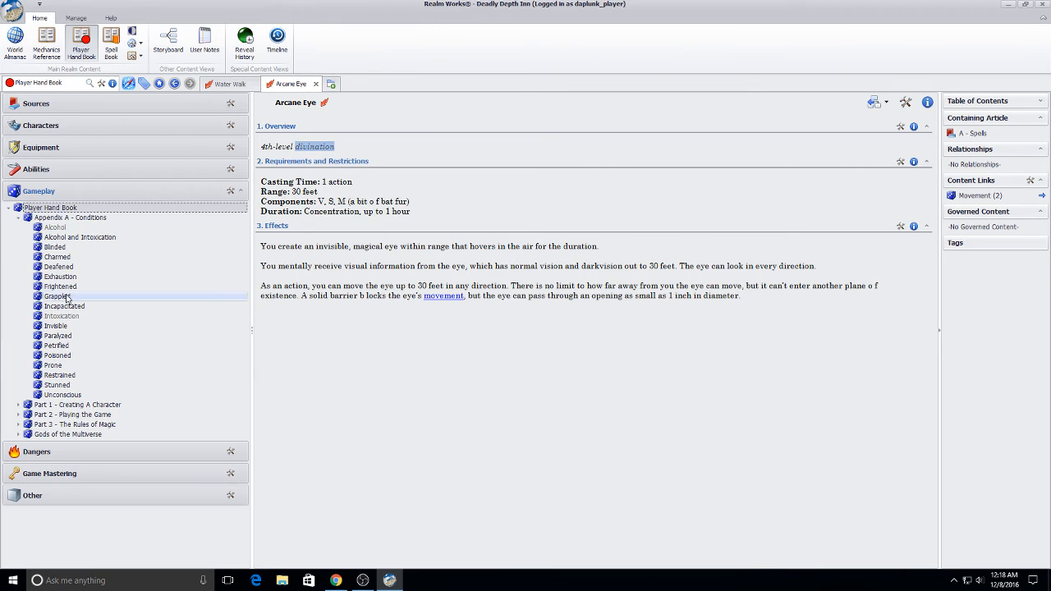
{"action": "left_click", "coordinate": [60, 286]}
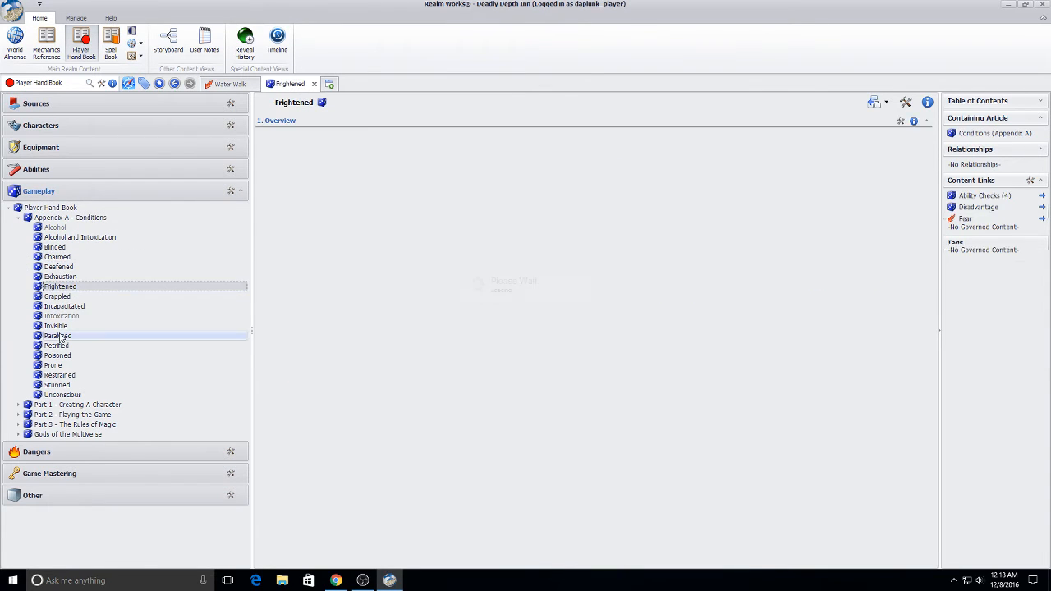
{"action": "left_click", "coordinate": [55, 325]}
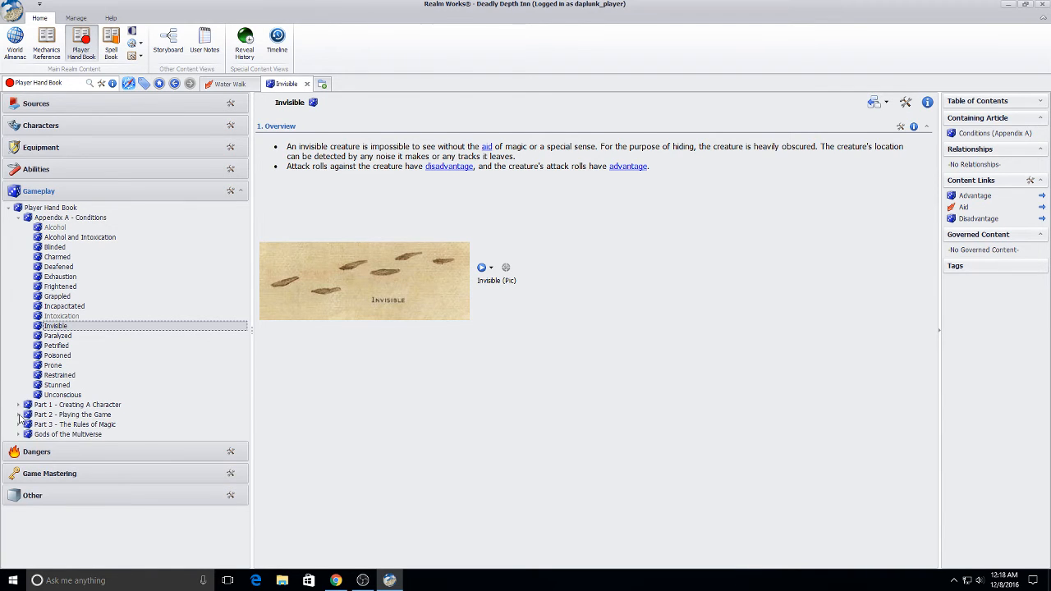
Open the Advantage and Disadvantage articles and expand Chapter 8 - Adventuring.
{"action": "left_click", "coordinate": [18, 414]}
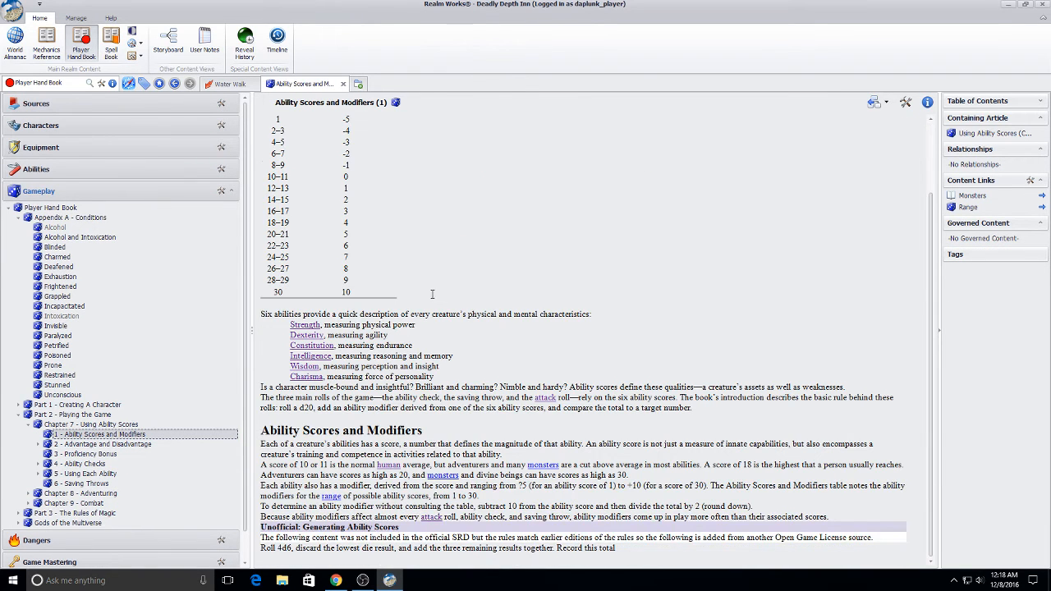
{"action": "left_click", "coordinate": [29, 444]}
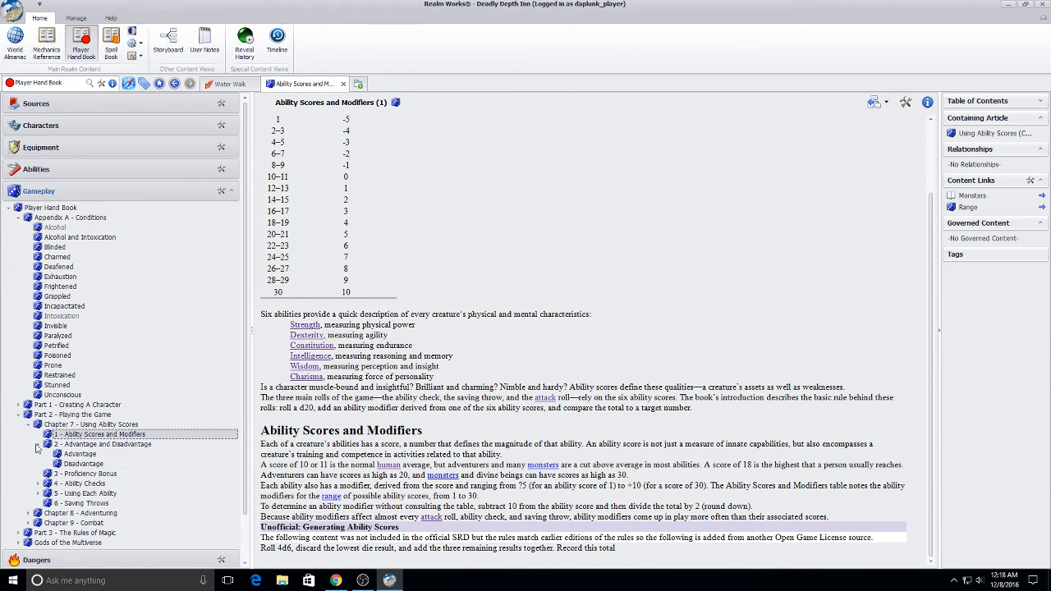
{"action": "left_click", "coordinate": [80, 454]}
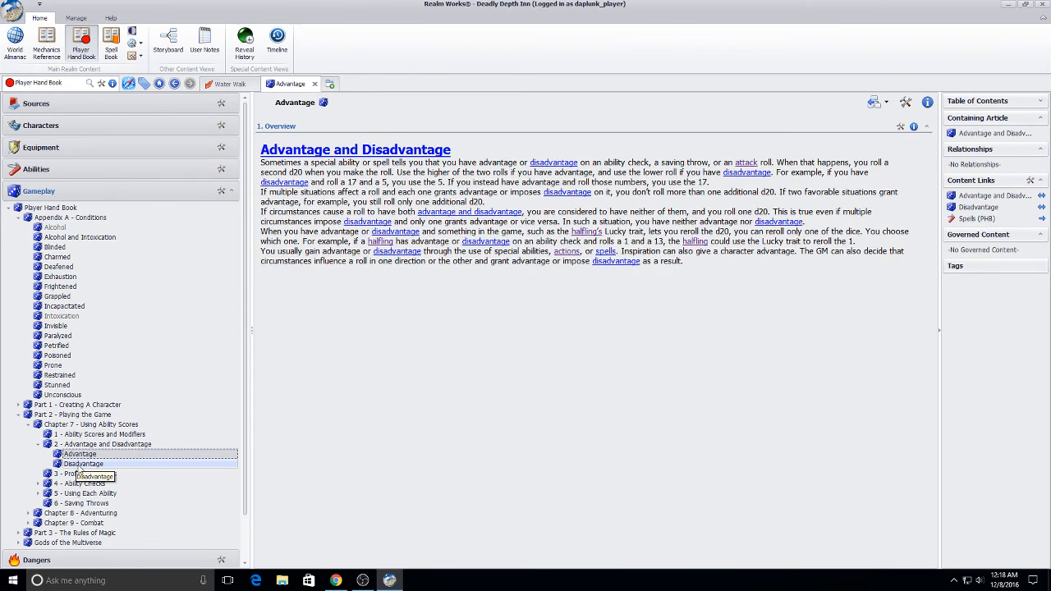
{"action": "left_click", "coordinate": [83, 464]}
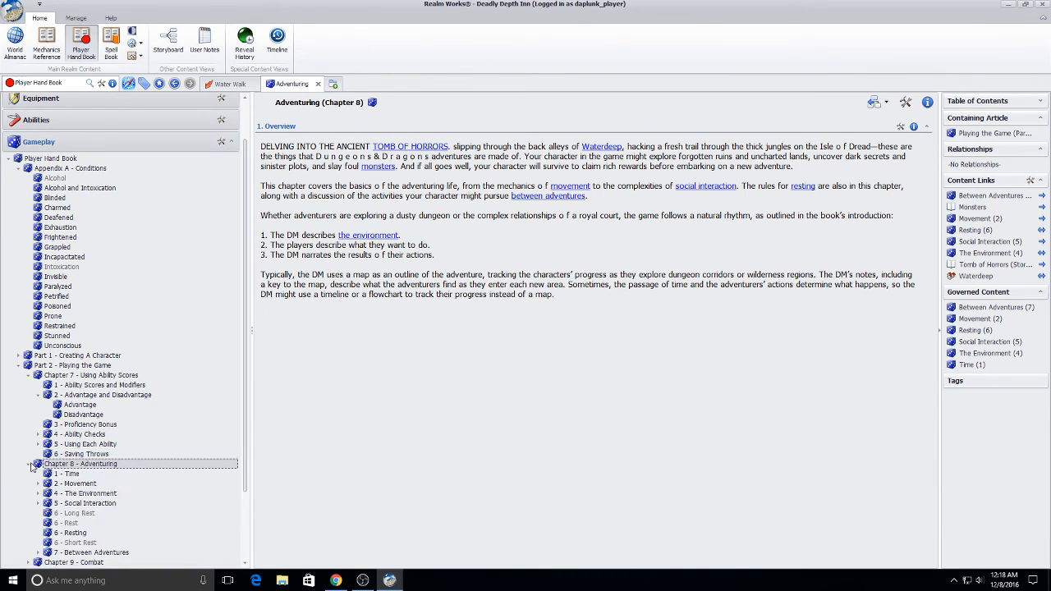
{"action": "left_click", "coordinate": [38, 395]}
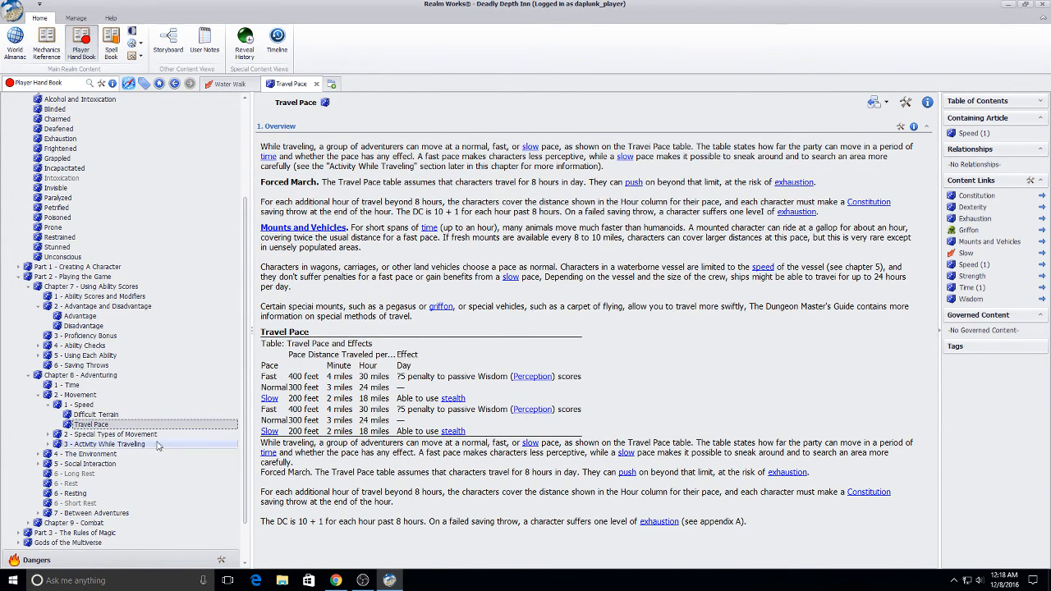
Open Noticing Threats and filter the navigation by 'difficult terrain'.
{"action": "left_click", "coordinate": [47, 443]}
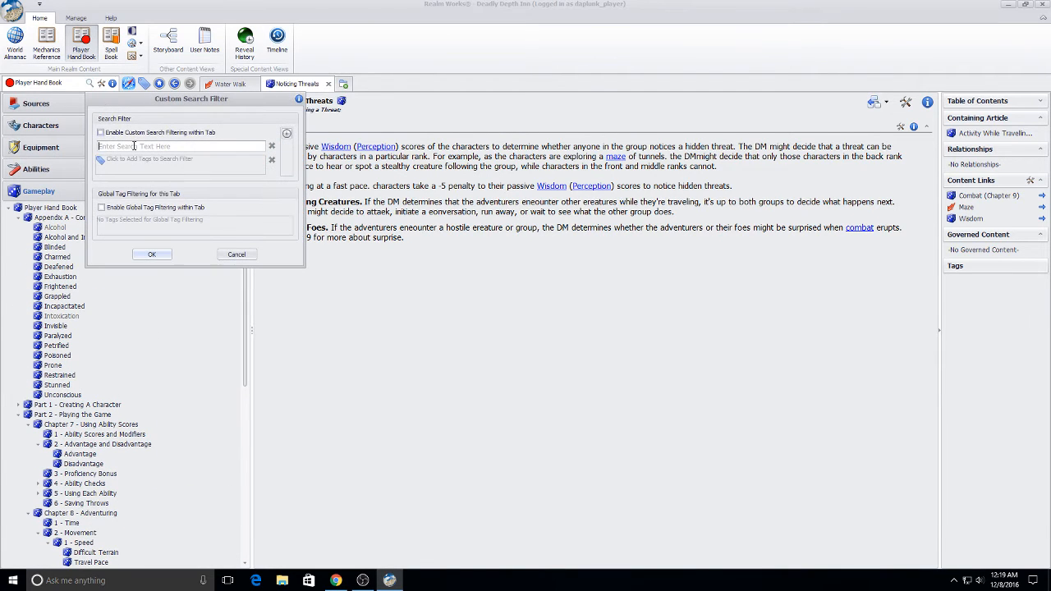
{"action": "type", "text": "d"}
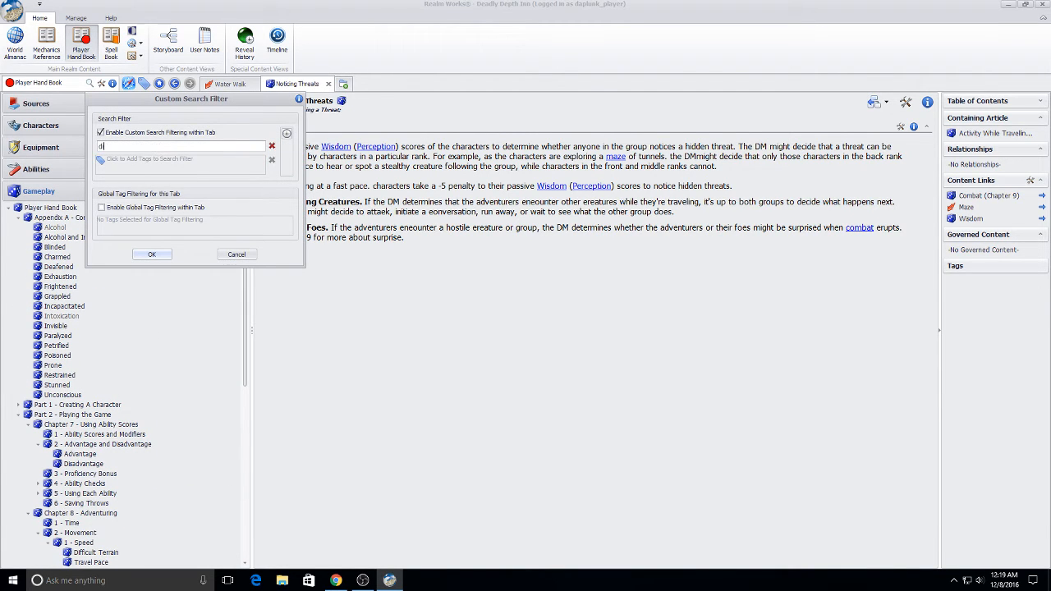
{"action": "type", "text": "difficult terrain"}
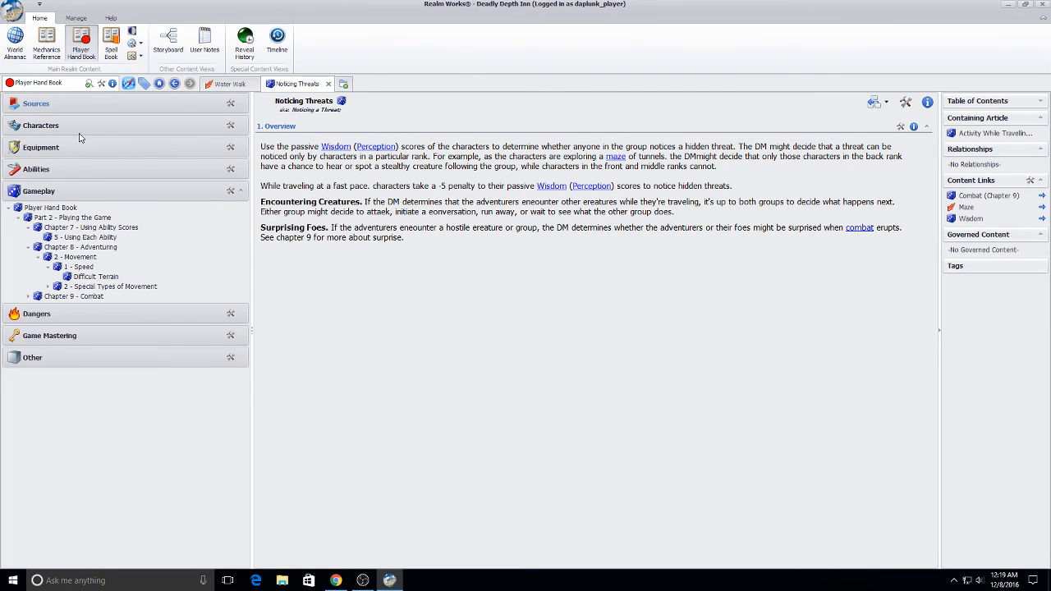
Adjust the navigation filter and open the Exhaustion, Grappled and Restrained conditions.
{"action": "left_click", "coordinate": [95, 277]}
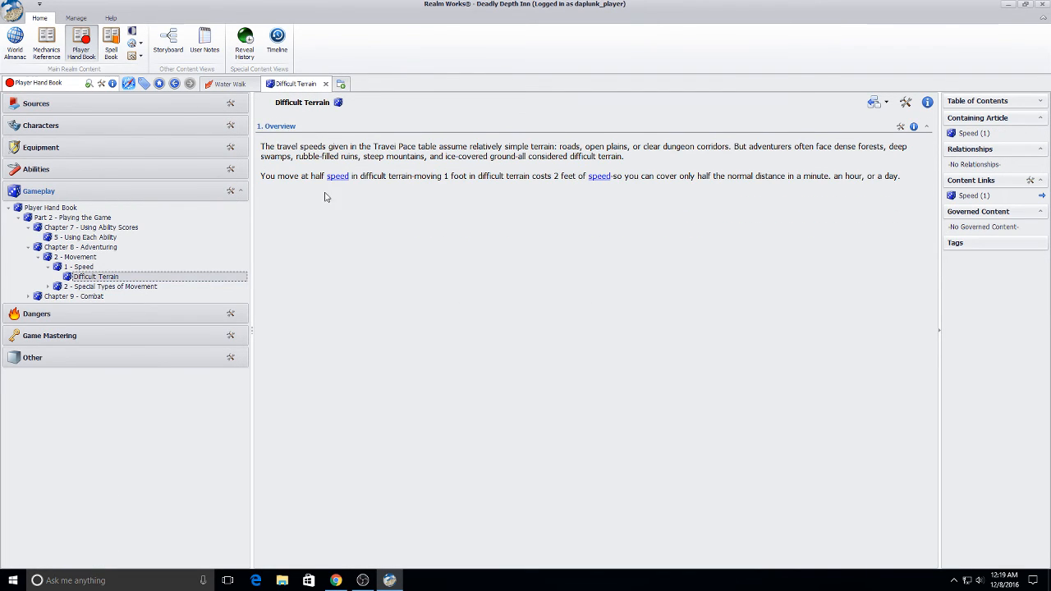
{"action": "mouse_move", "coordinate": [332, 181]}
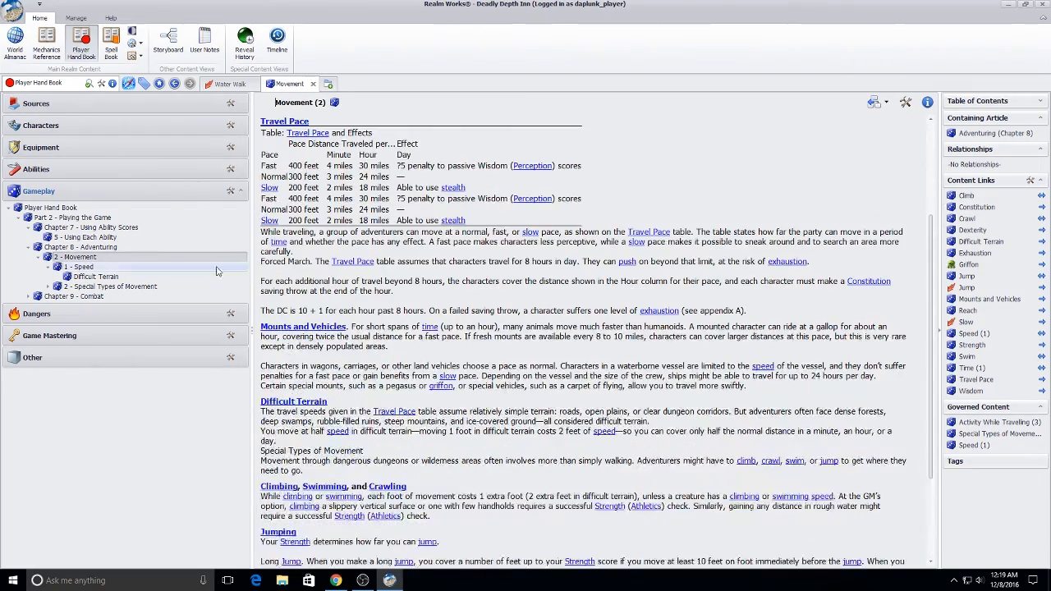
{"action": "scroll", "scroll_direction": "down", "scroll_amount": 3}
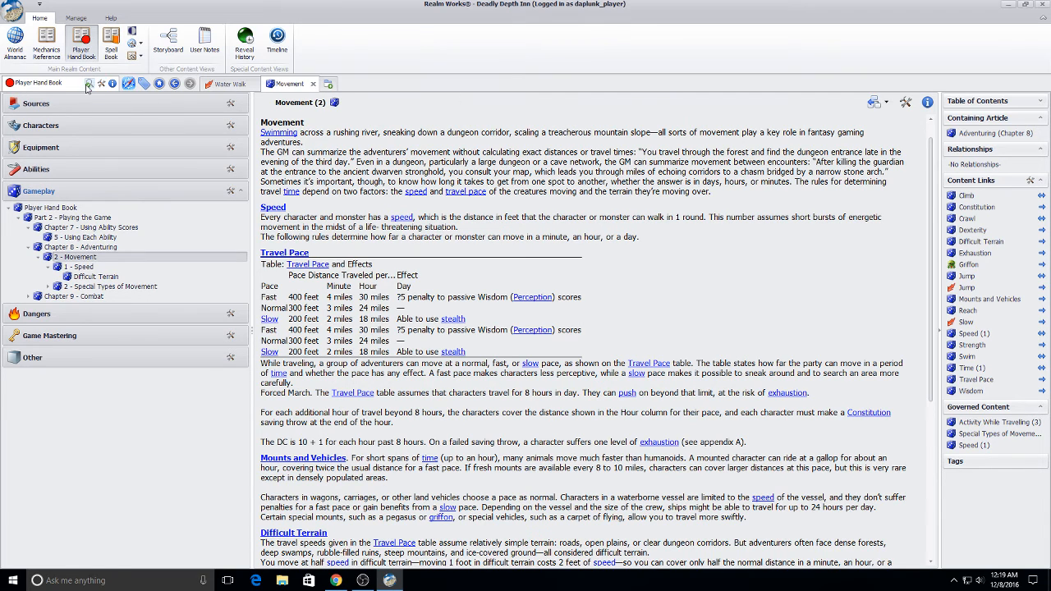
{"action": "left_click", "coordinate": [86, 83]}
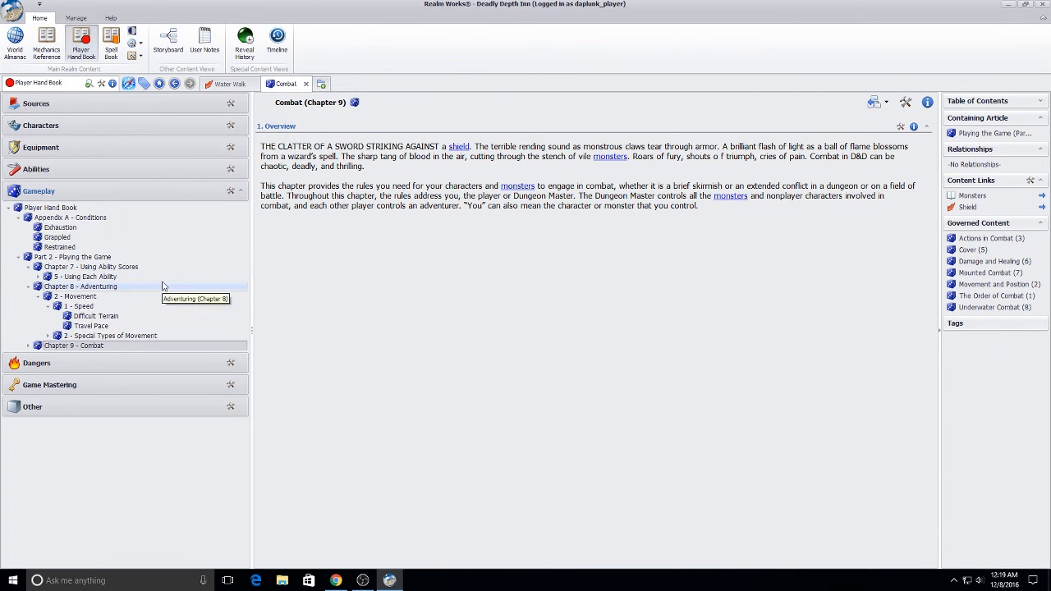
{"action": "left_click", "coordinate": [60, 226]}
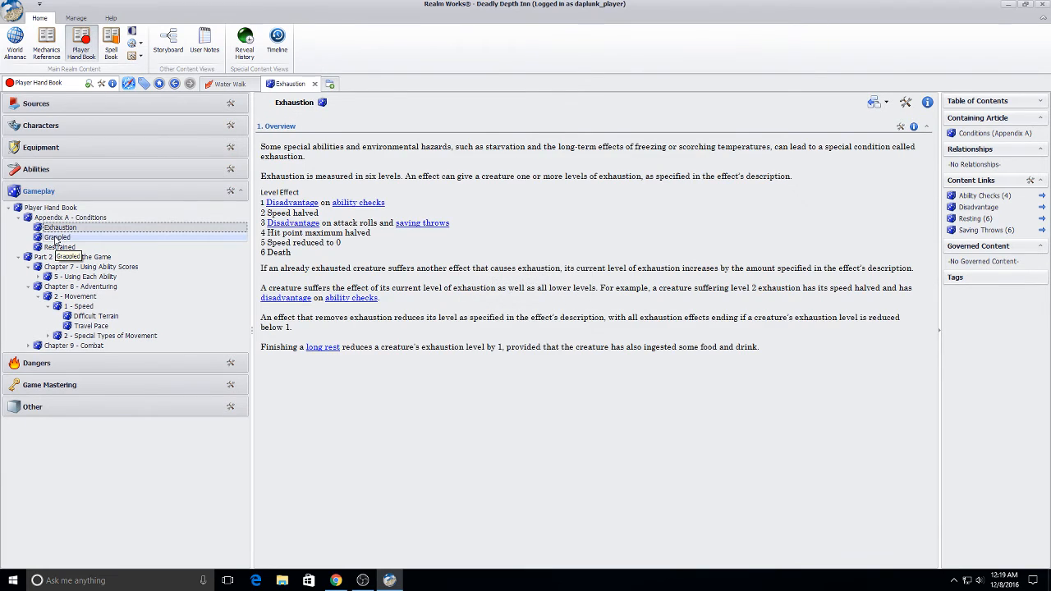
{"action": "left_click", "coordinate": [56, 236]}
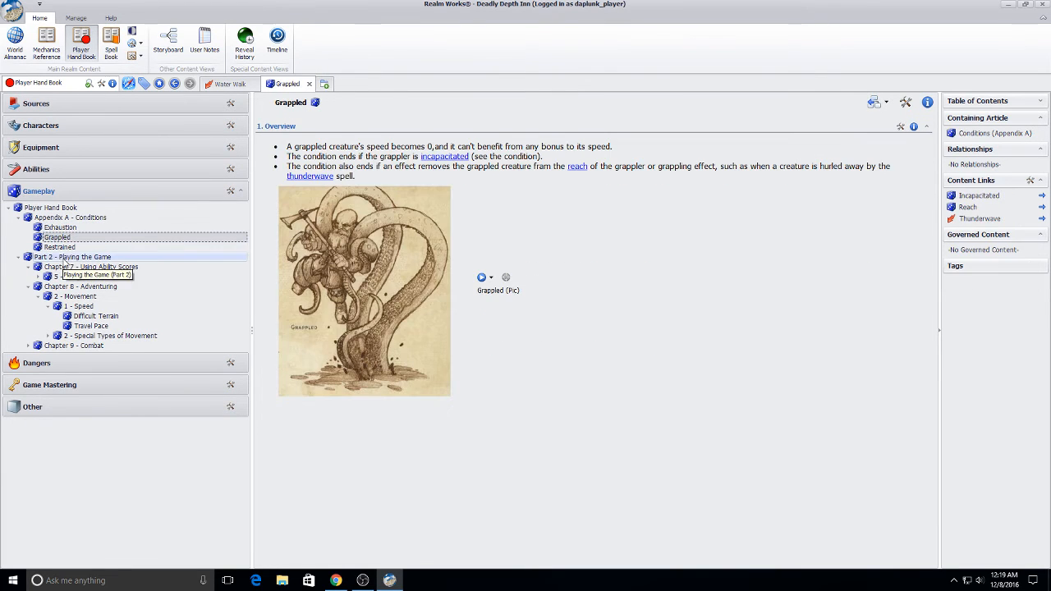
{"action": "left_click", "coordinate": [59, 246]}
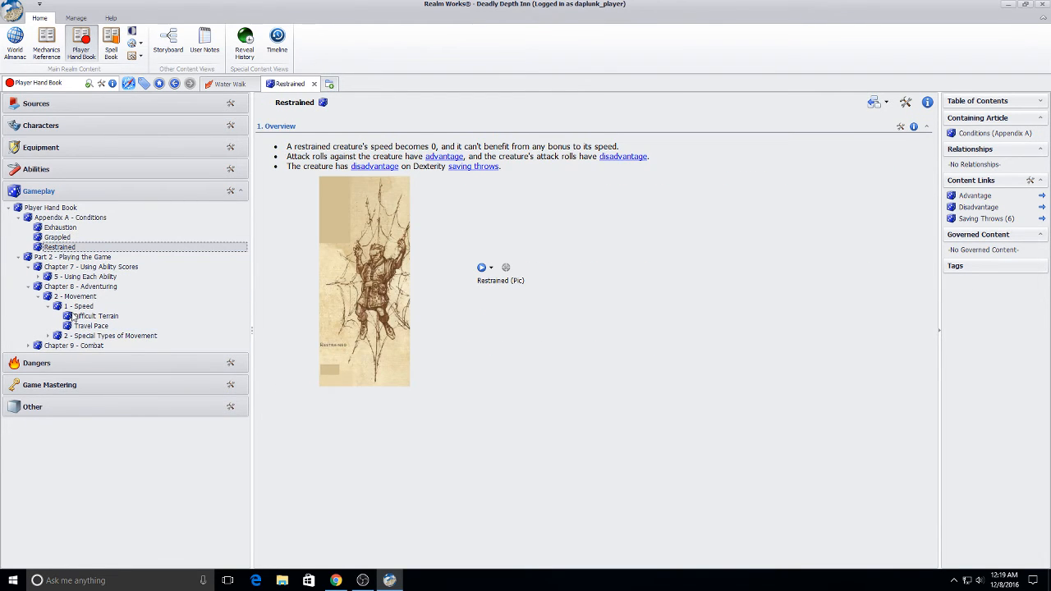
Open Speed, Special Types of Movement, and finally the Difficult Terrain article.
{"action": "left_click", "coordinate": [80, 306]}
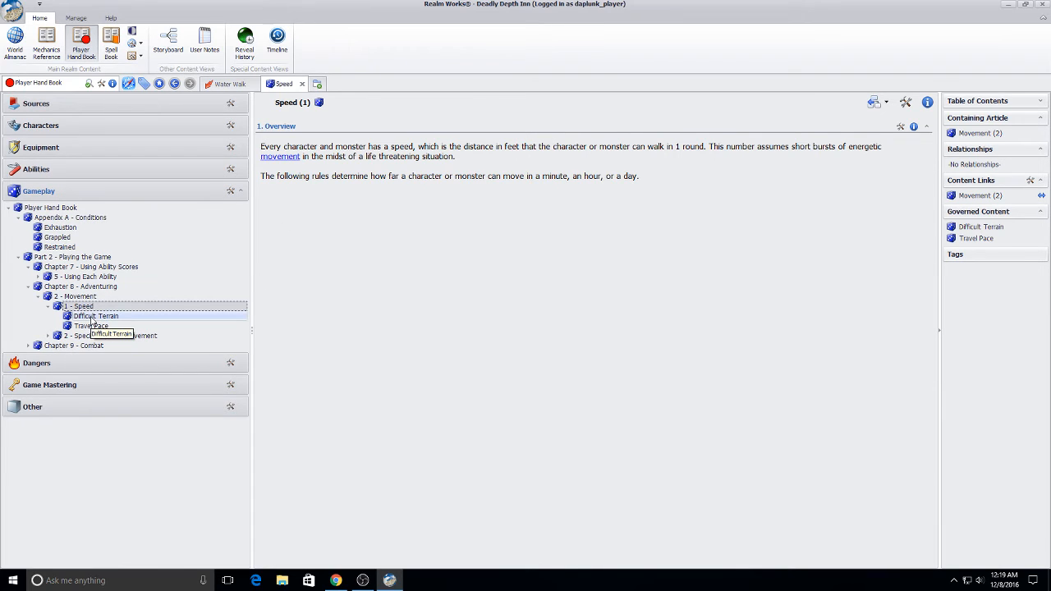
{"action": "left_click", "coordinate": [111, 335]}
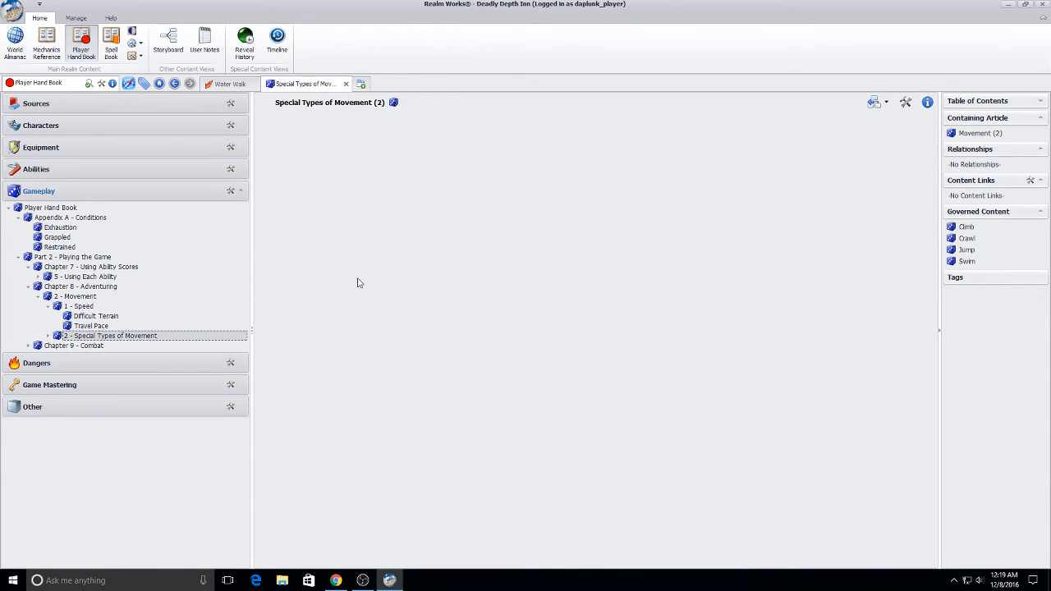
{"action": "left_click", "coordinate": [95, 315]}
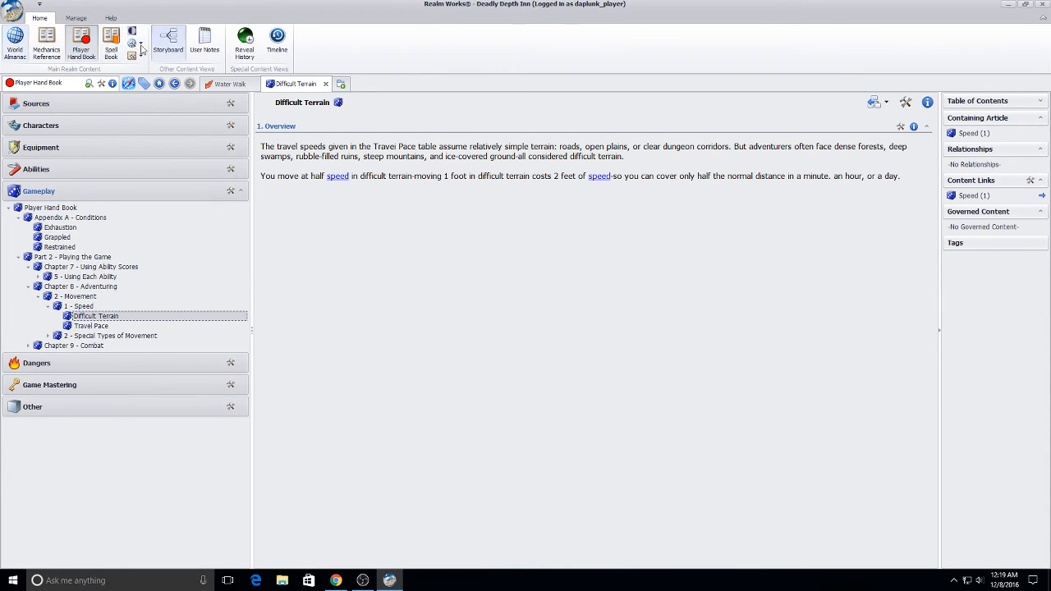
{"action": "left_click", "coordinate": [141, 47]}
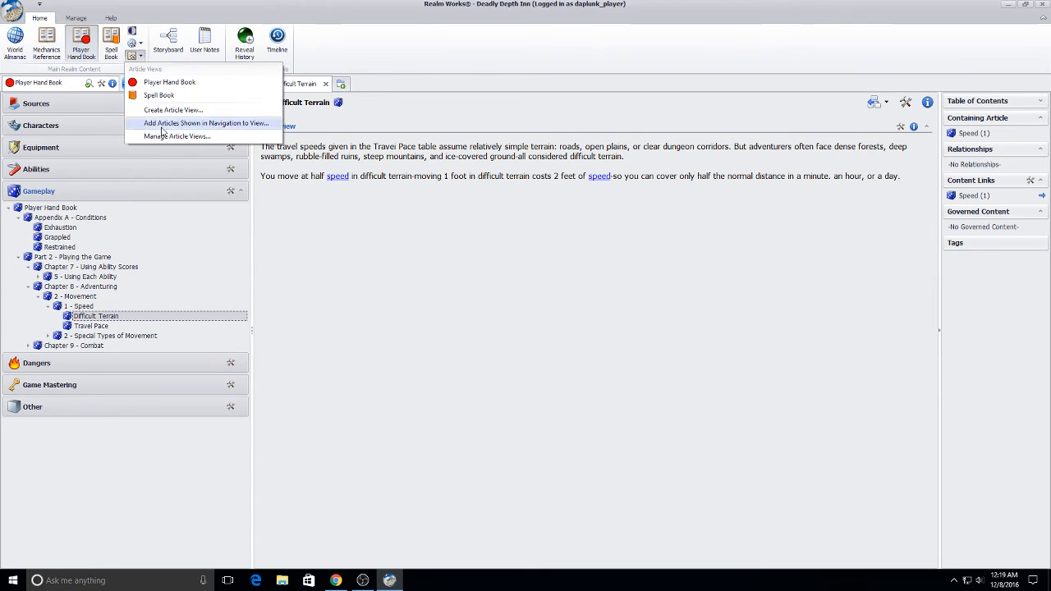
{"action": "left_click", "coordinate": [176, 136]}
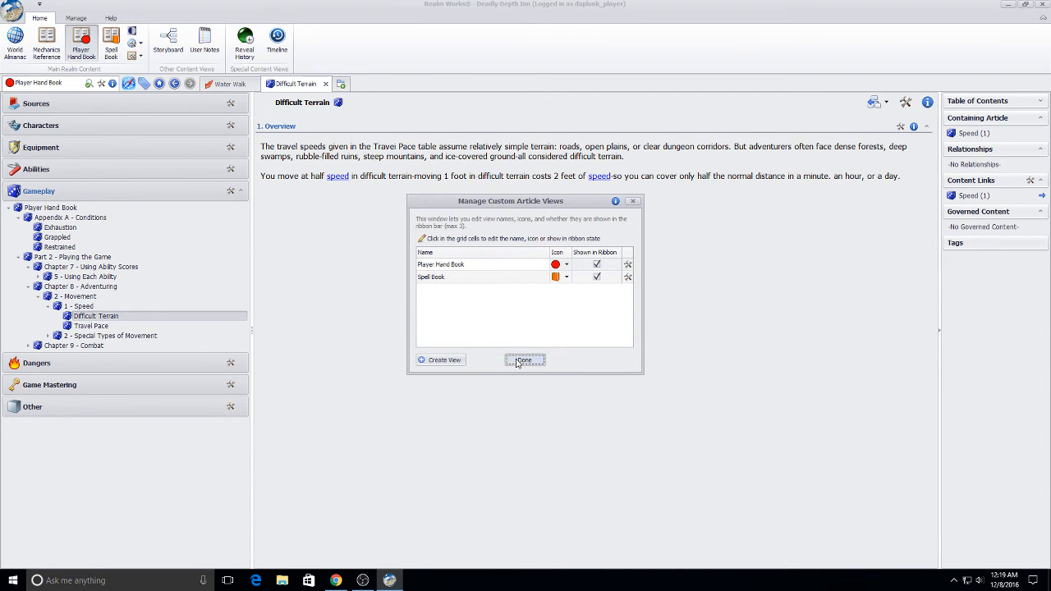
{"action": "left_click", "coordinate": [523, 360]}
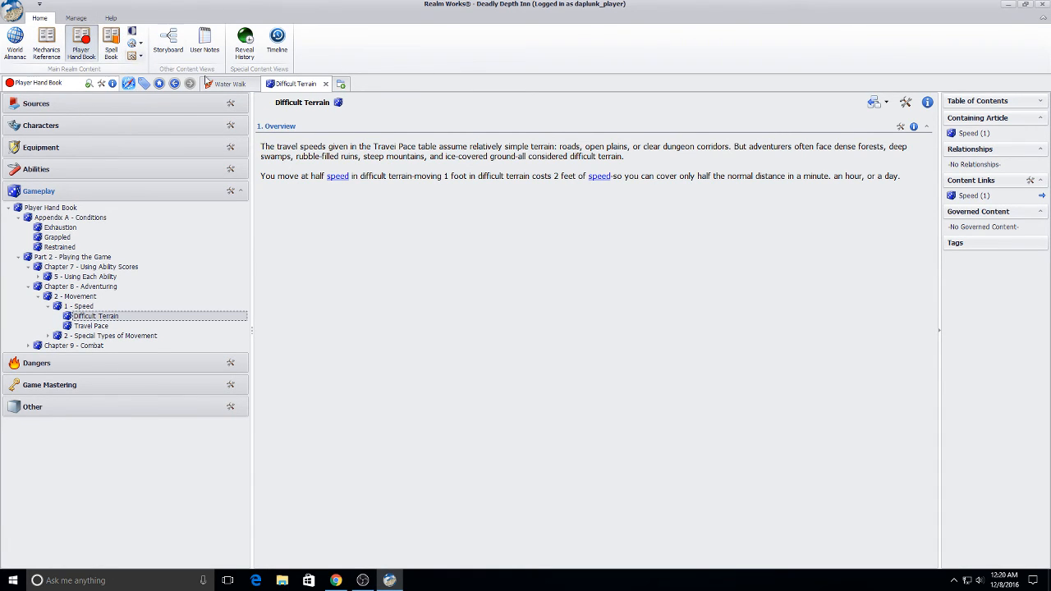
Add a user note 'My Spell List' linking Alarm, Fireball and Firebolt, and save.
{"action": "left_click", "coordinate": [204, 41]}
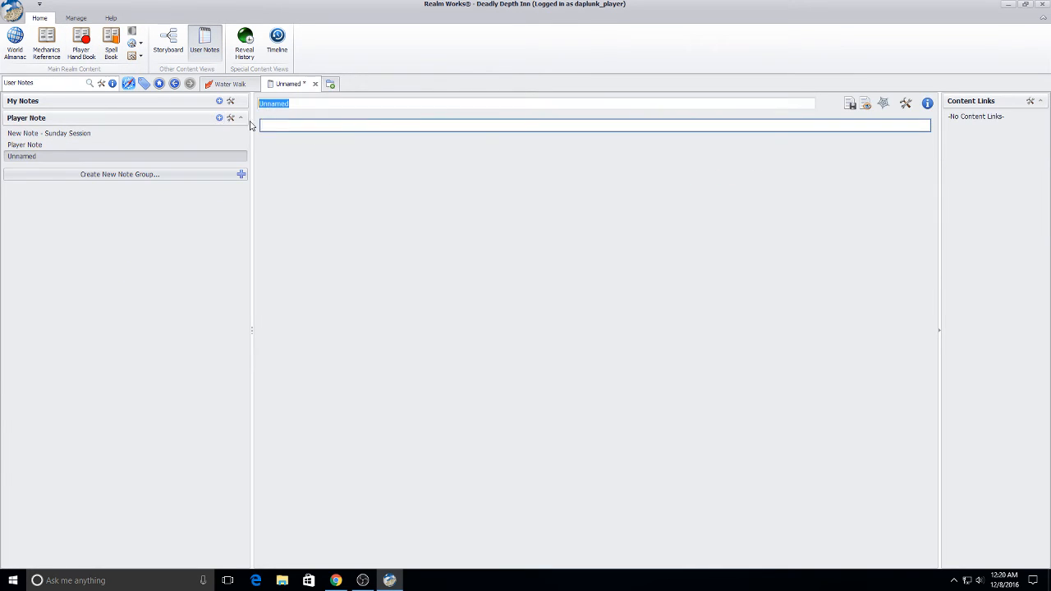
{"action": "mouse_move", "coordinate": [324, 115]}
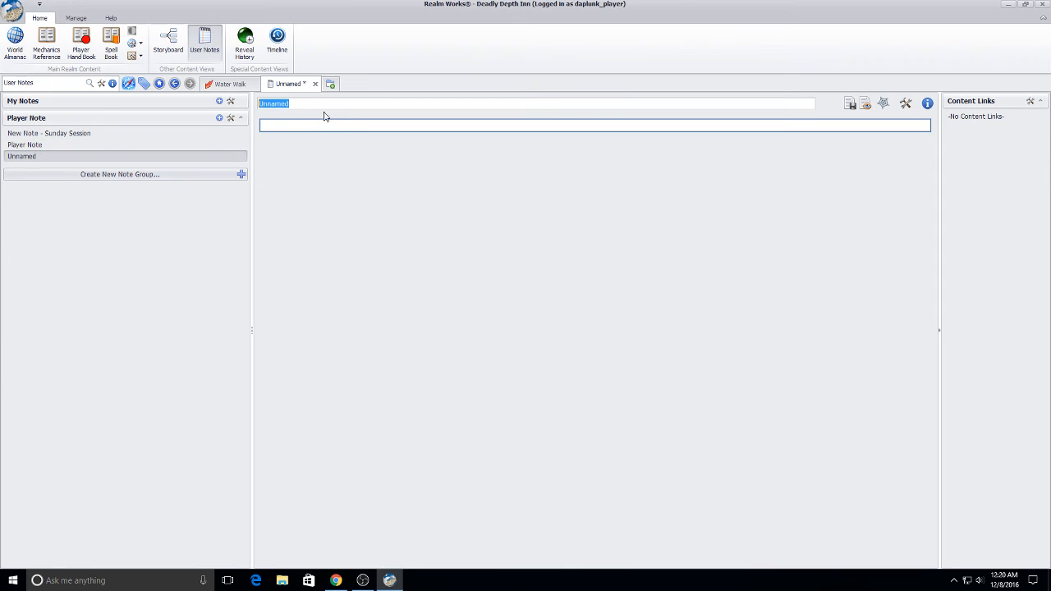
{"action": "type", "text": "My Spell List"}
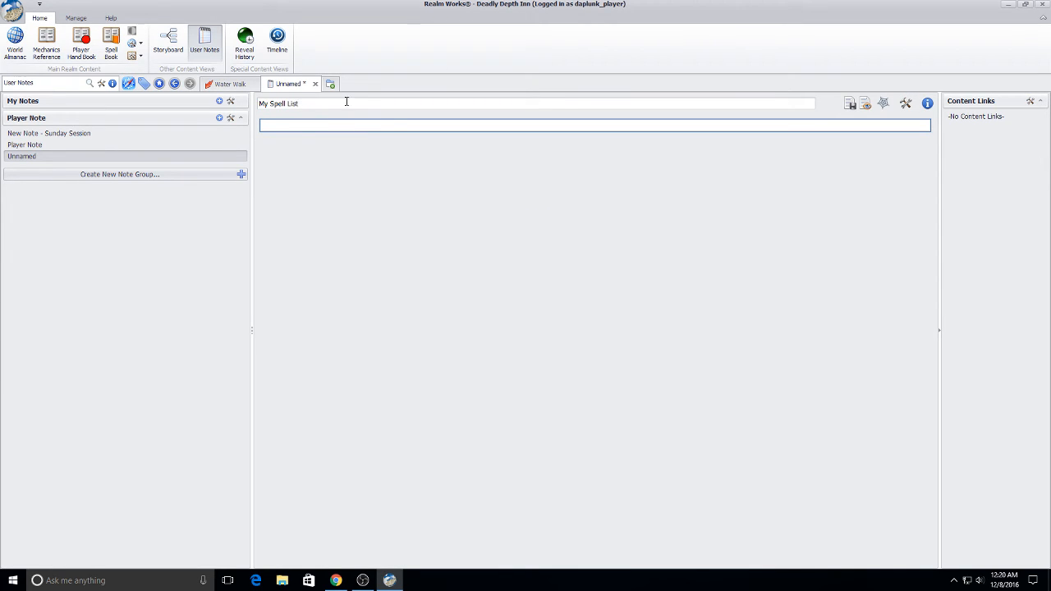
{"action": "type", "text": "Alarm"}
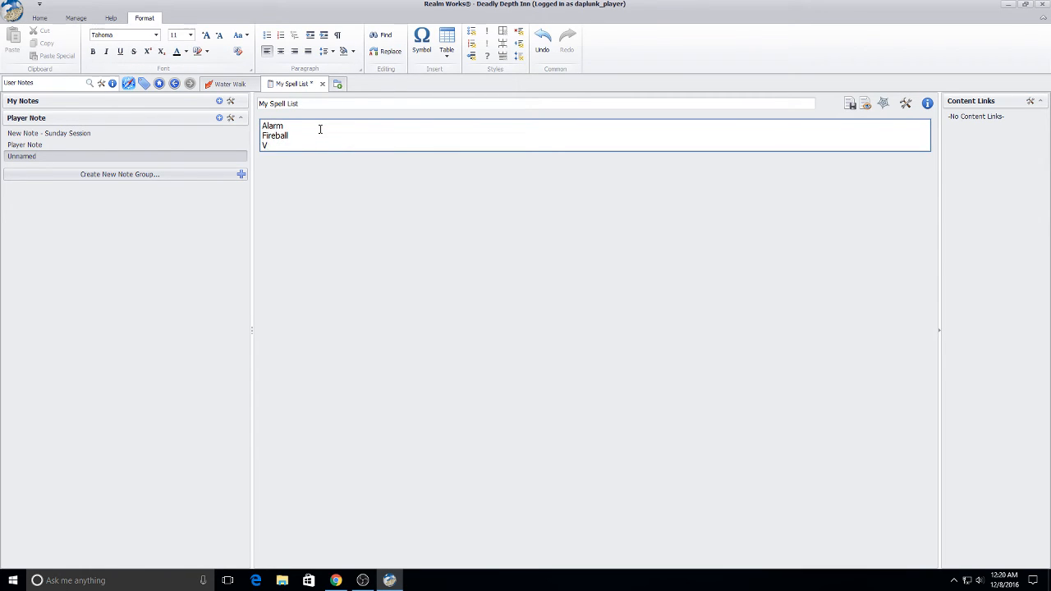
{"action": "type", "text": "irebolt"}
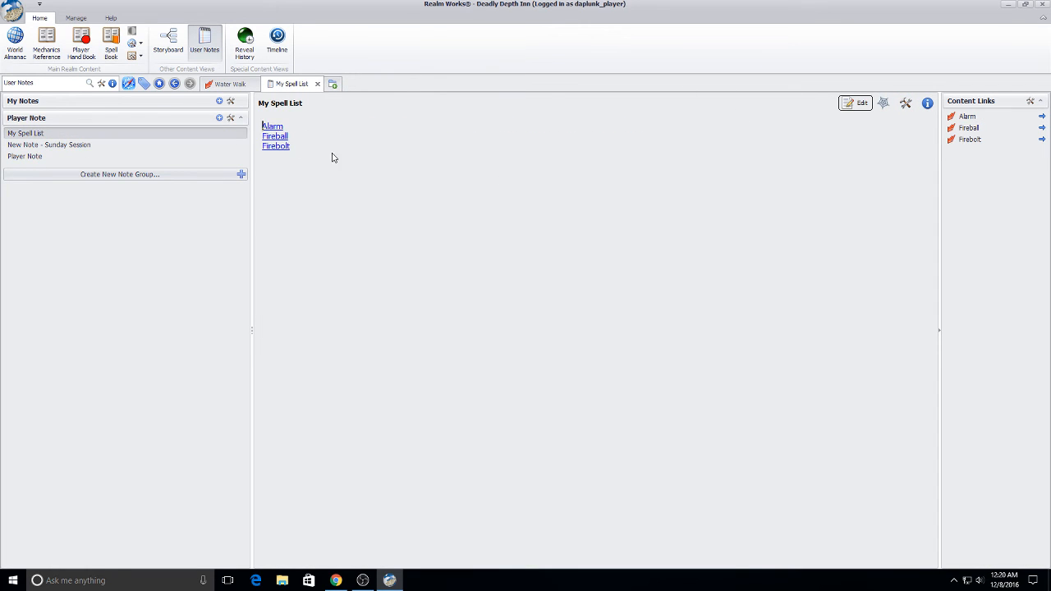
{"action": "left_click", "coordinate": [276, 146]}
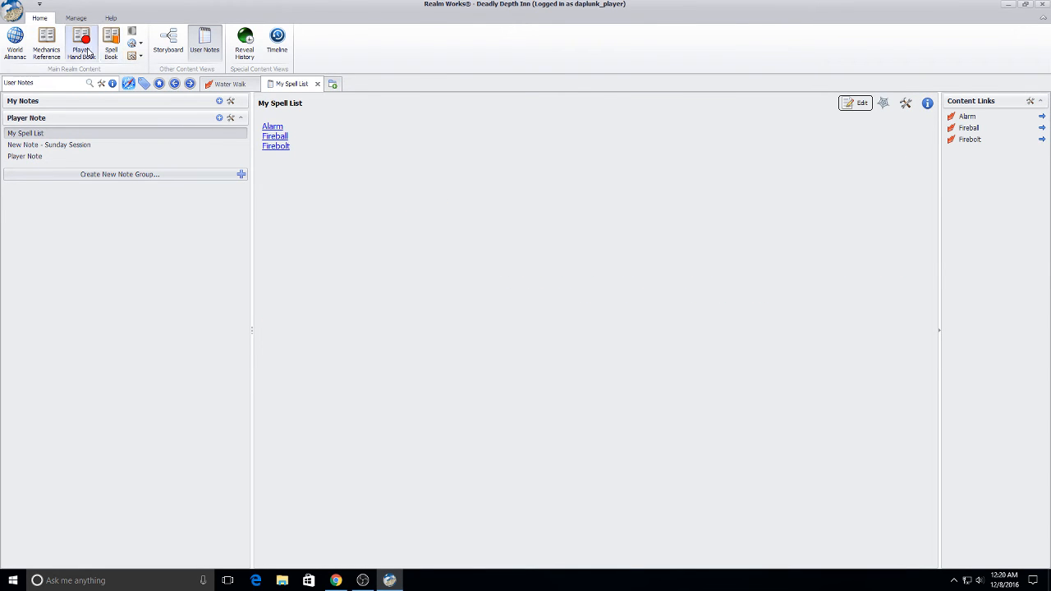
Switch through the Spell Book, Player Hand Book and Mechanics Reference views.
{"action": "left_click", "coordinate": [111, 41]}
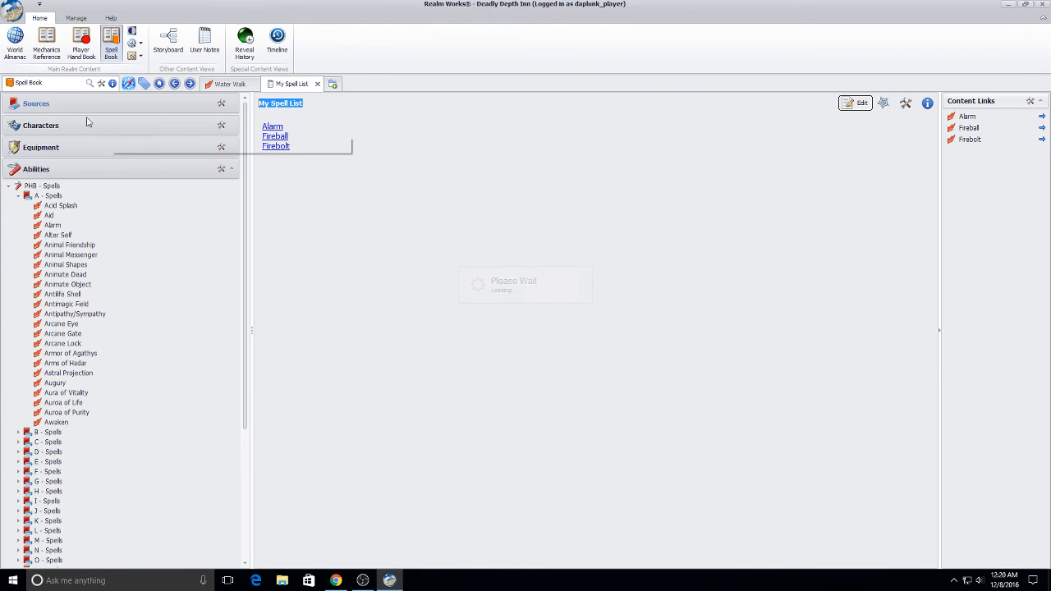
{"action": "left_click", "coordinate": [81, 41]}
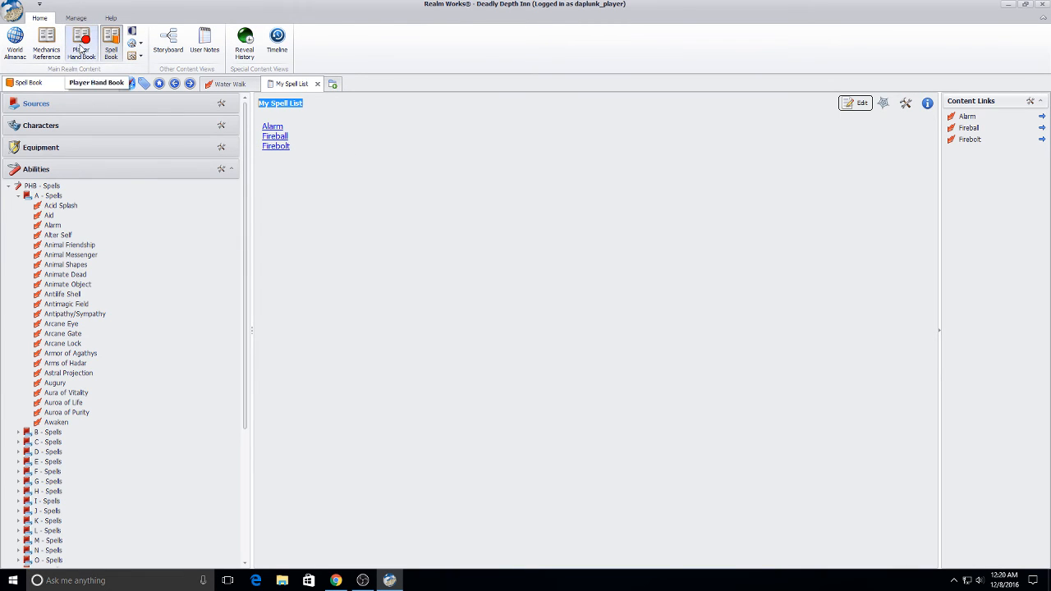
{"action": "left_click", "coordinate": [81, 41]}
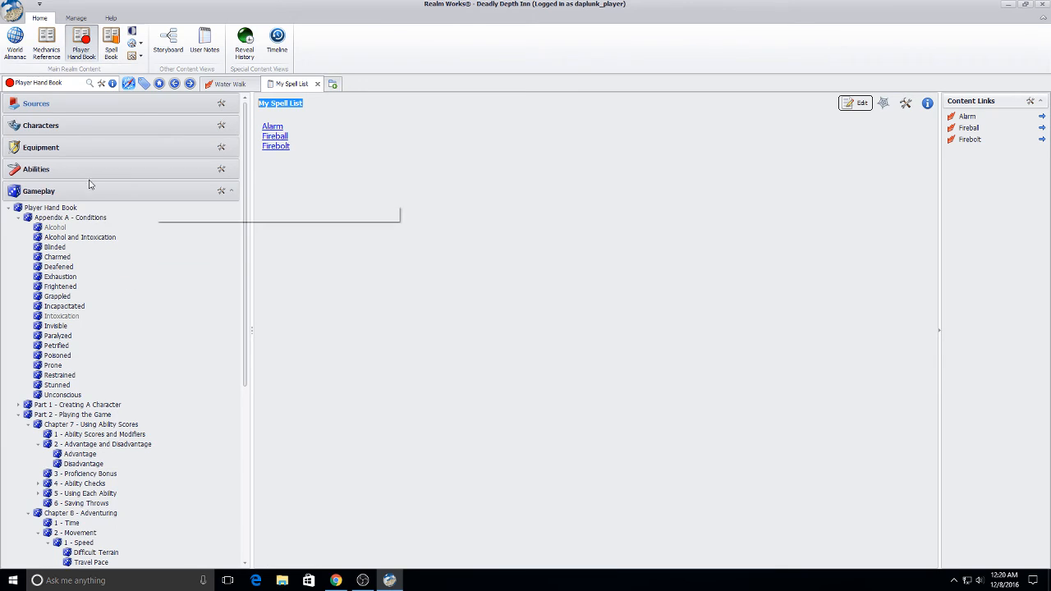
{"action": "left_click", "coordinate": [46, 41]}
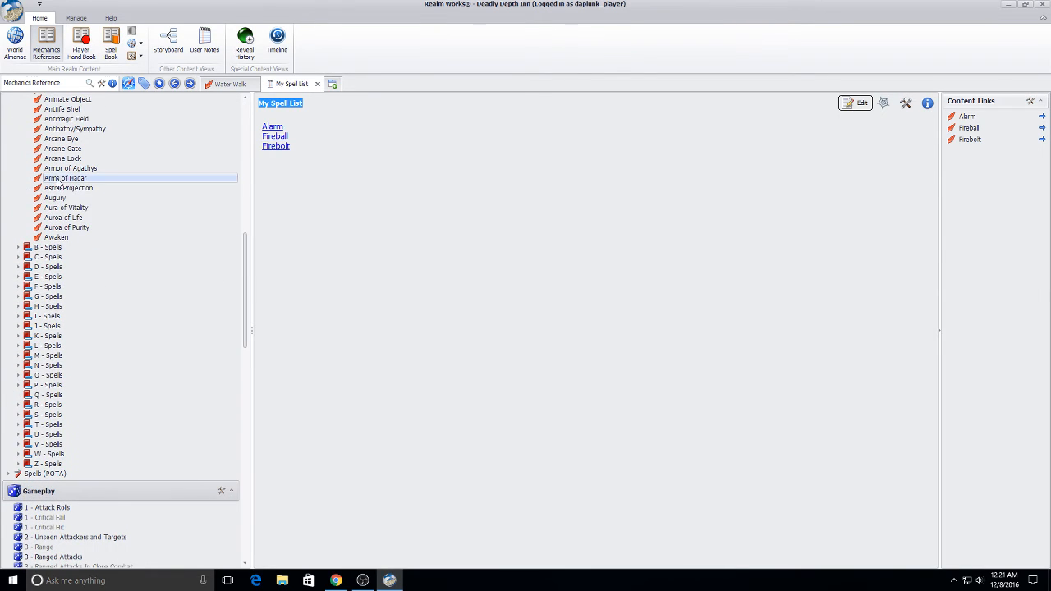
Assign Arms of Hadar to the Spell Book view and return to Spell Book.
{"action": "right_click", "coordinate": [65, 178]}
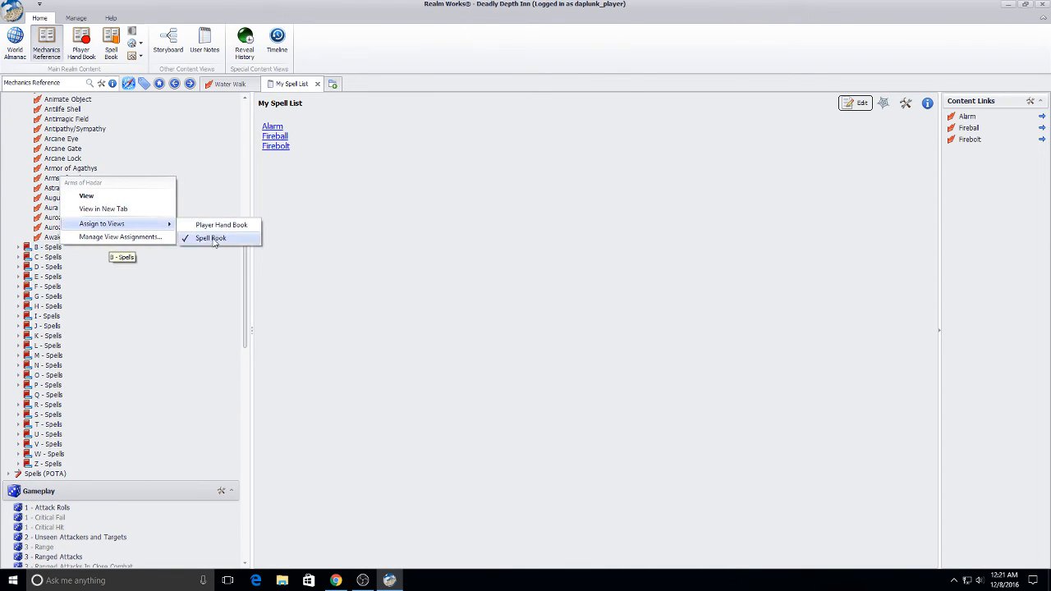
{"action": "left_click", "coordinate": [211, 238]}
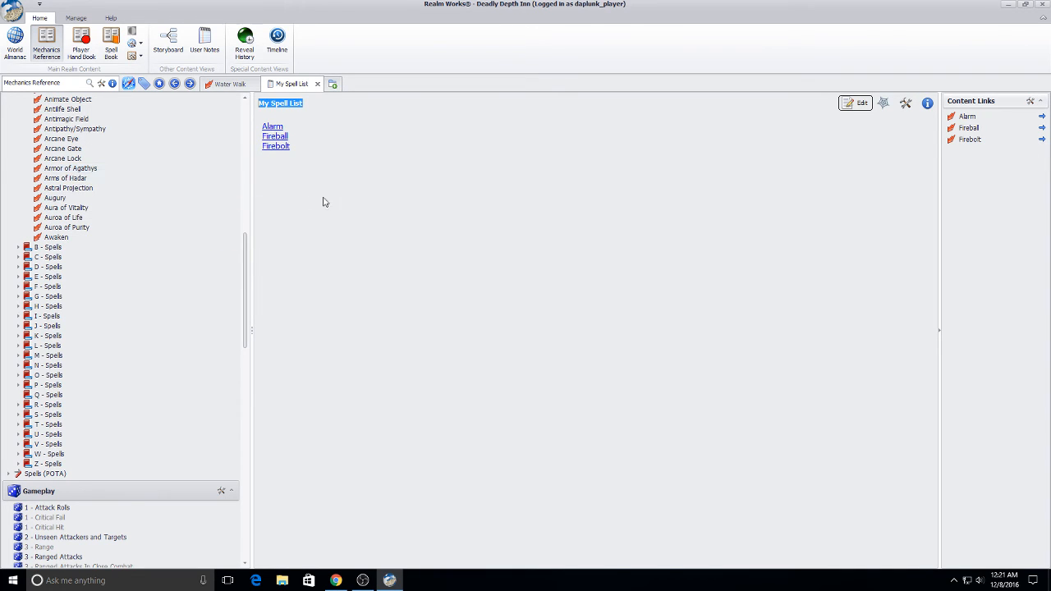
{"action": "left_click", "coordinate": [111, 41]}
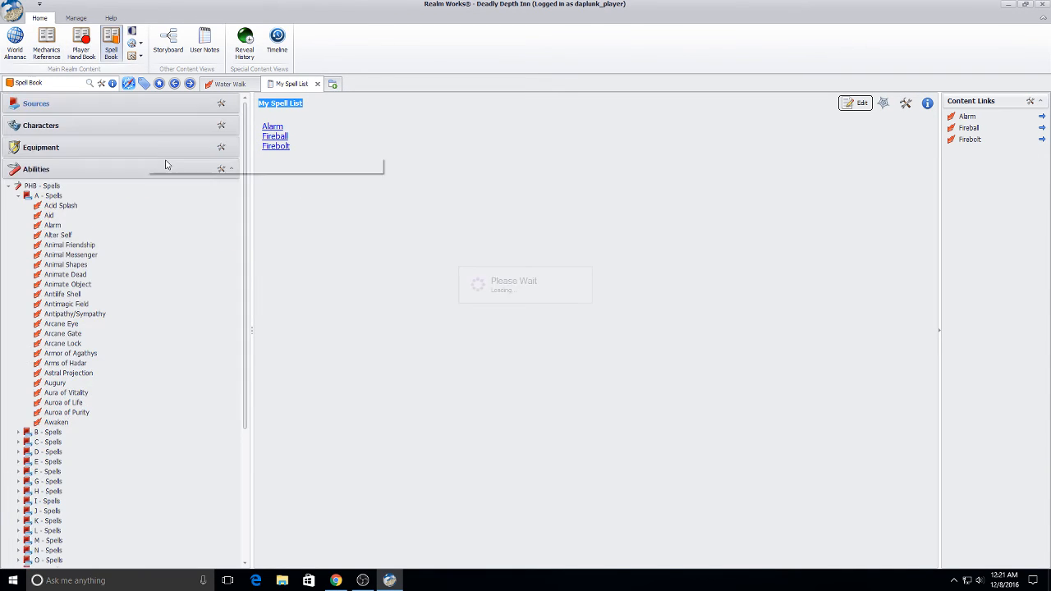
{"action": "right_click", "coordinate": [41, 185]}
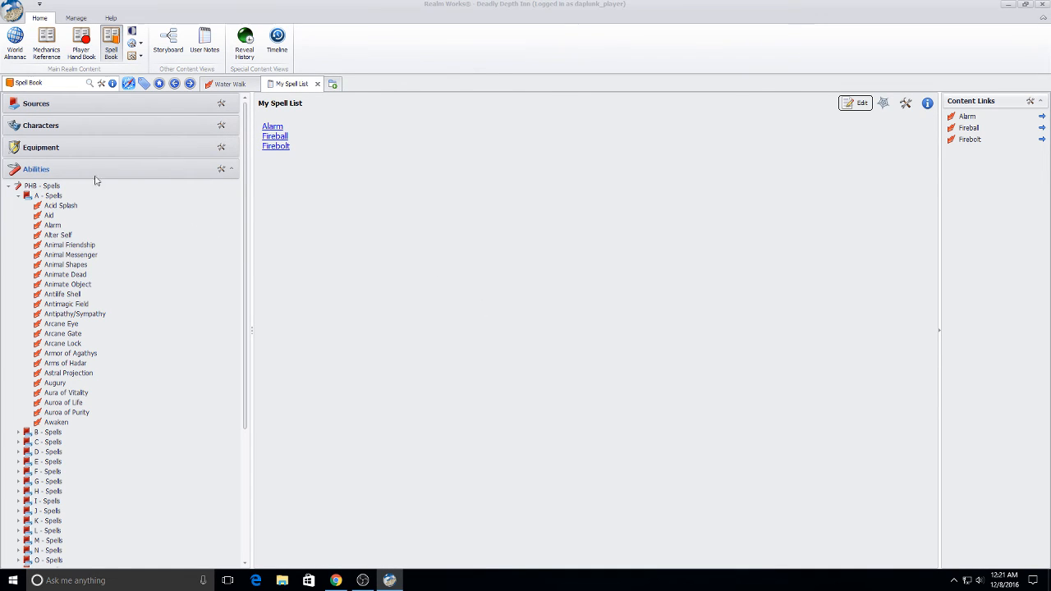
In Mechanics Reference, open the Alarm and then Animal Shapes spell articles.
{"action": "left_click", "coordinate": [47, 41]}
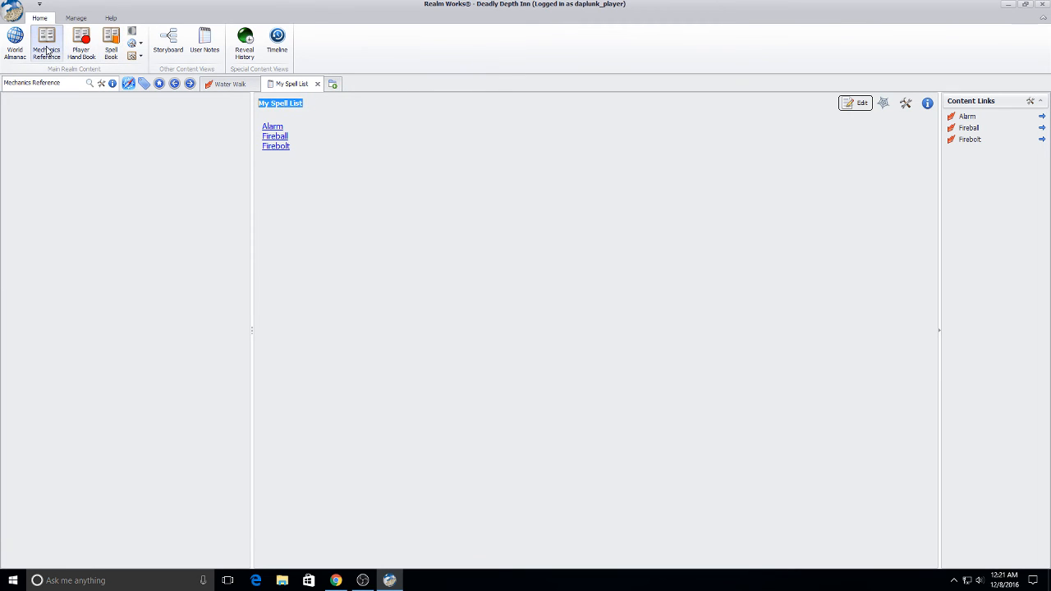
{"action": "left_click", "coordinate": [47, 41]}
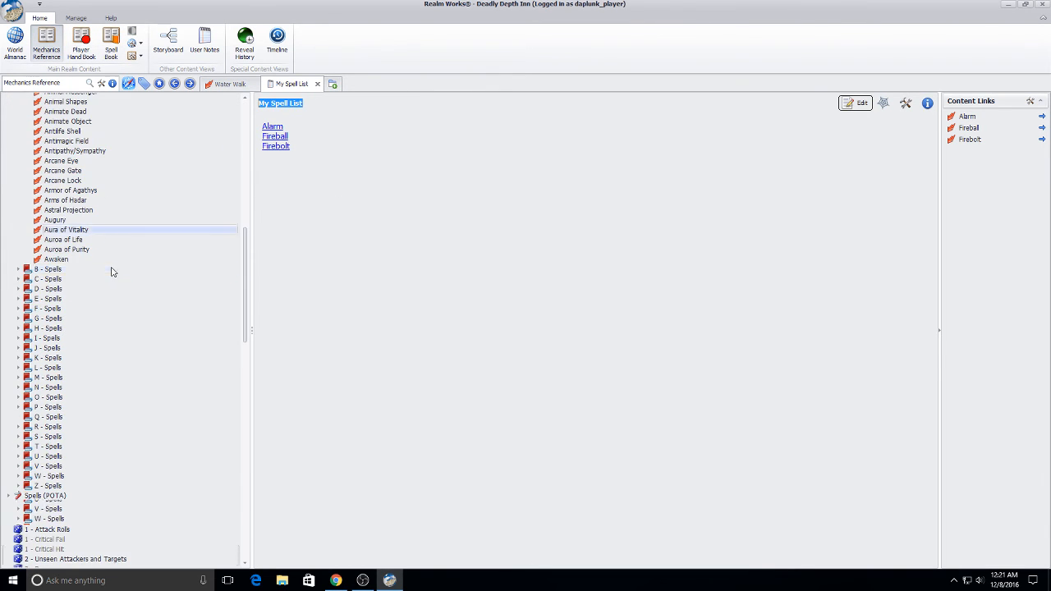
{"action": "left_click", "coordinate": [271, 126]}
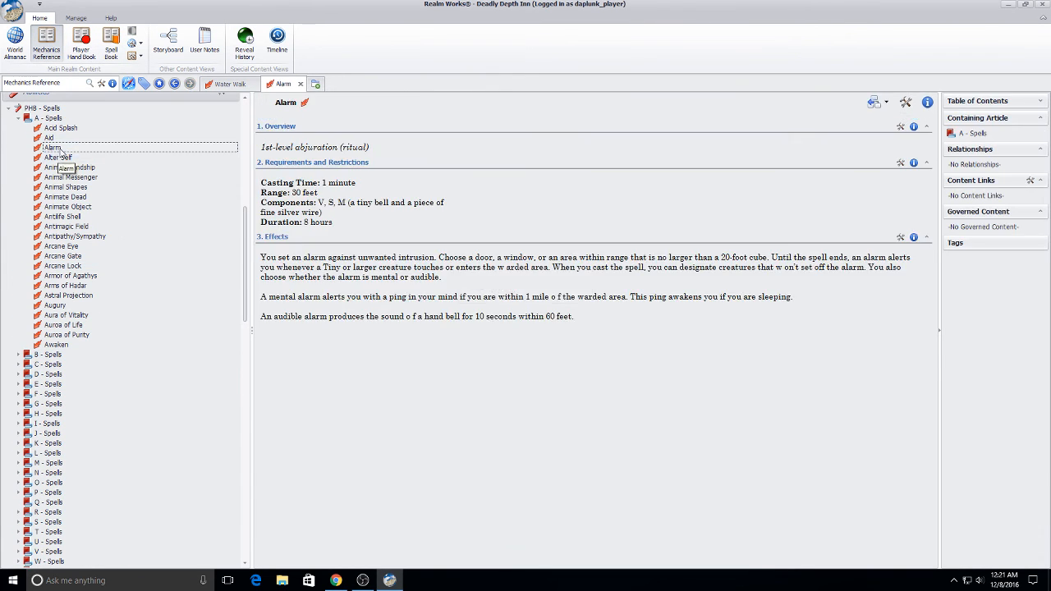
{"action": "left_click", "coordinate": [65, 197]}
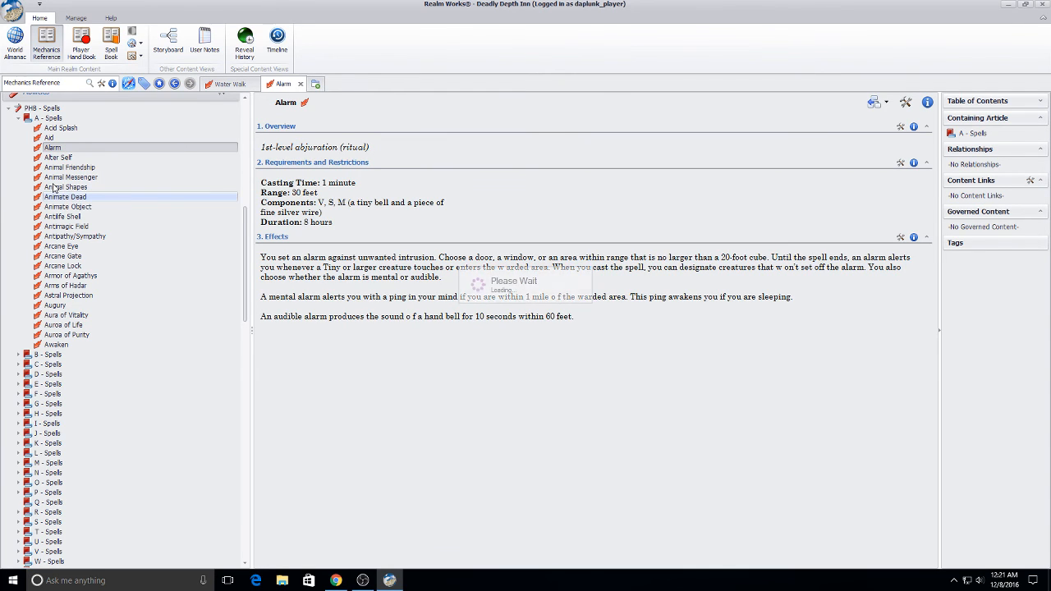
Add Animal Shapes to the Spell Book view, then bring up another spell's view options.
{"action": "right_click", "coordinate": [65, 186]}
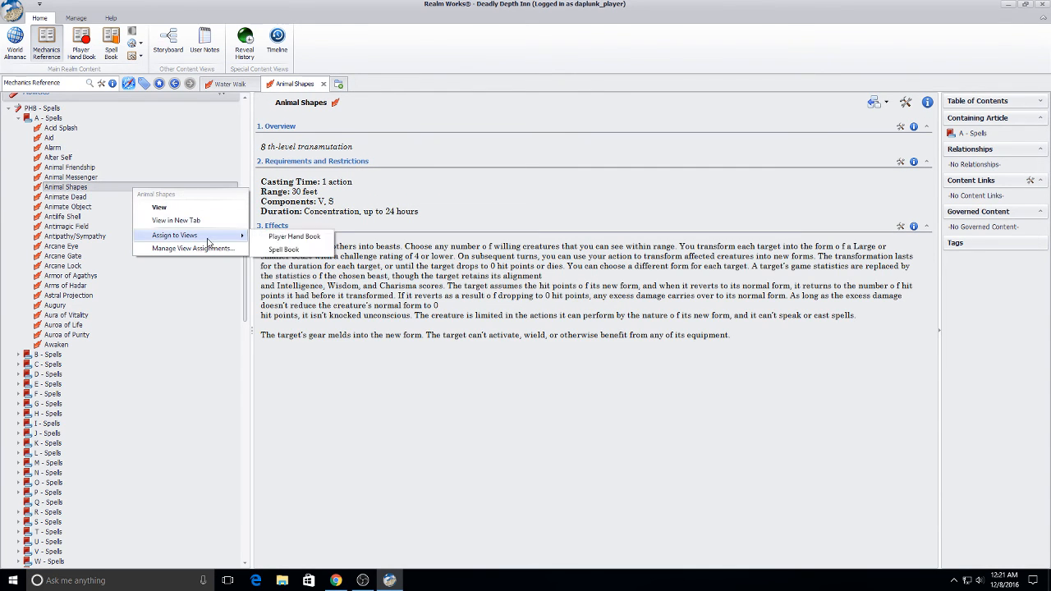
{"action": "left_click", "coordinate": [20, 373]}
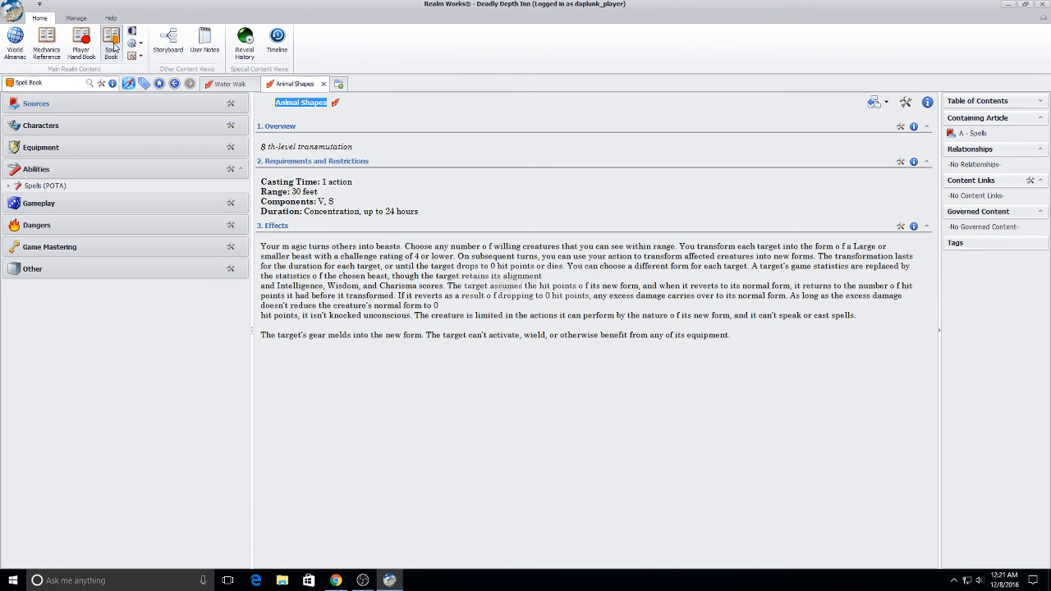
{"action": "left_click", "coordinate": [45, 185]}
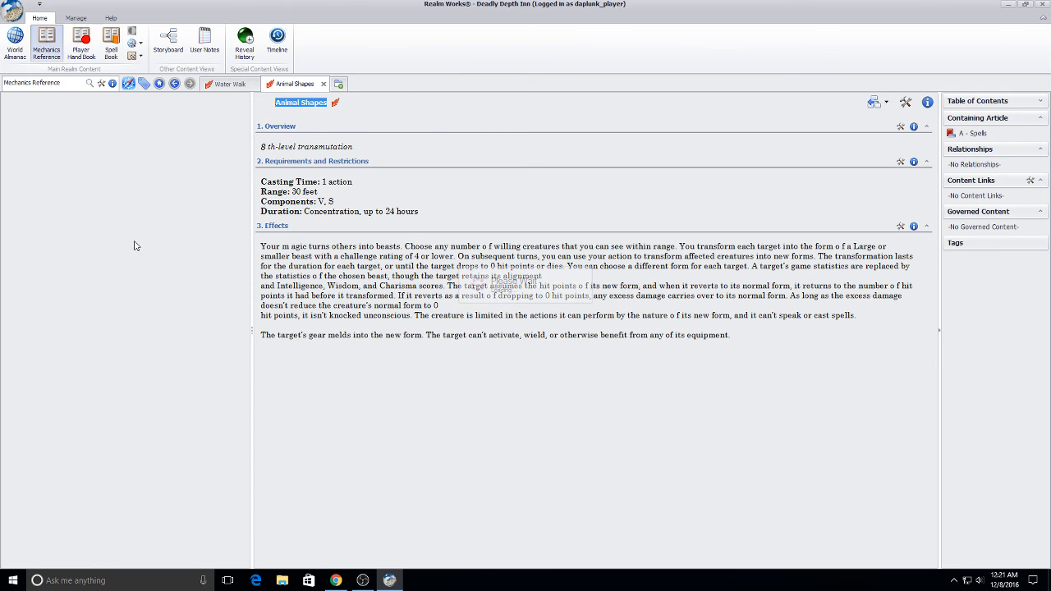
{"action": "right_click", "coordinate": [77, 116]}
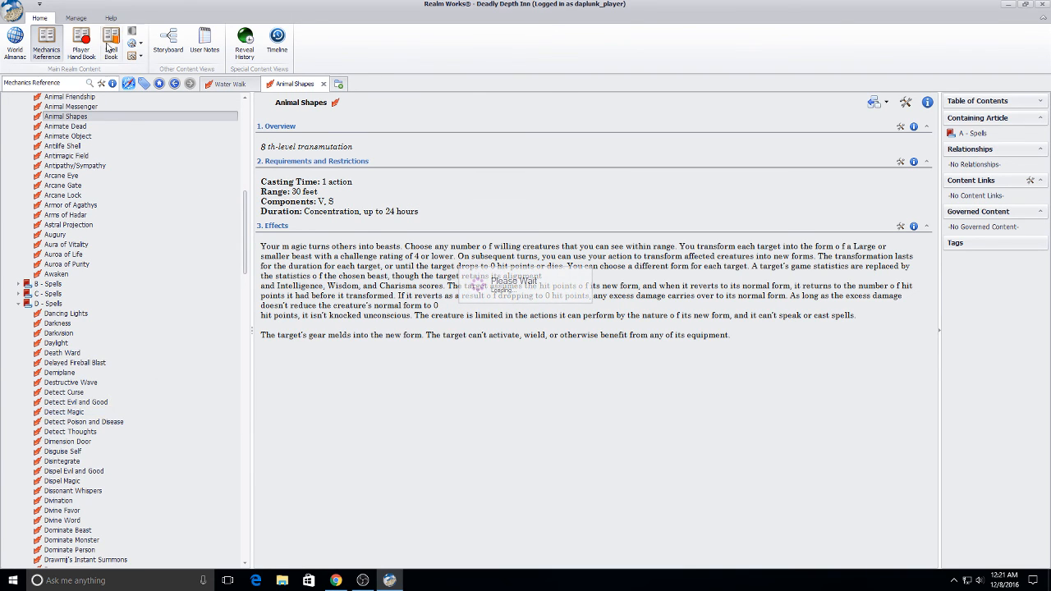
In the Spell Book view, open Antipathy/Sympathy and then the Death Ward article.
{"action": "left_click", "coordinate": [111, 41]}
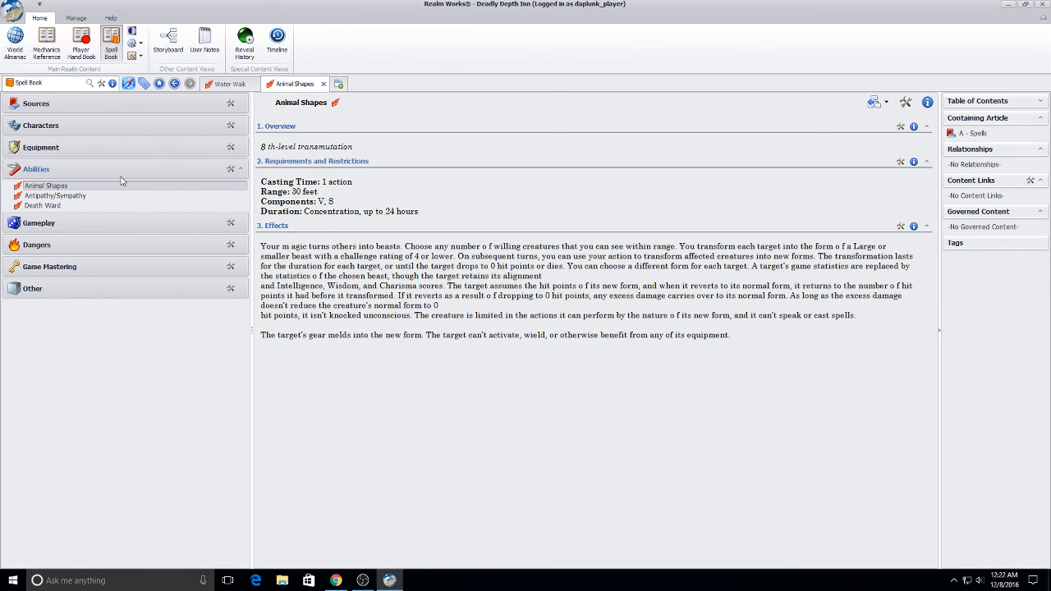
{"action": "left_click", "coordinate": [54, 195]}
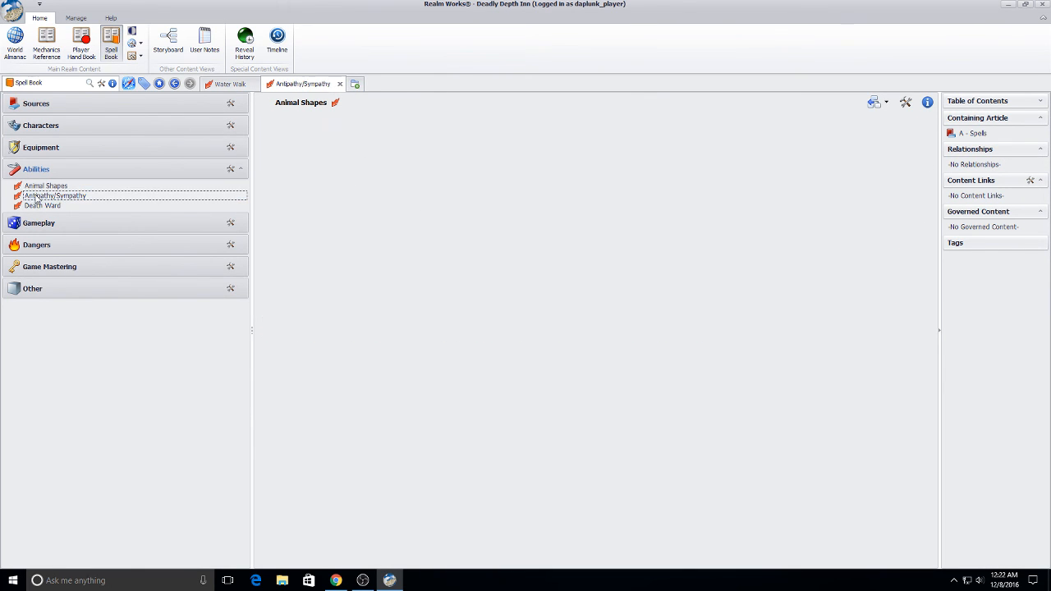
{"action": "left_click", "coordinate": [42, 205]}
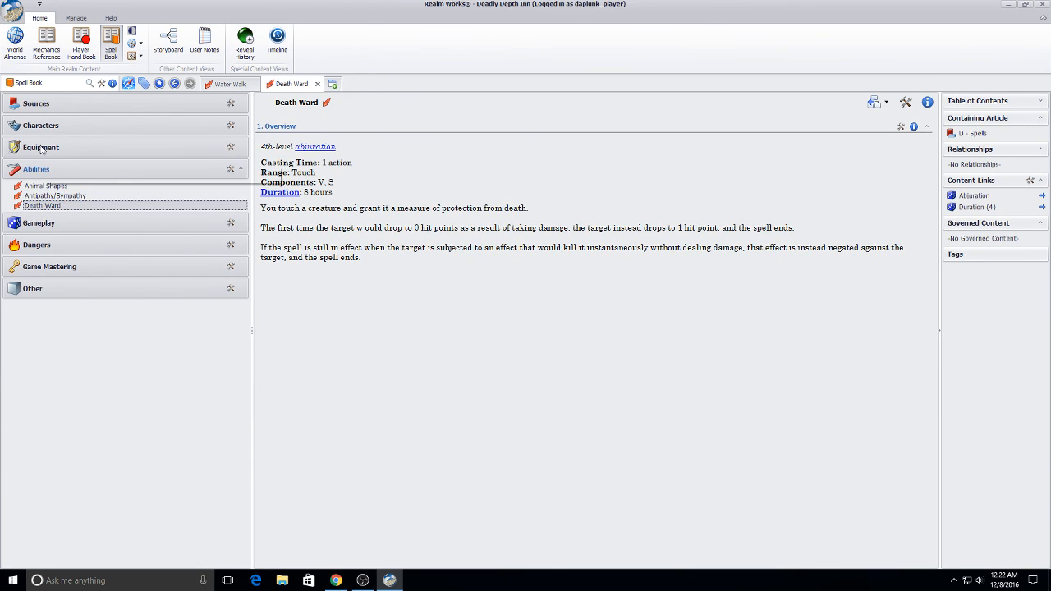